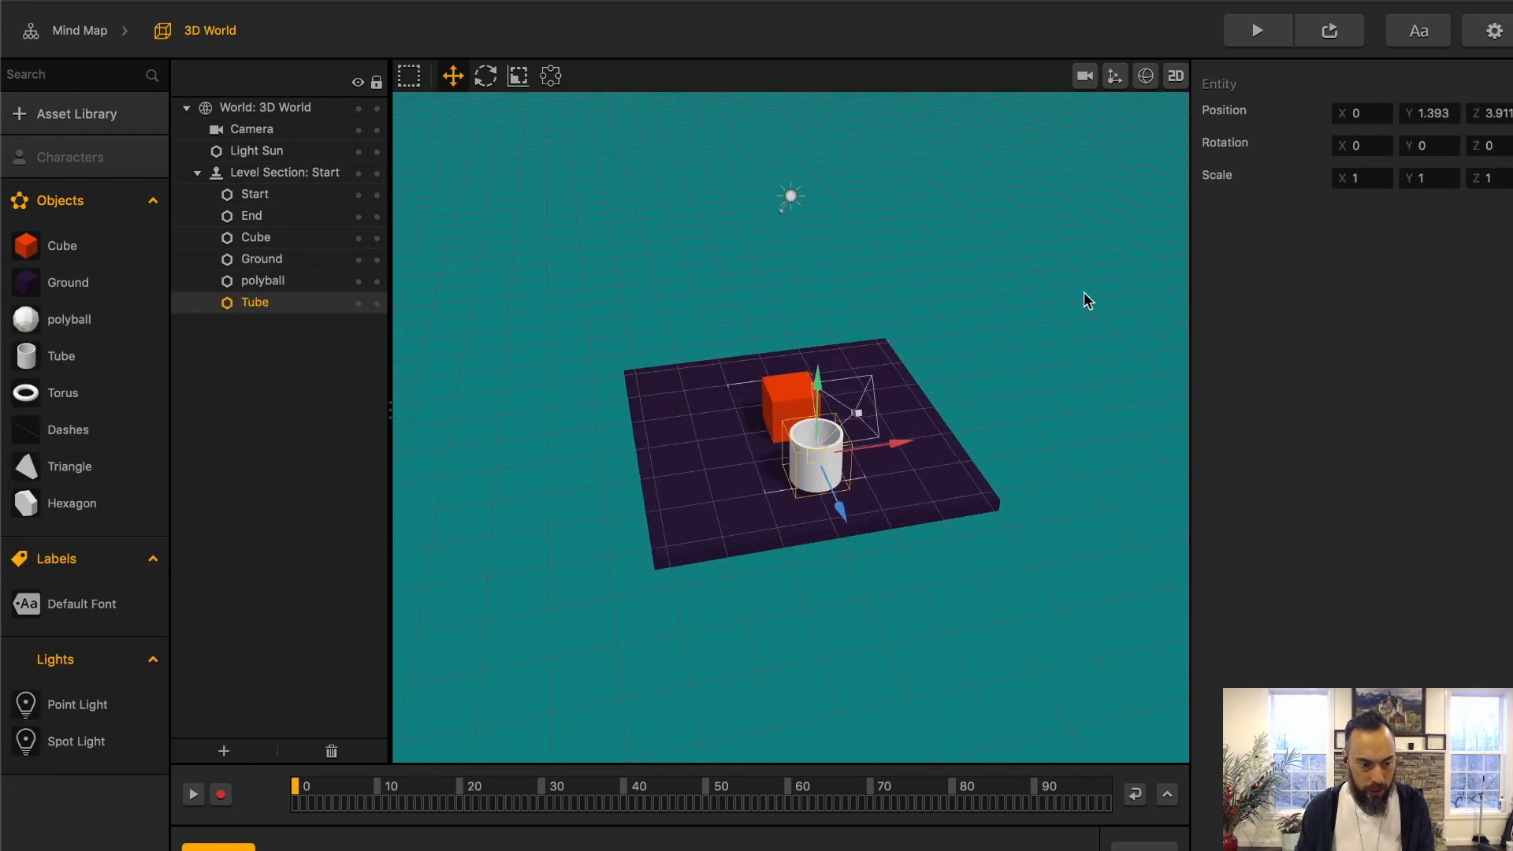
# Step: Review the Tube, Ground and Start point transforms in the Entity panel
pyautogui.click(1359, 179)
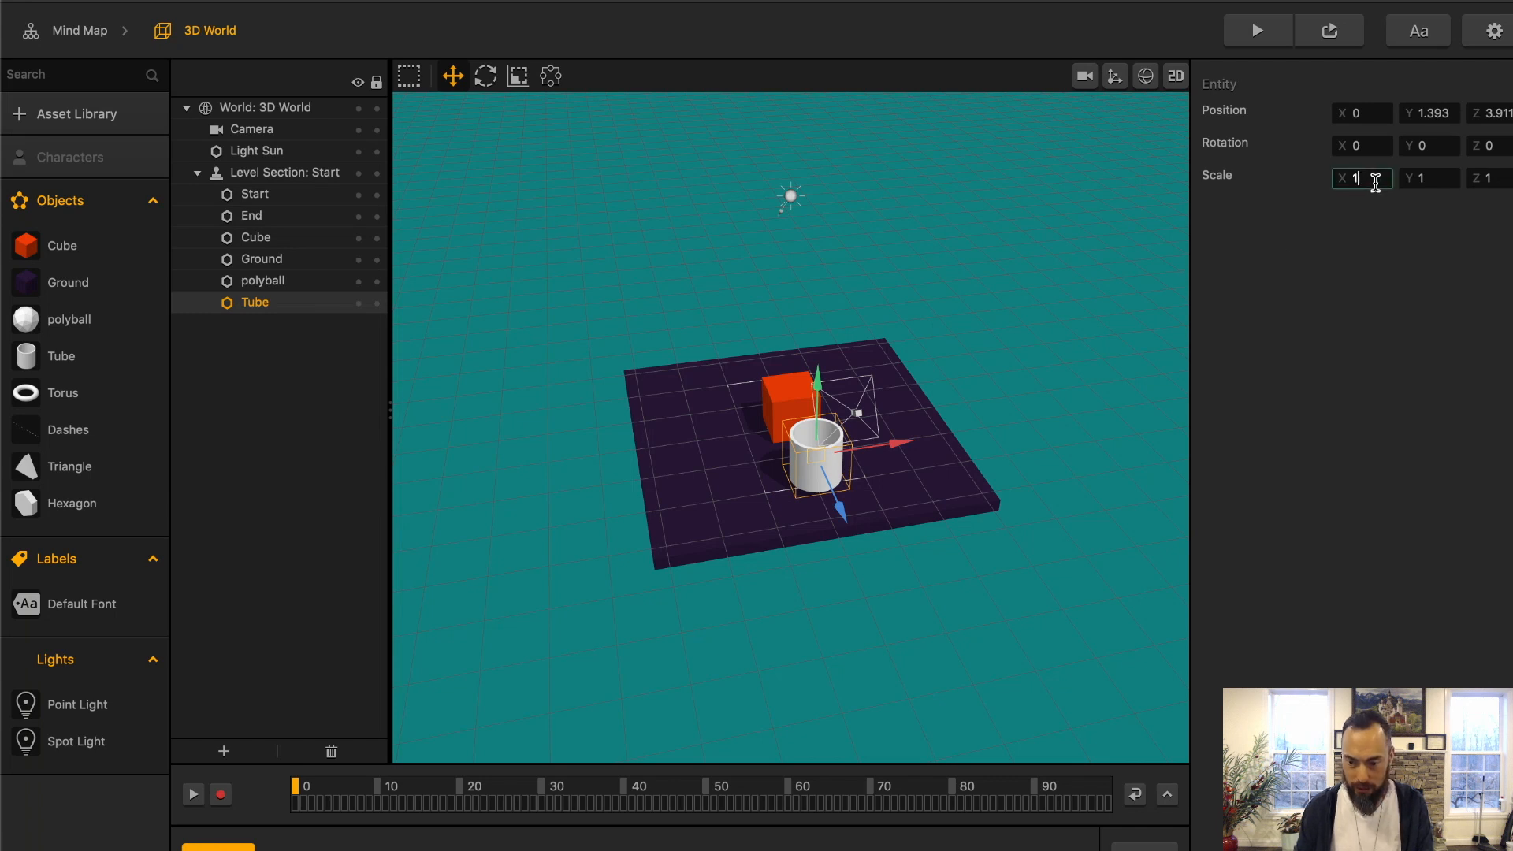
pyautogui.click(260, 258)
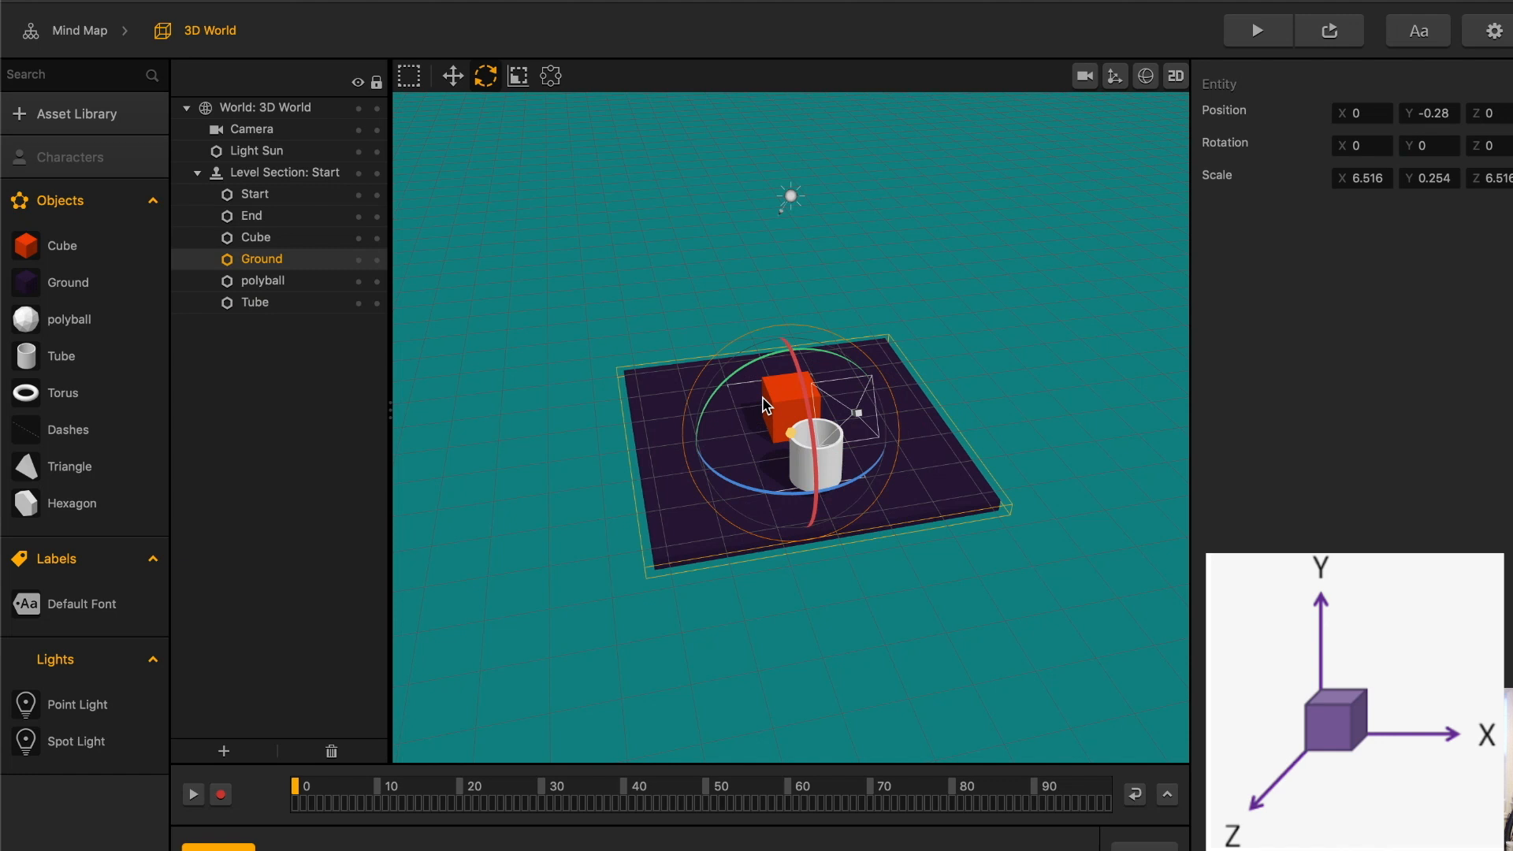
pyautogui.click(255, 194)
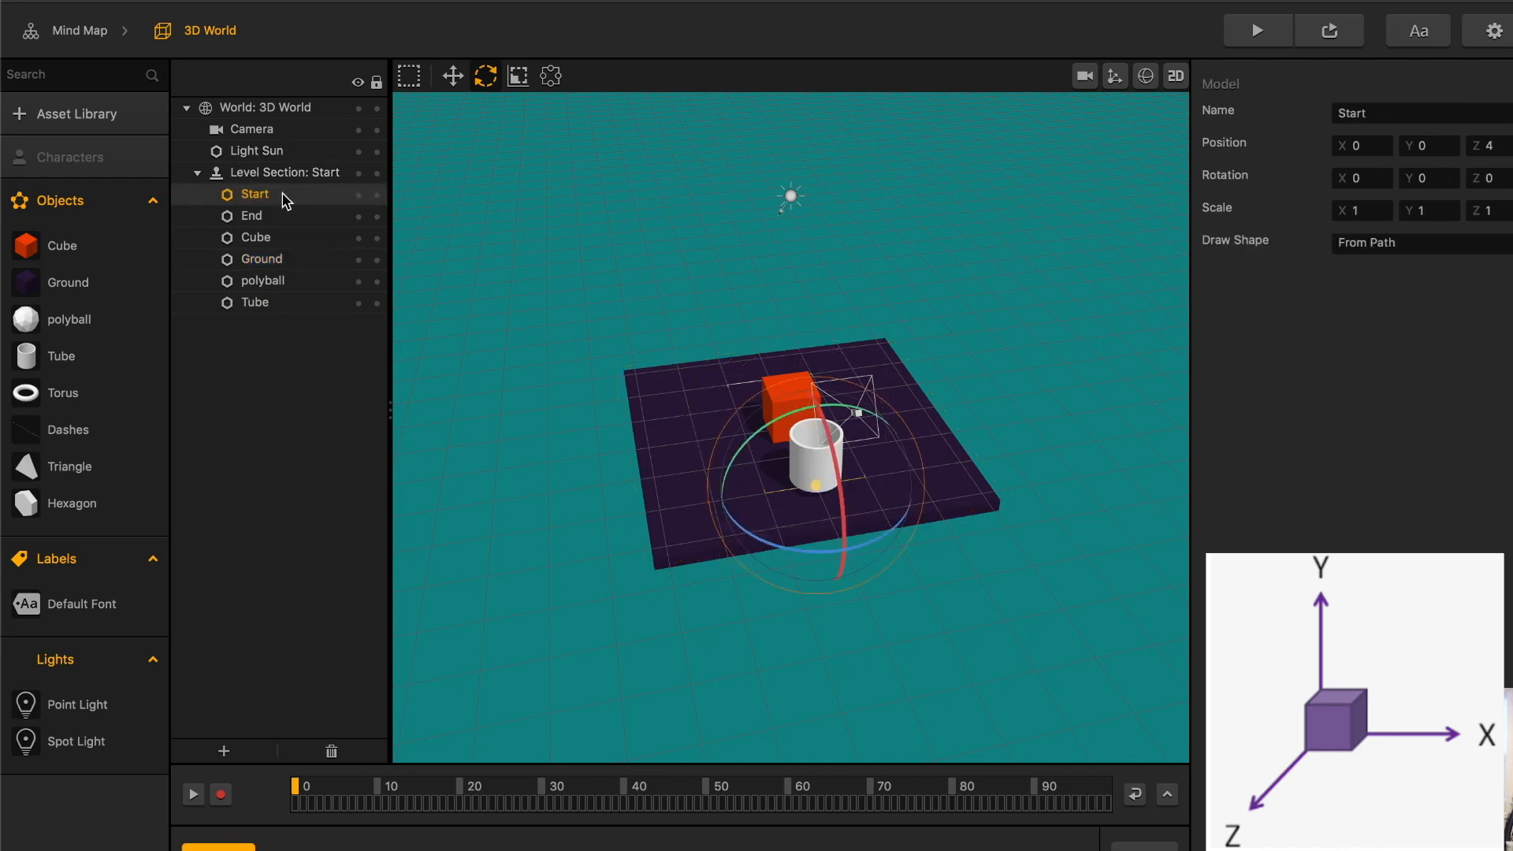
pyautogui.click(1491, 147)
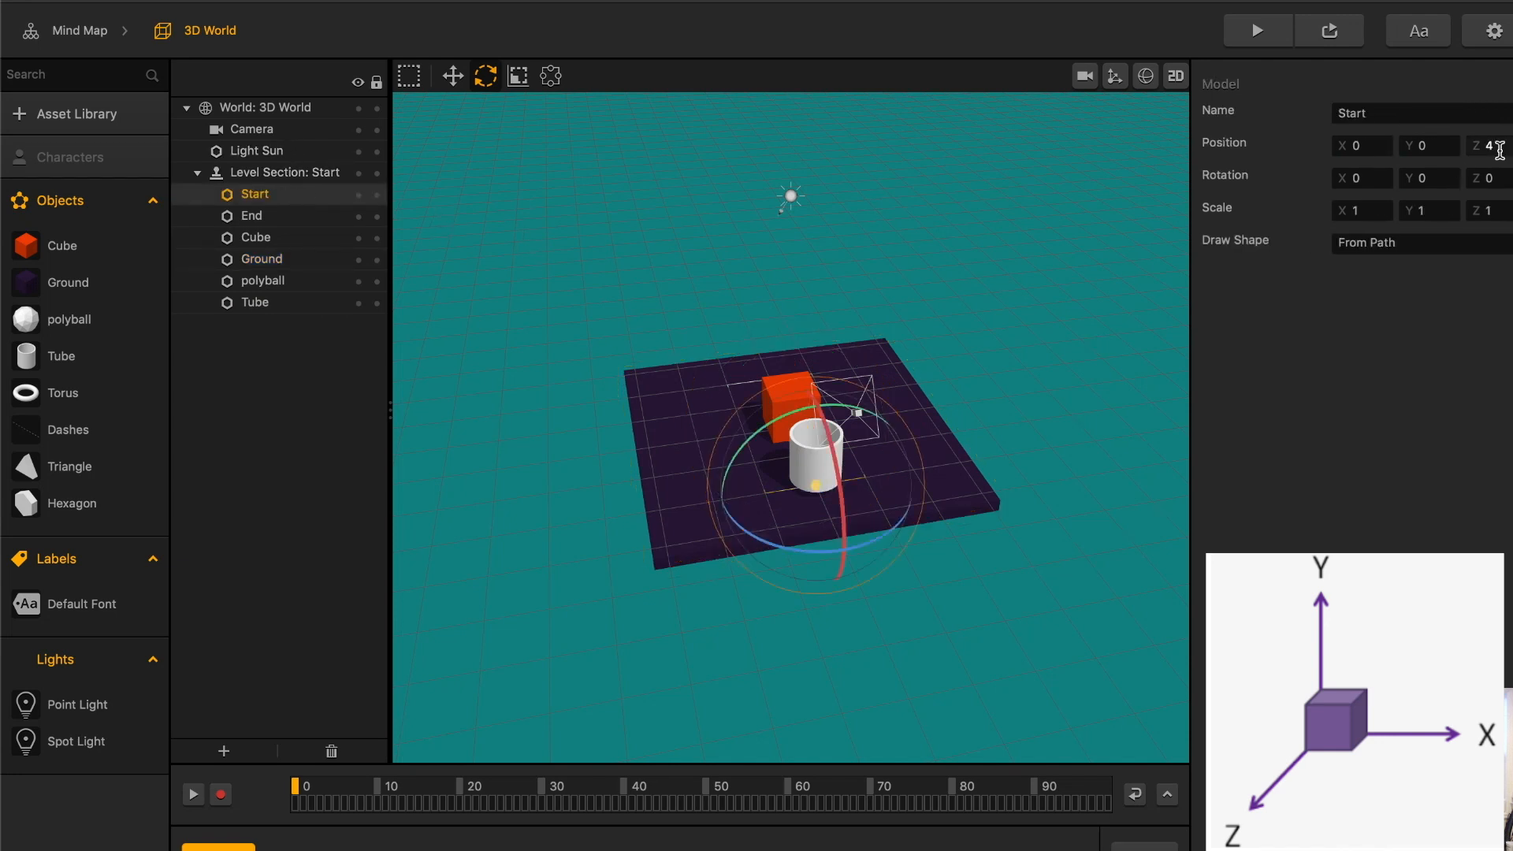
# Step: Set the End point's Position Y to 20 and duplicate the Cube asset as Wall
pyautogui.click(251, 215)
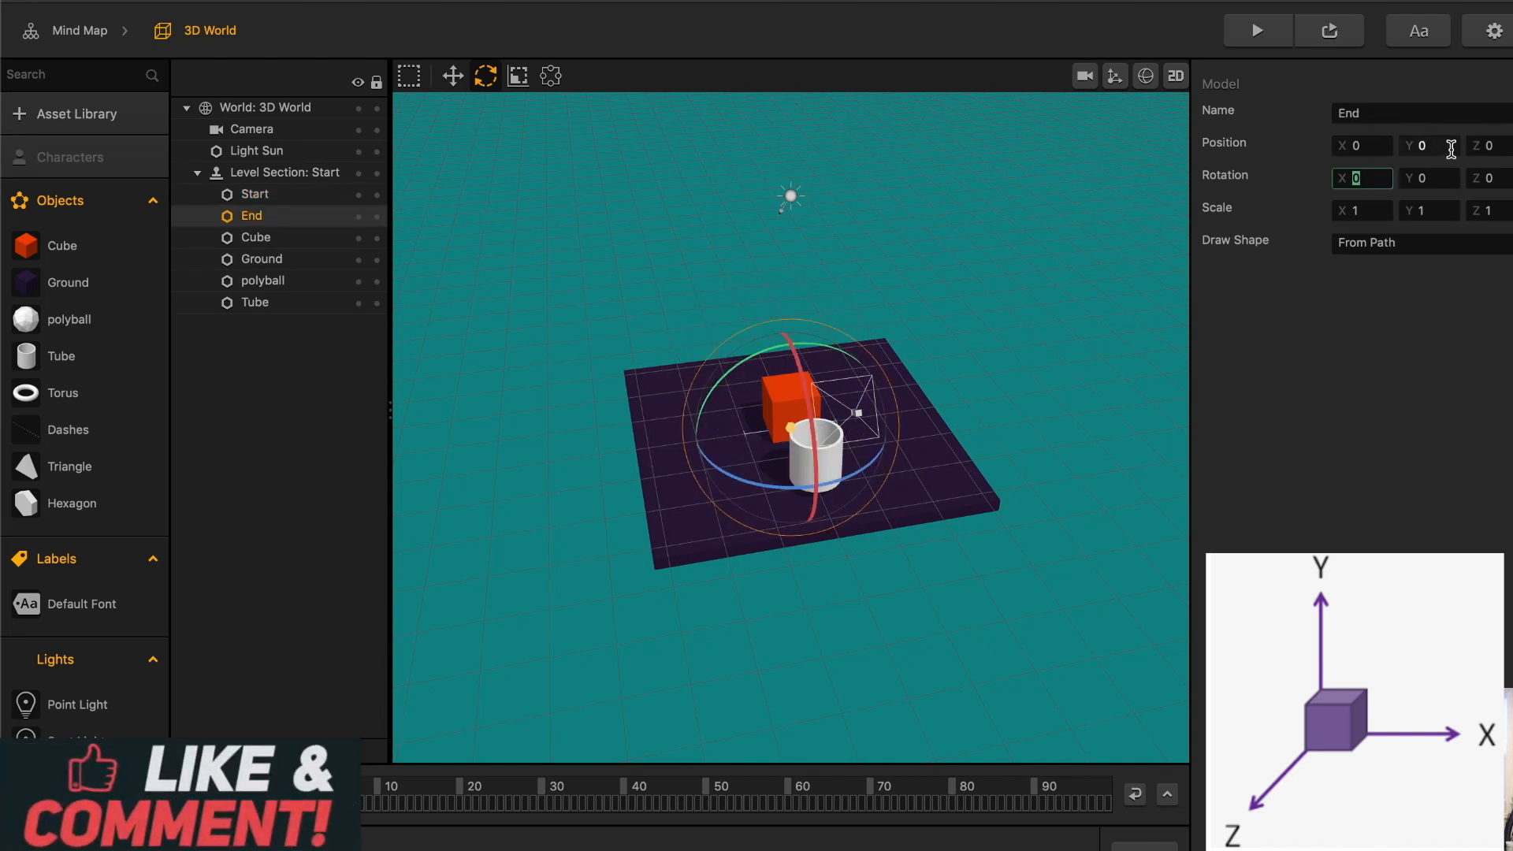
pyautogui.write('20')
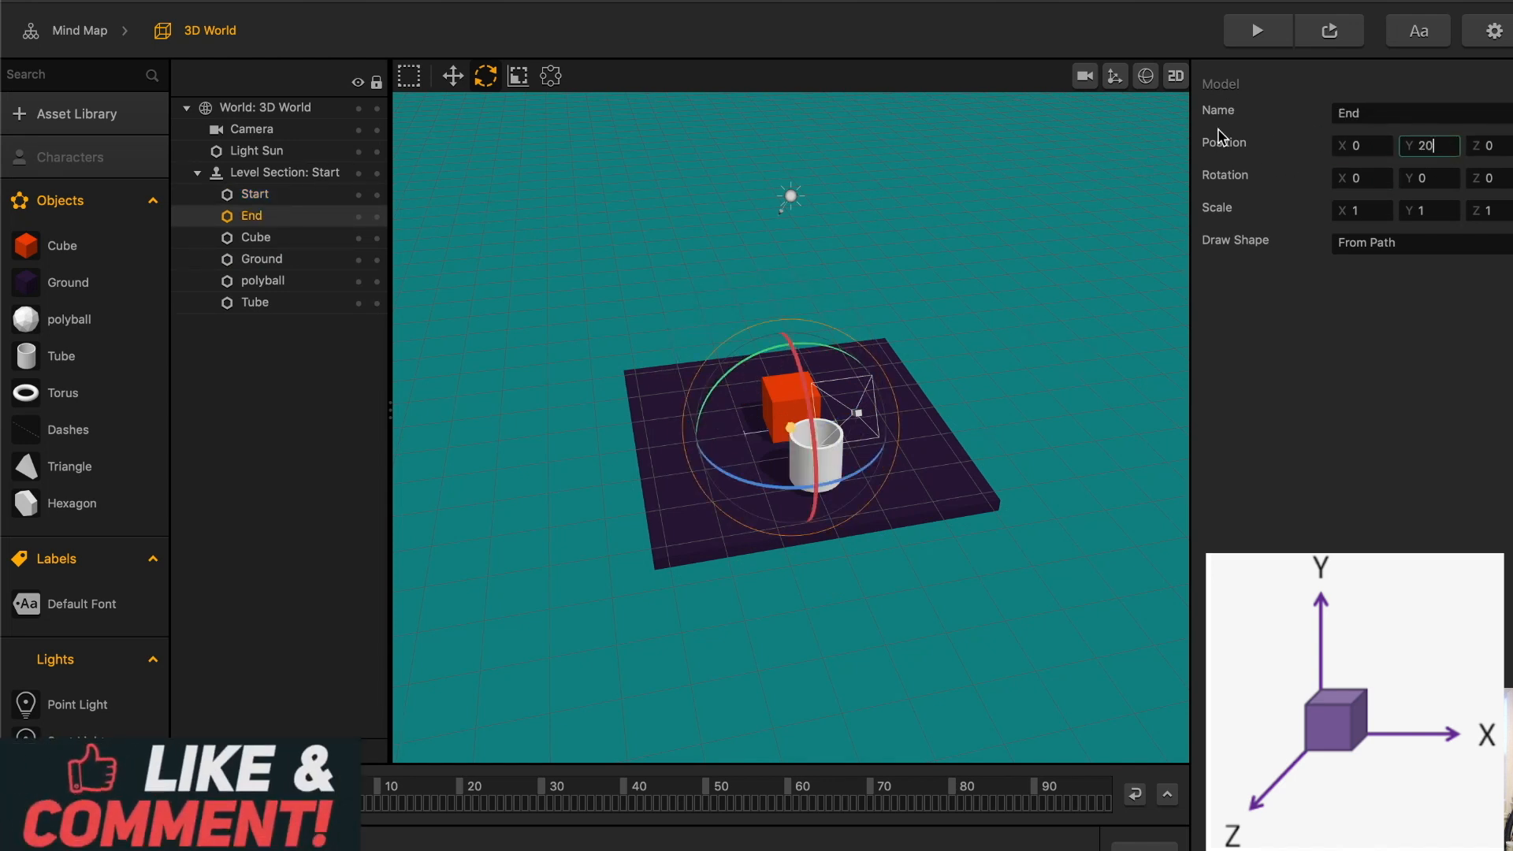
pyautogui.click(260, 258)
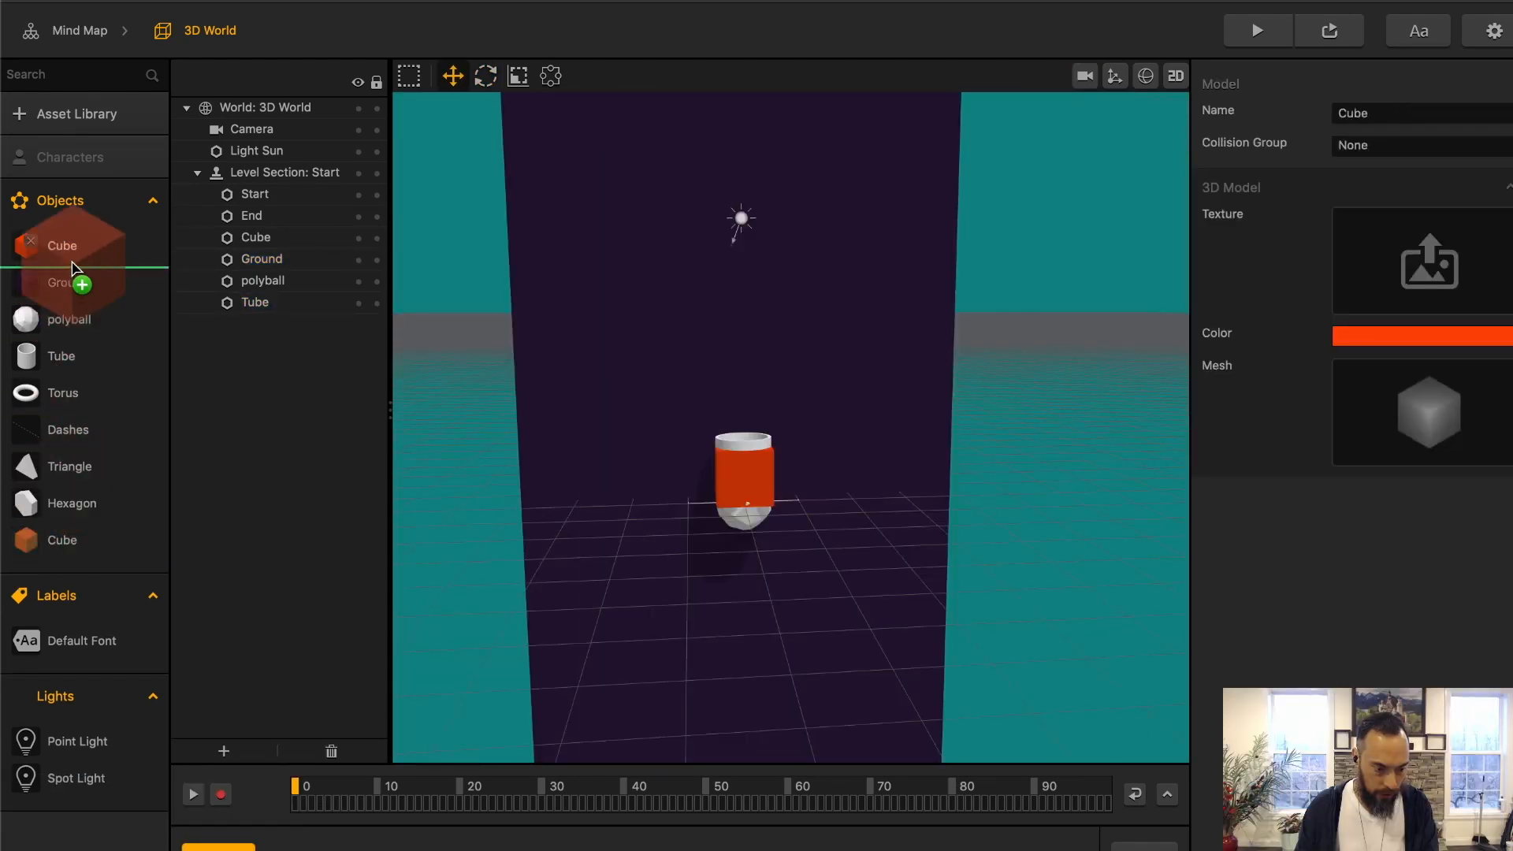
pyautogui.click(255, 237)
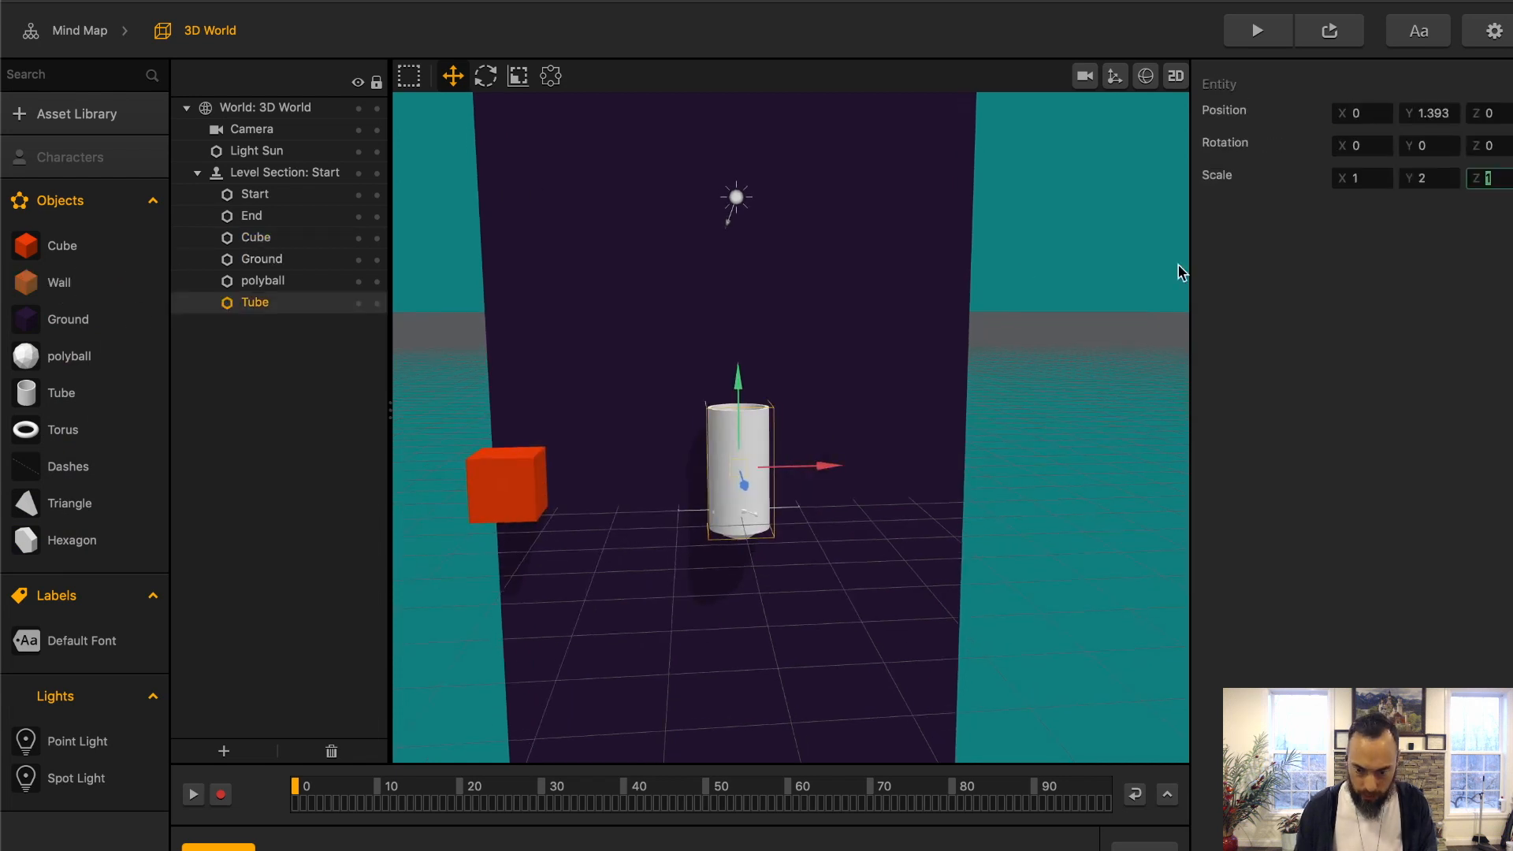
pyautogui.moveTo(348, 370)
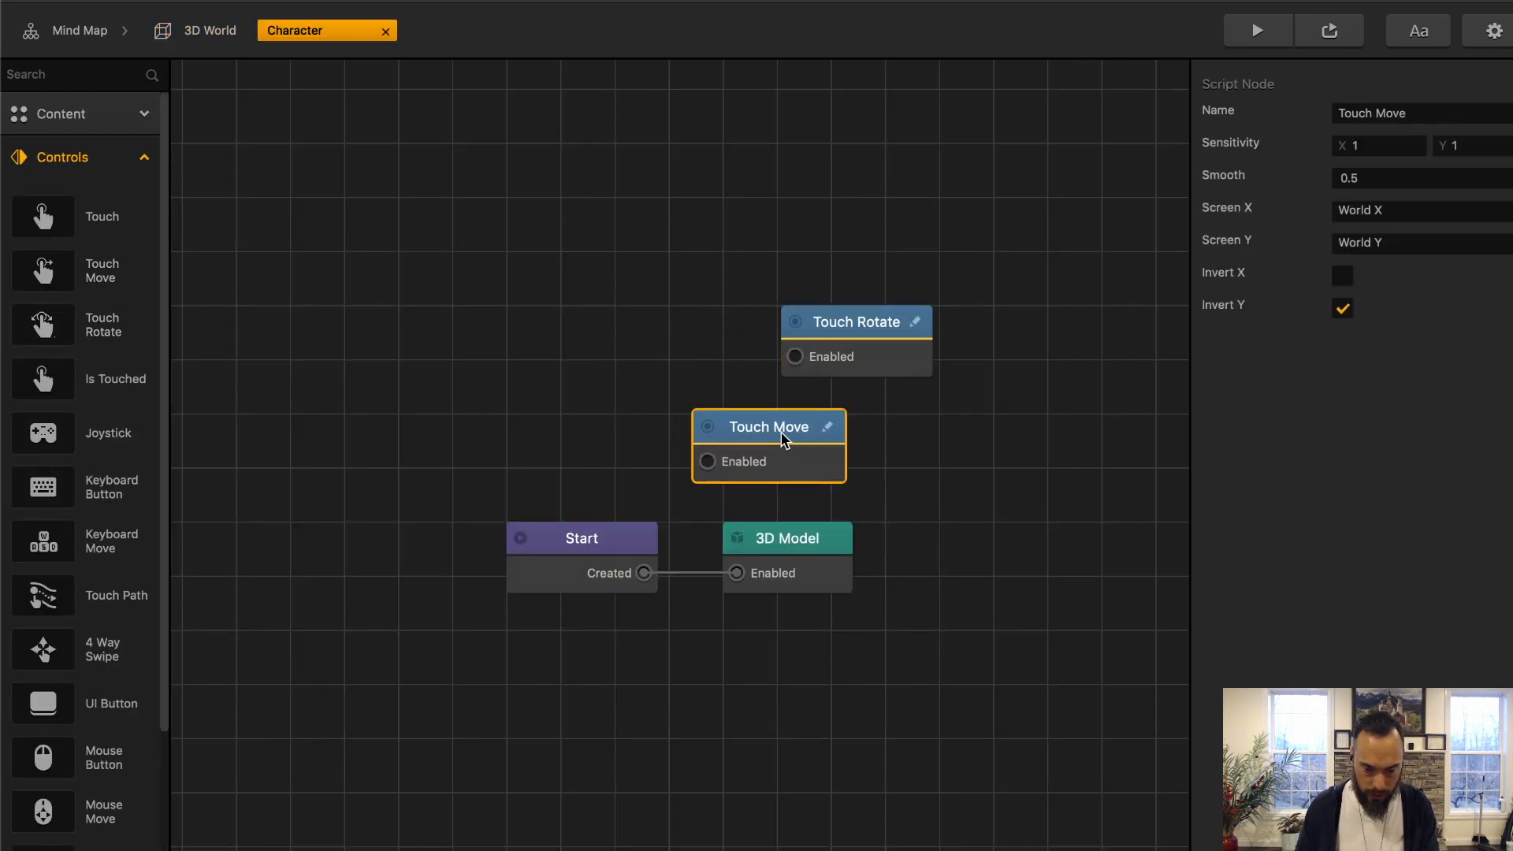
# Step: Wire Start into Touch Move and set its Sensitivity Y to 0
pyautogui.moveTo(645, 573); pyautogui.dragTo(706, 462)
pyautogui.write('0')
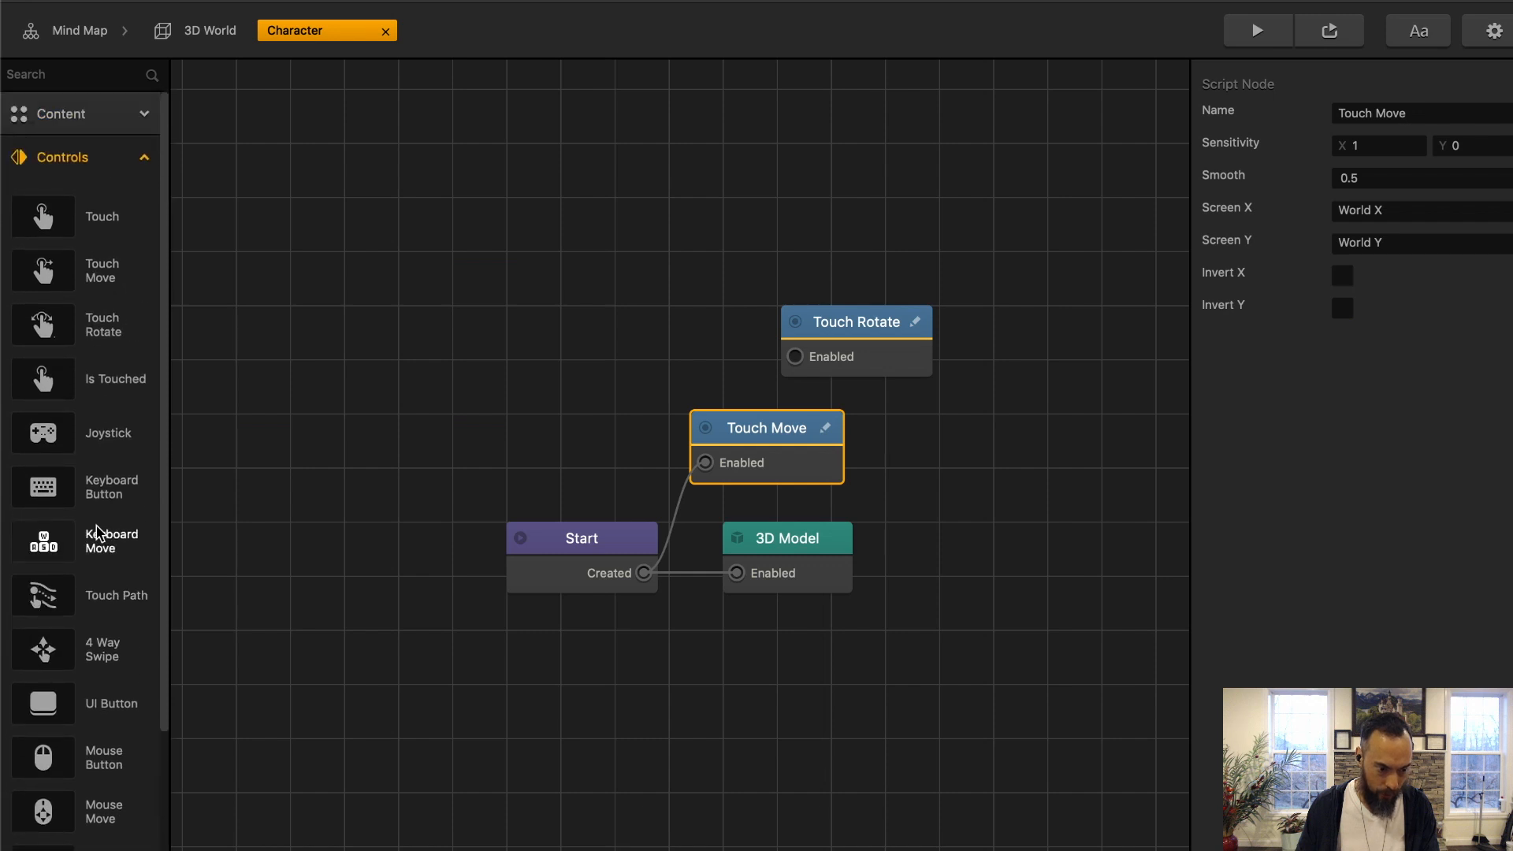
pyautogui.scroll(-3)
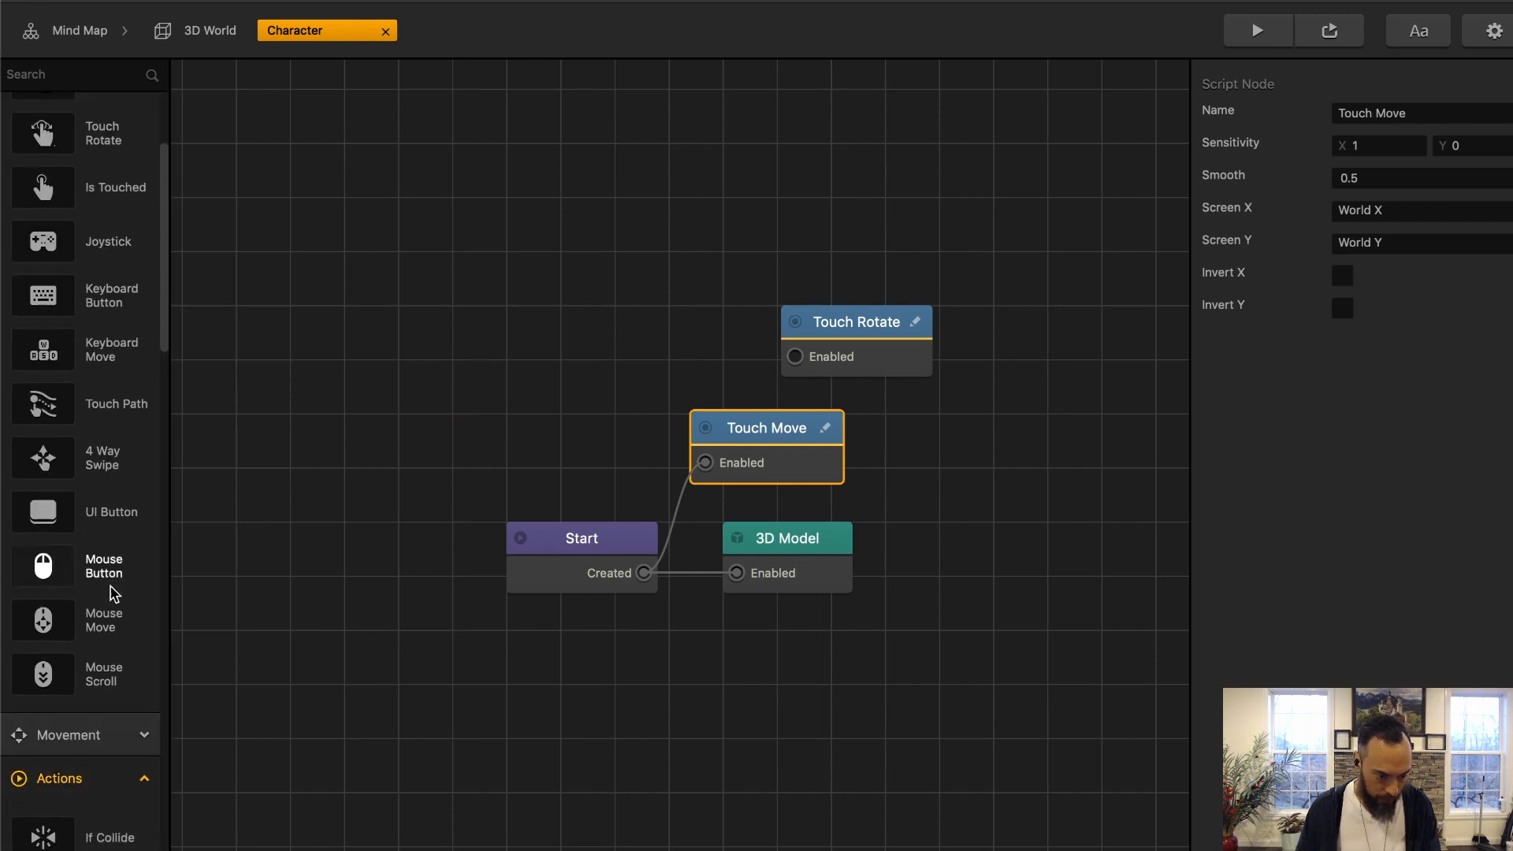
pyautogui.scroll(-3)
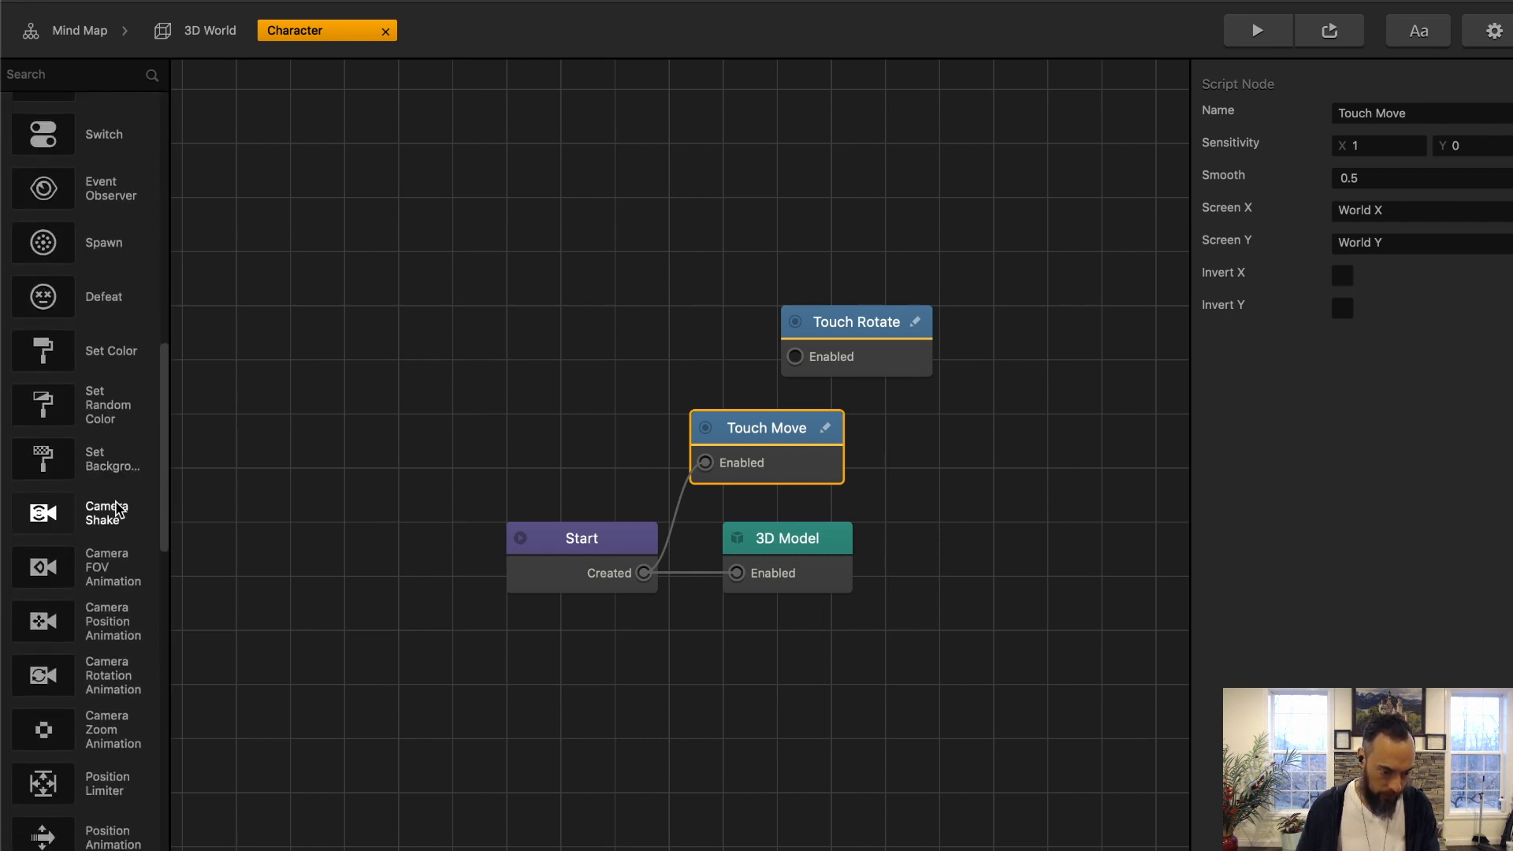
pyautogui.scroll(-3)
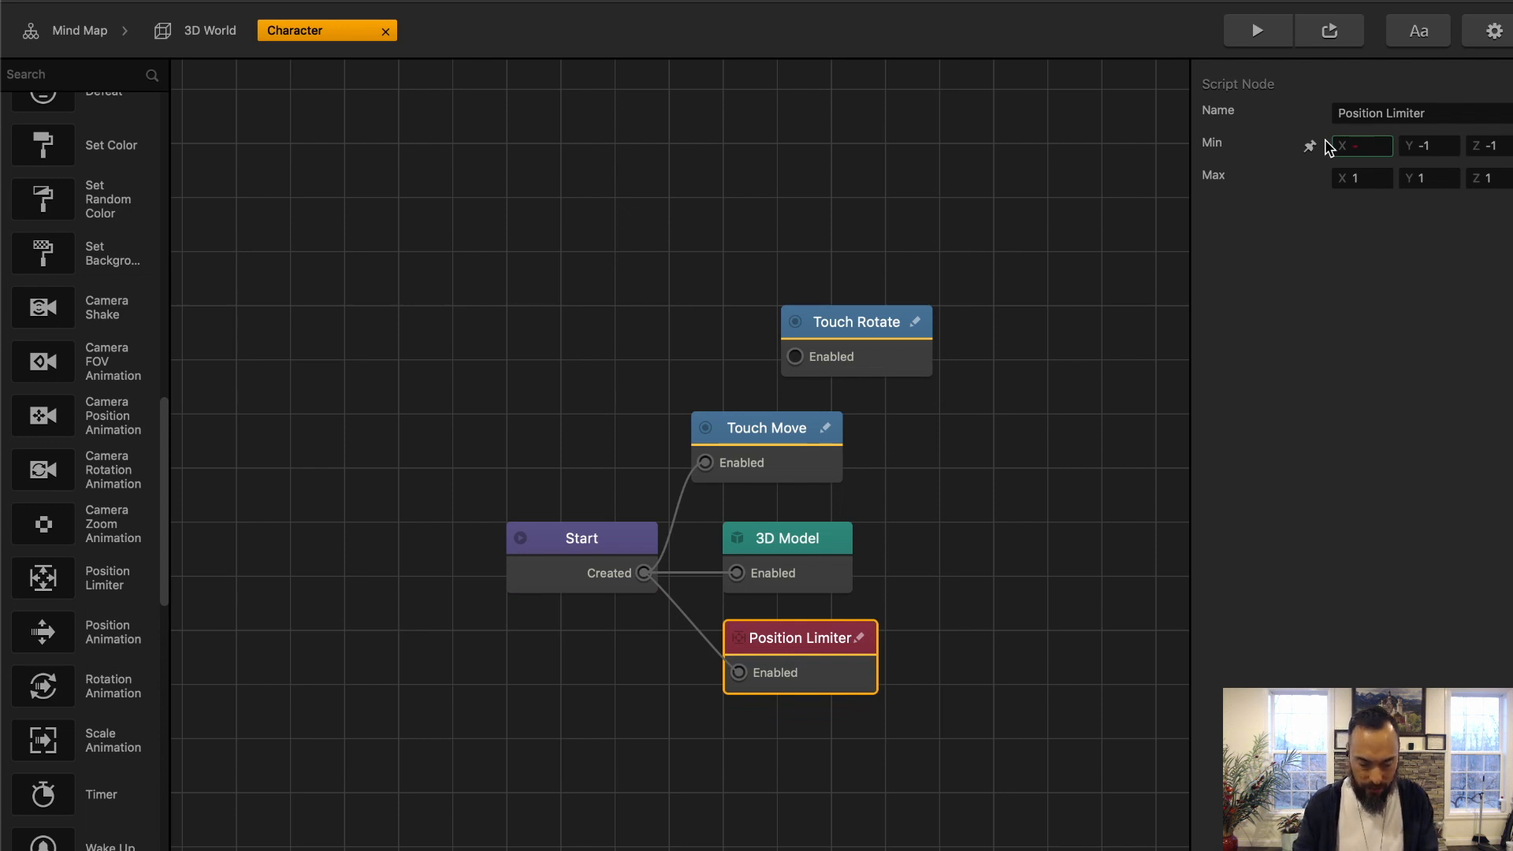
# Step: Add a Position Limiter keeping the character between X -3 and 3, Y -2 and 99
pyautogui.write('3')
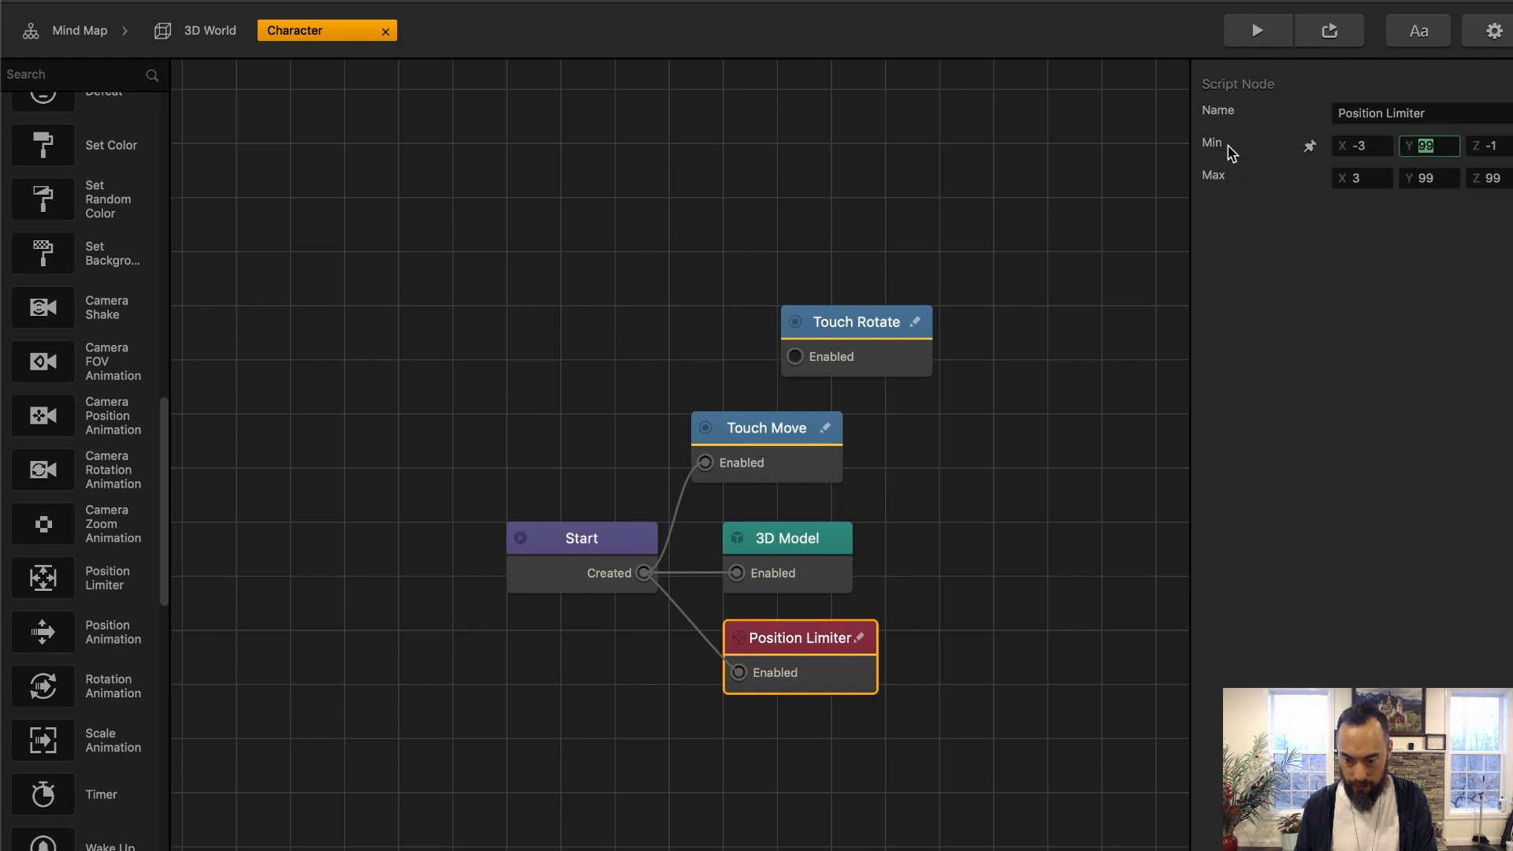
pyautogui.write('-2')
pyautogui.click(1489, 177)
pyautogui.write('1')
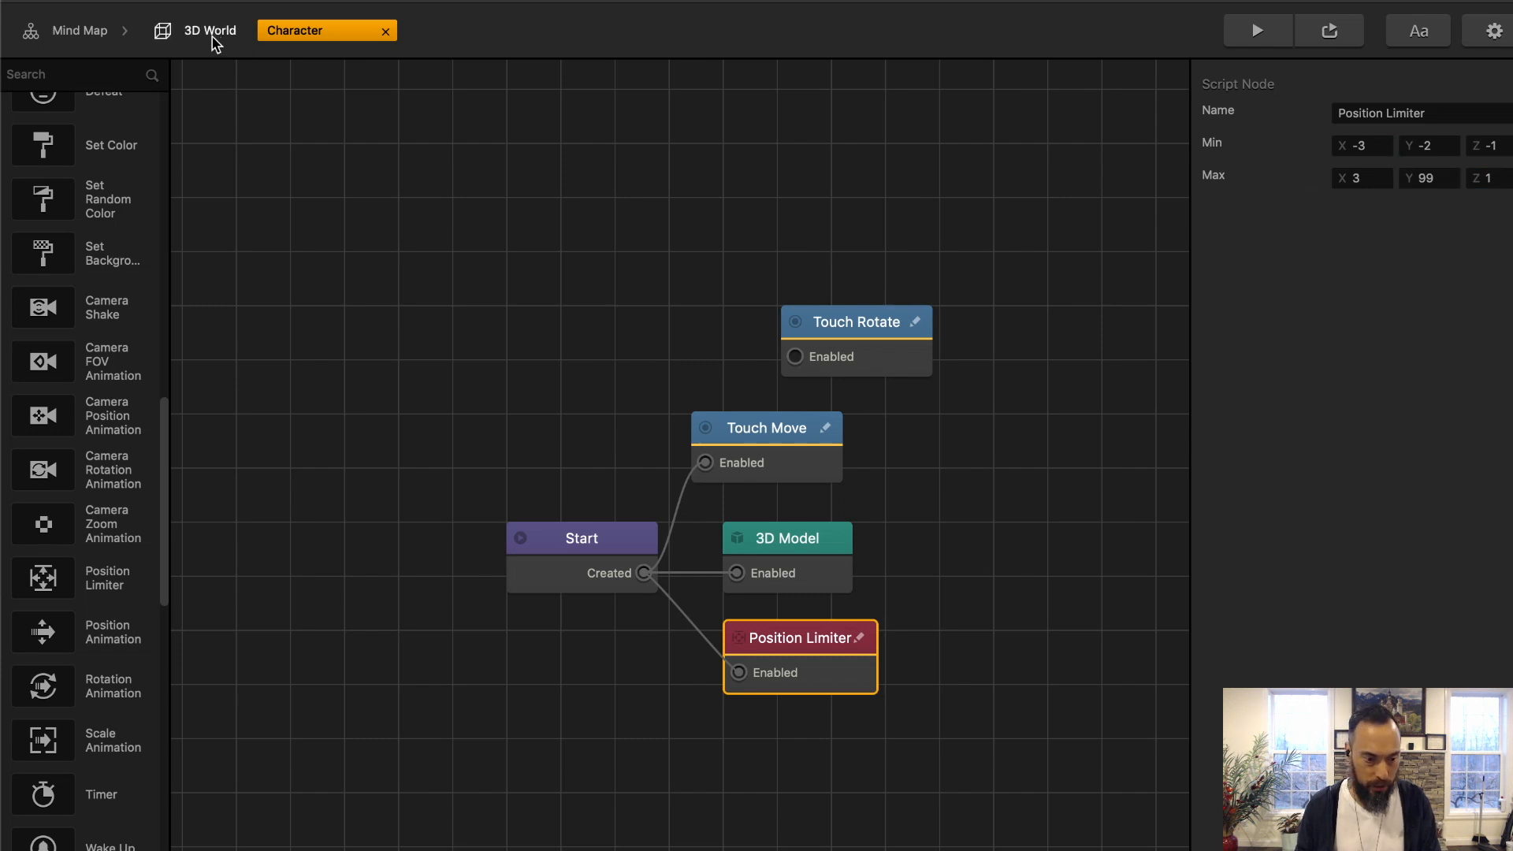
# Step: Place two tall Wall columns flanking the character and centre the camera at X 0
pyautogui.click(209, 30)
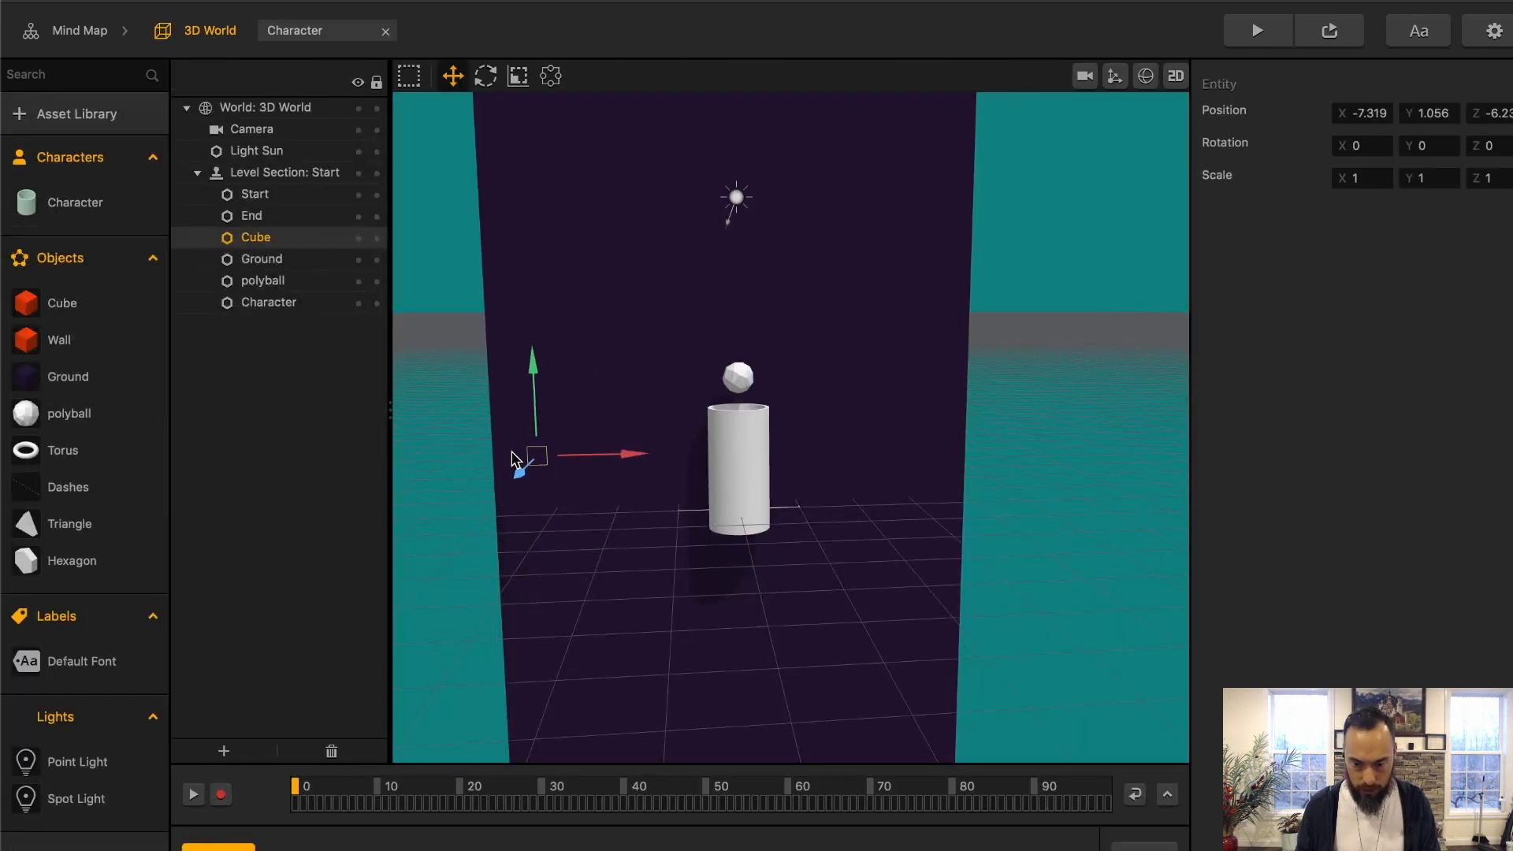
pyautogui.click(294, 30)
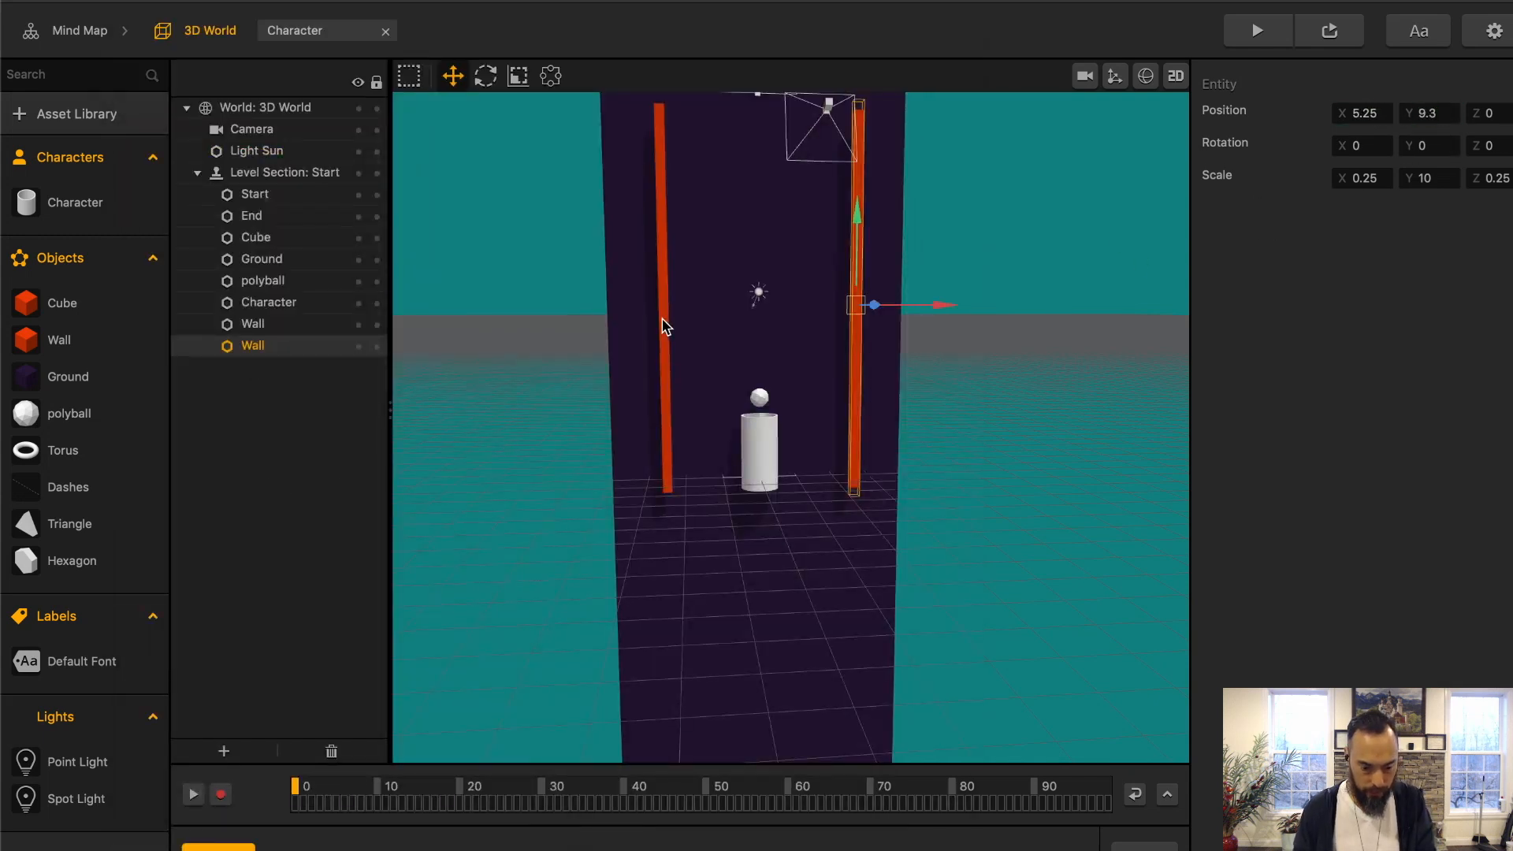
pyautogui.click(251, 128)
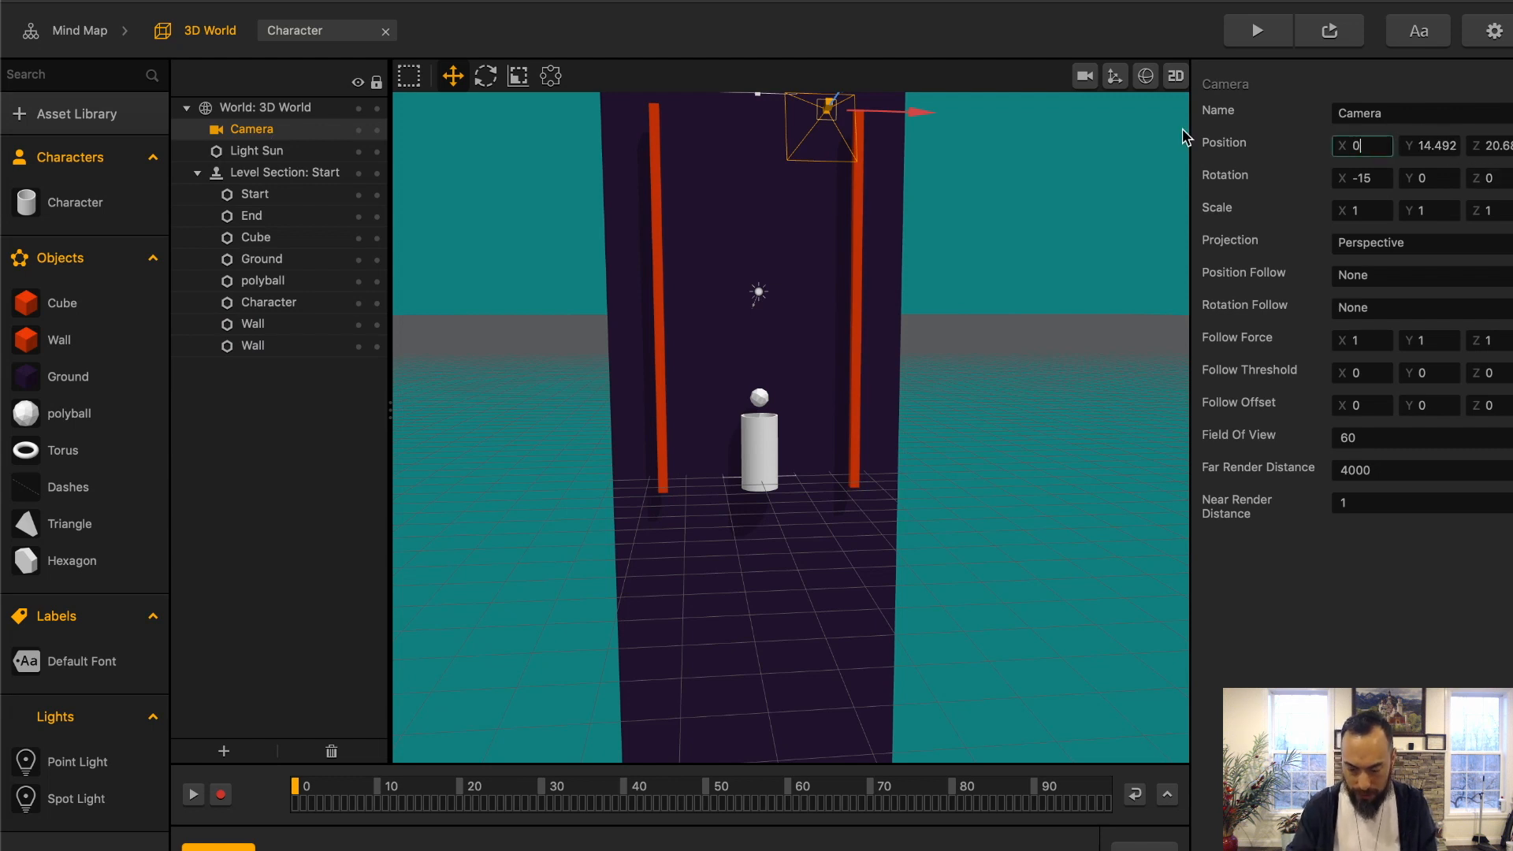
pyautogui.click(294, 30)
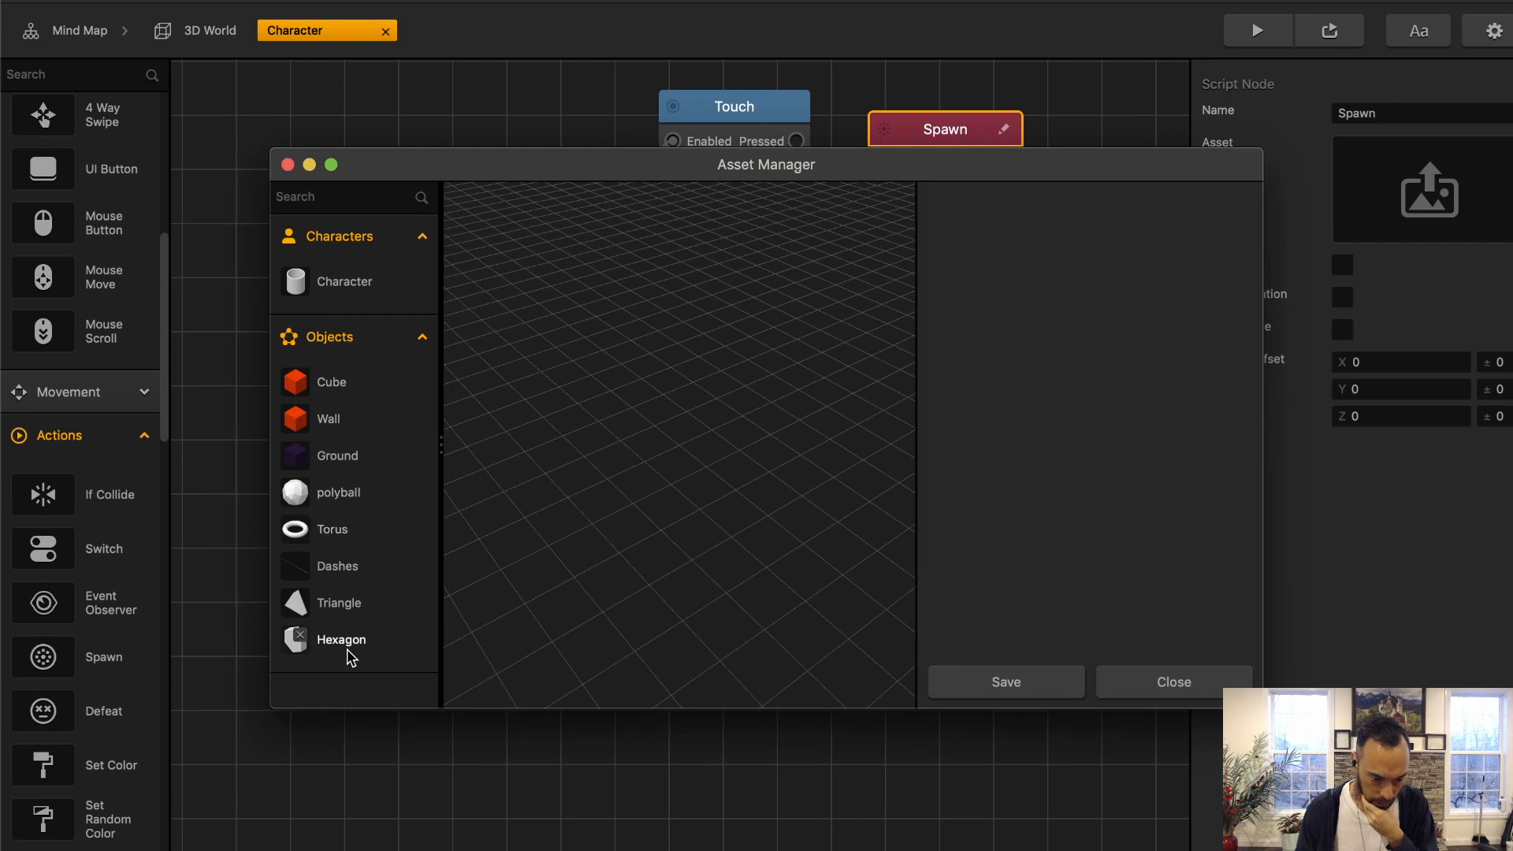
# Step: Give the polyball asset a Sphere collision shape and expand the movement nodes
pyautogui.click(339, 492)
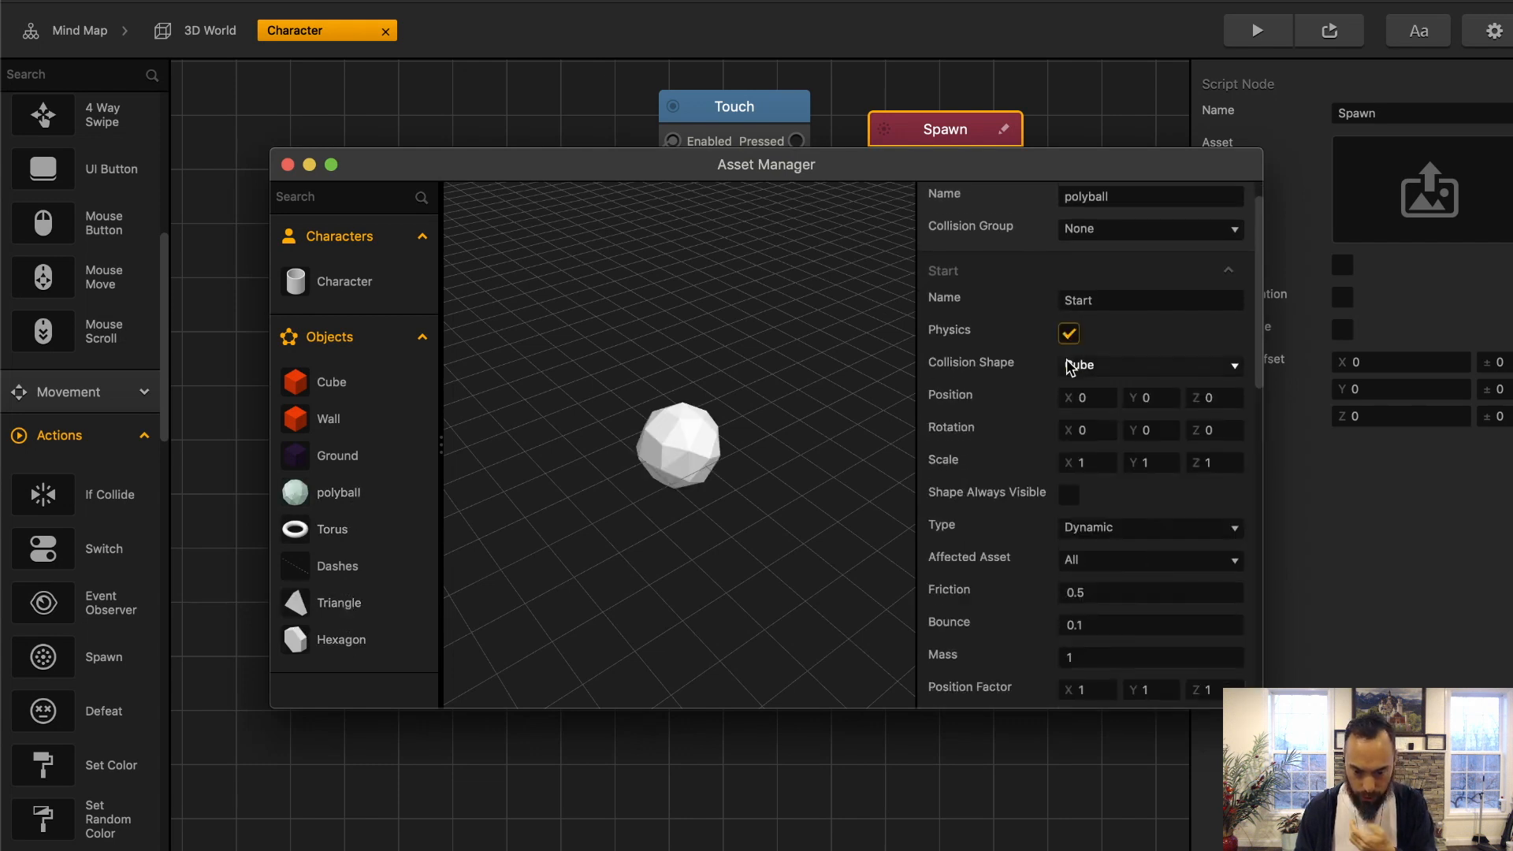
pyautogui.click(1149, 364)
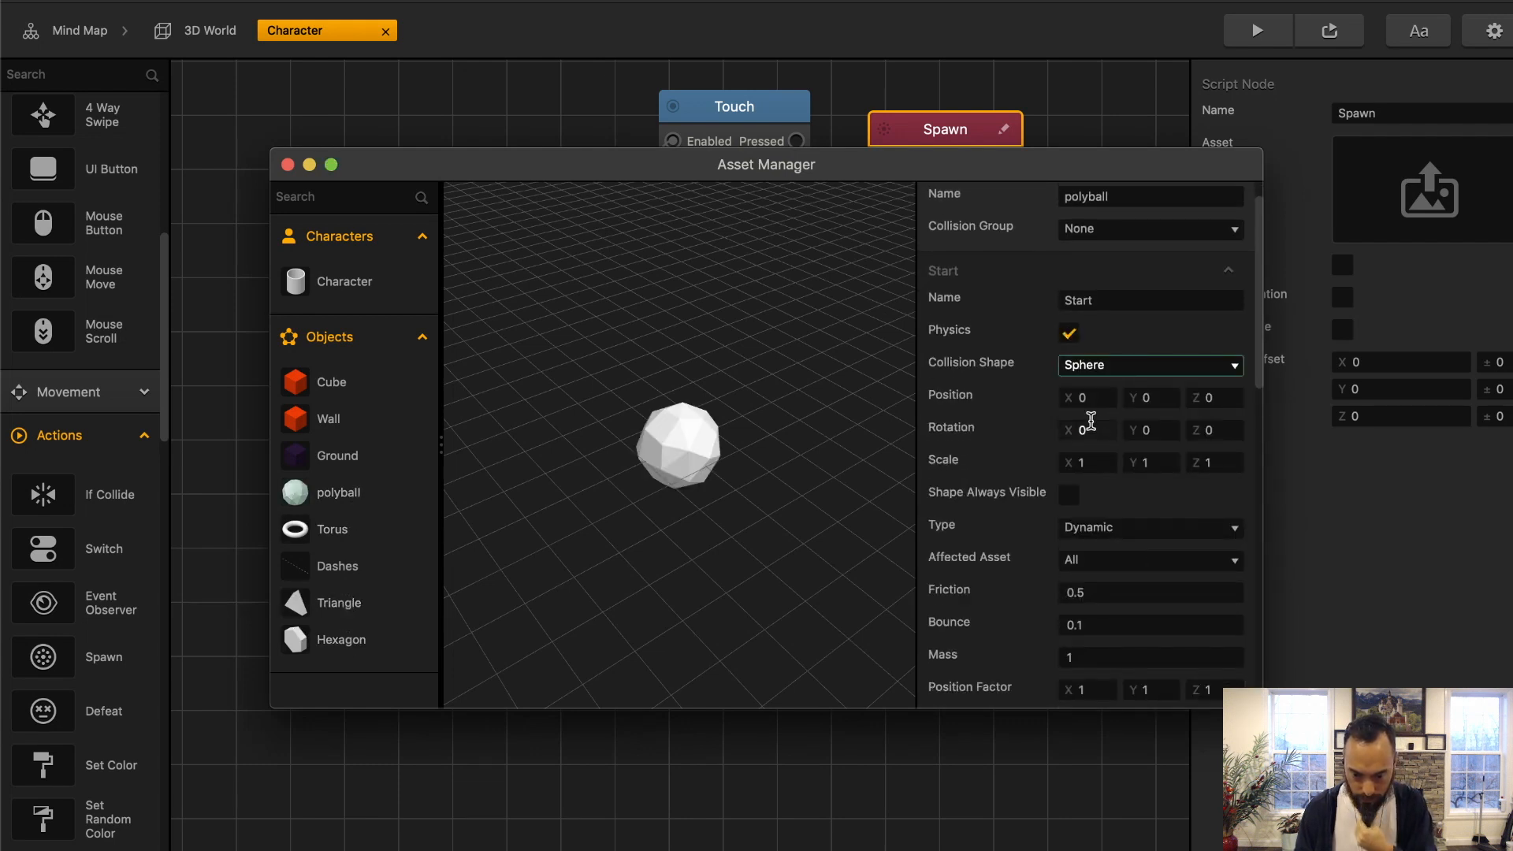
pyautogui.scroll(-3)
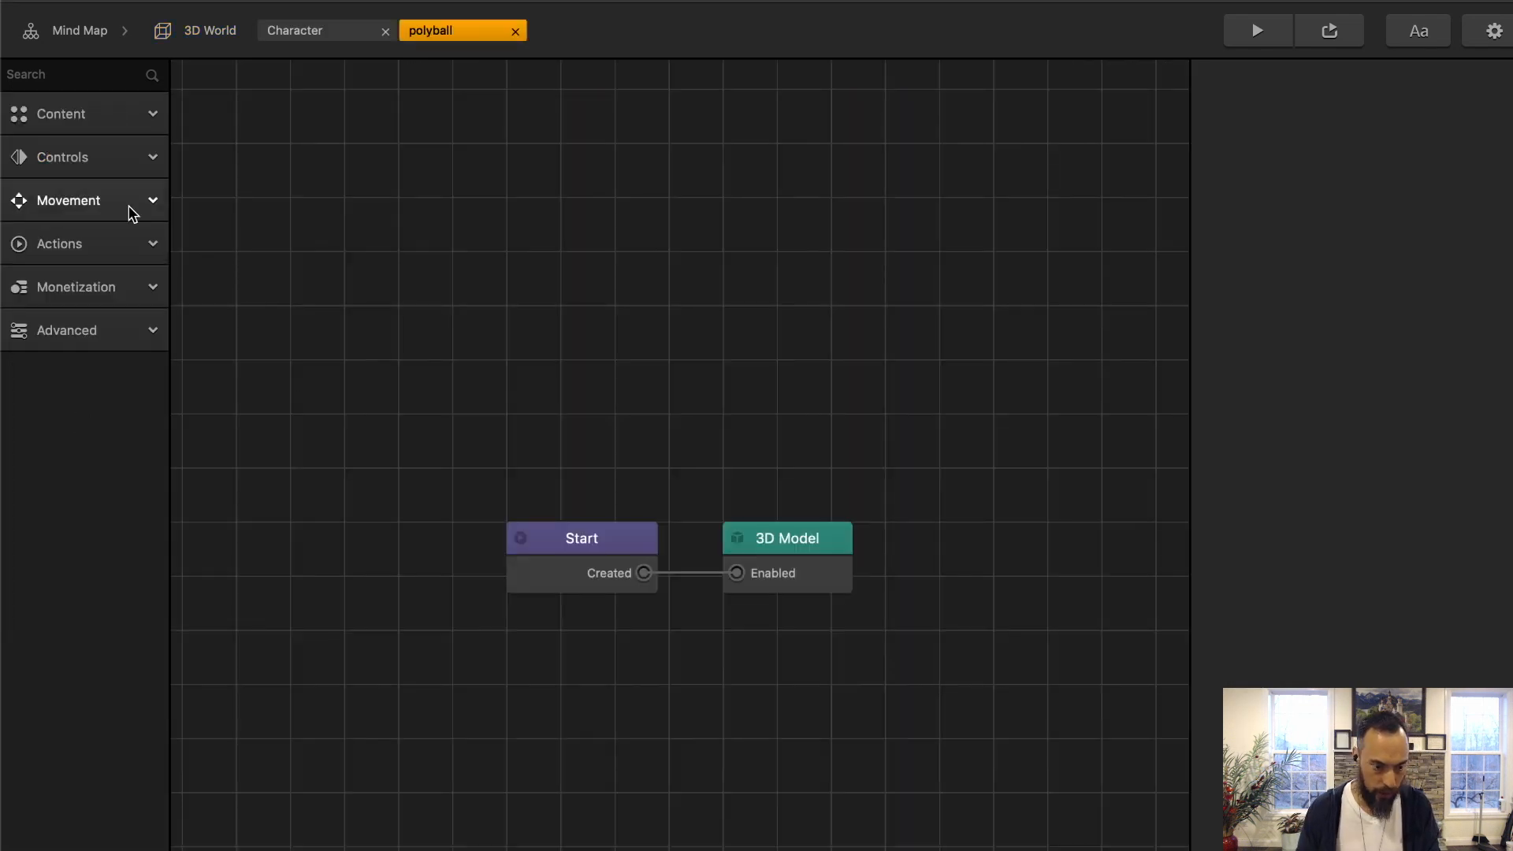
pyautogui.click(58, 242)
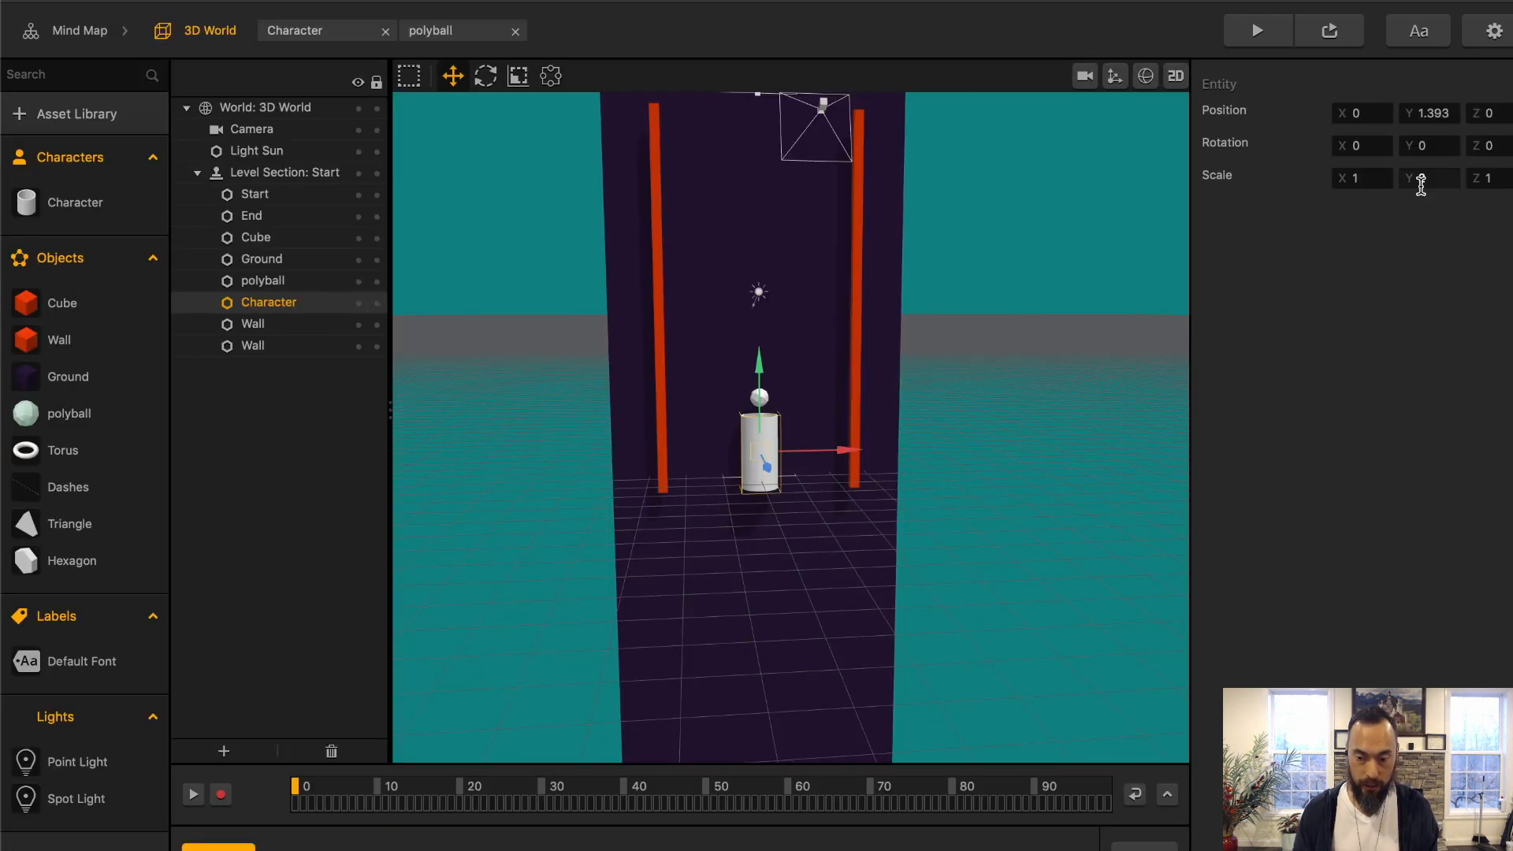
# Step: Set Spawn's asset to polyball and reduce the polyball's scale to 0.5
pyautogui.click(74, 204)
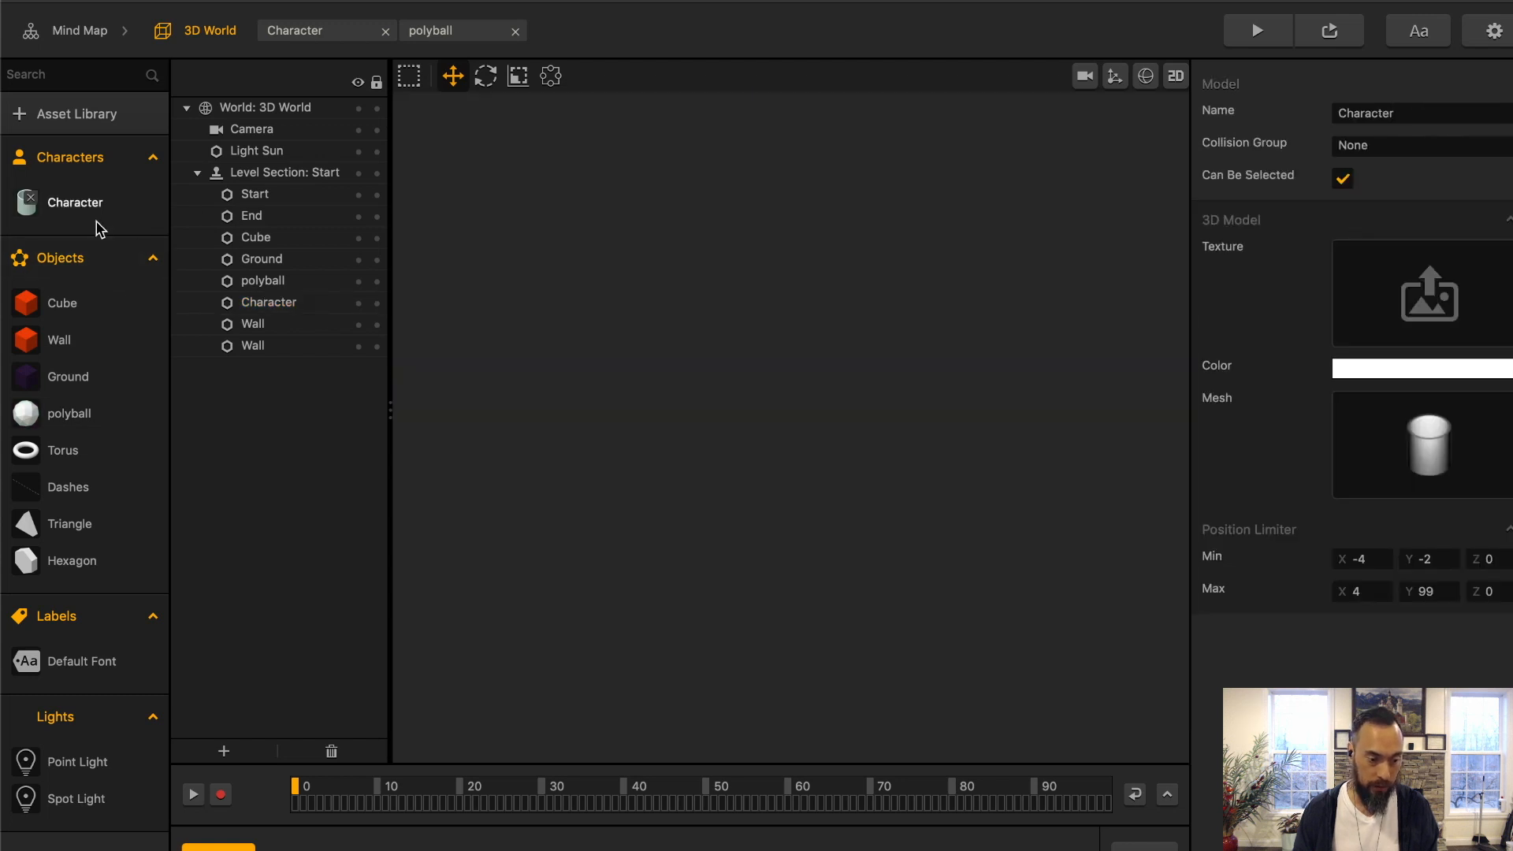
pyautogui.click(294, 30)
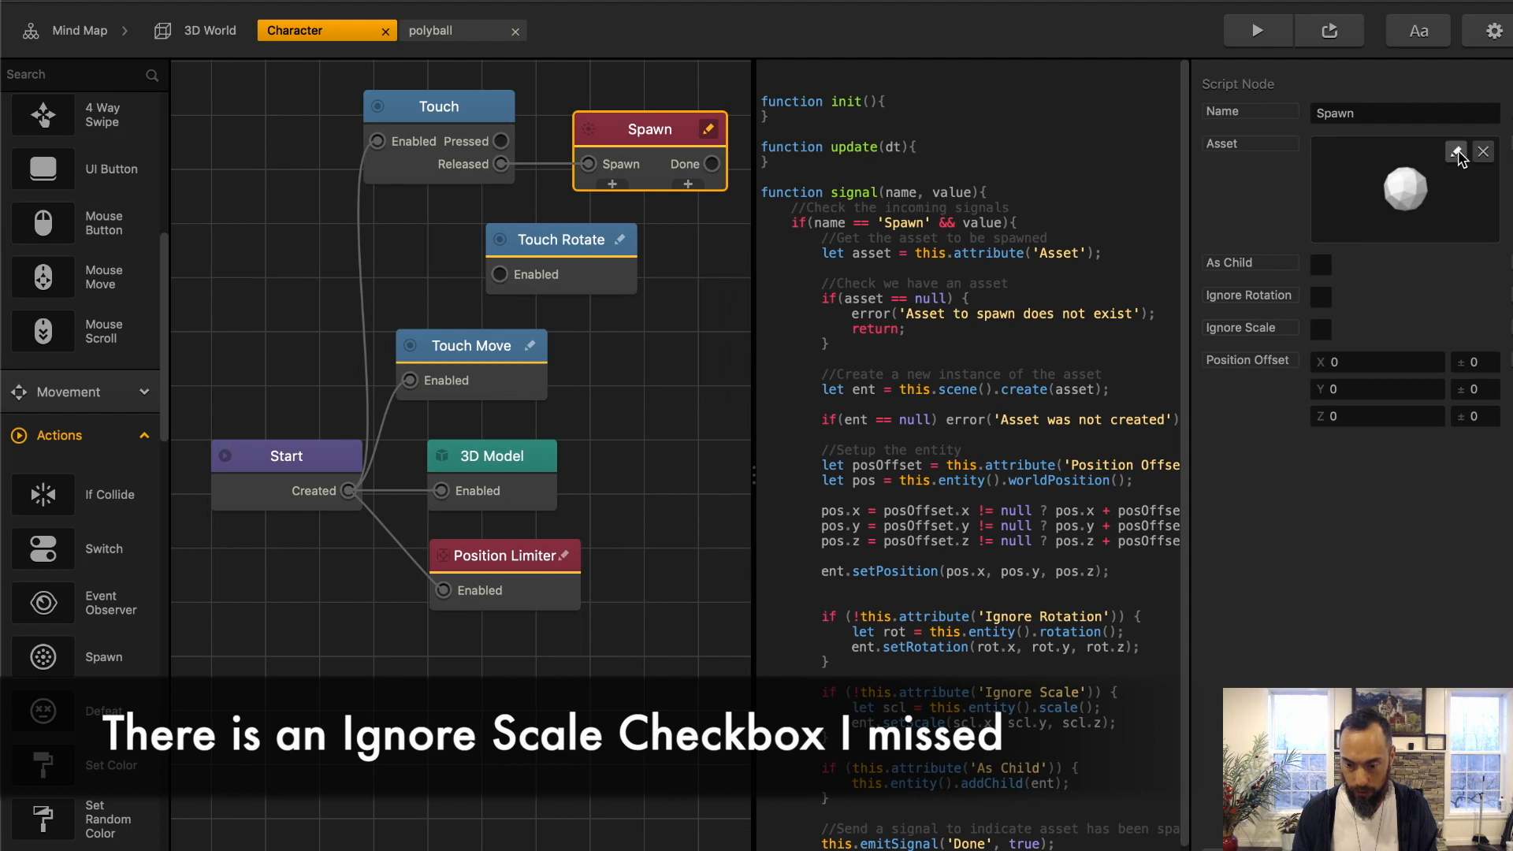
pyautogui.click(1456, 153)
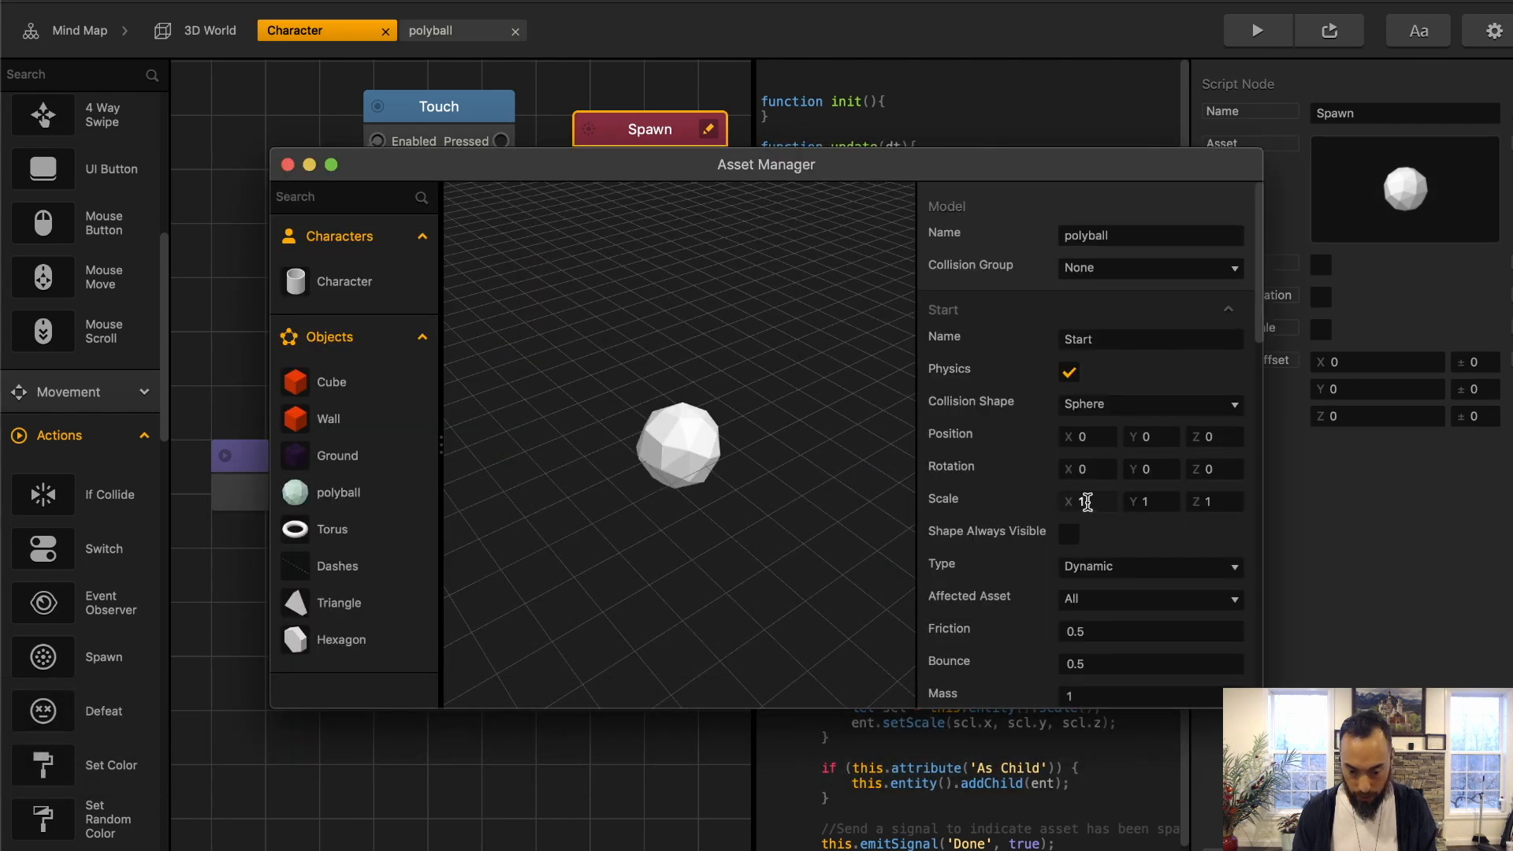
pyautogui.click(1087, 501)
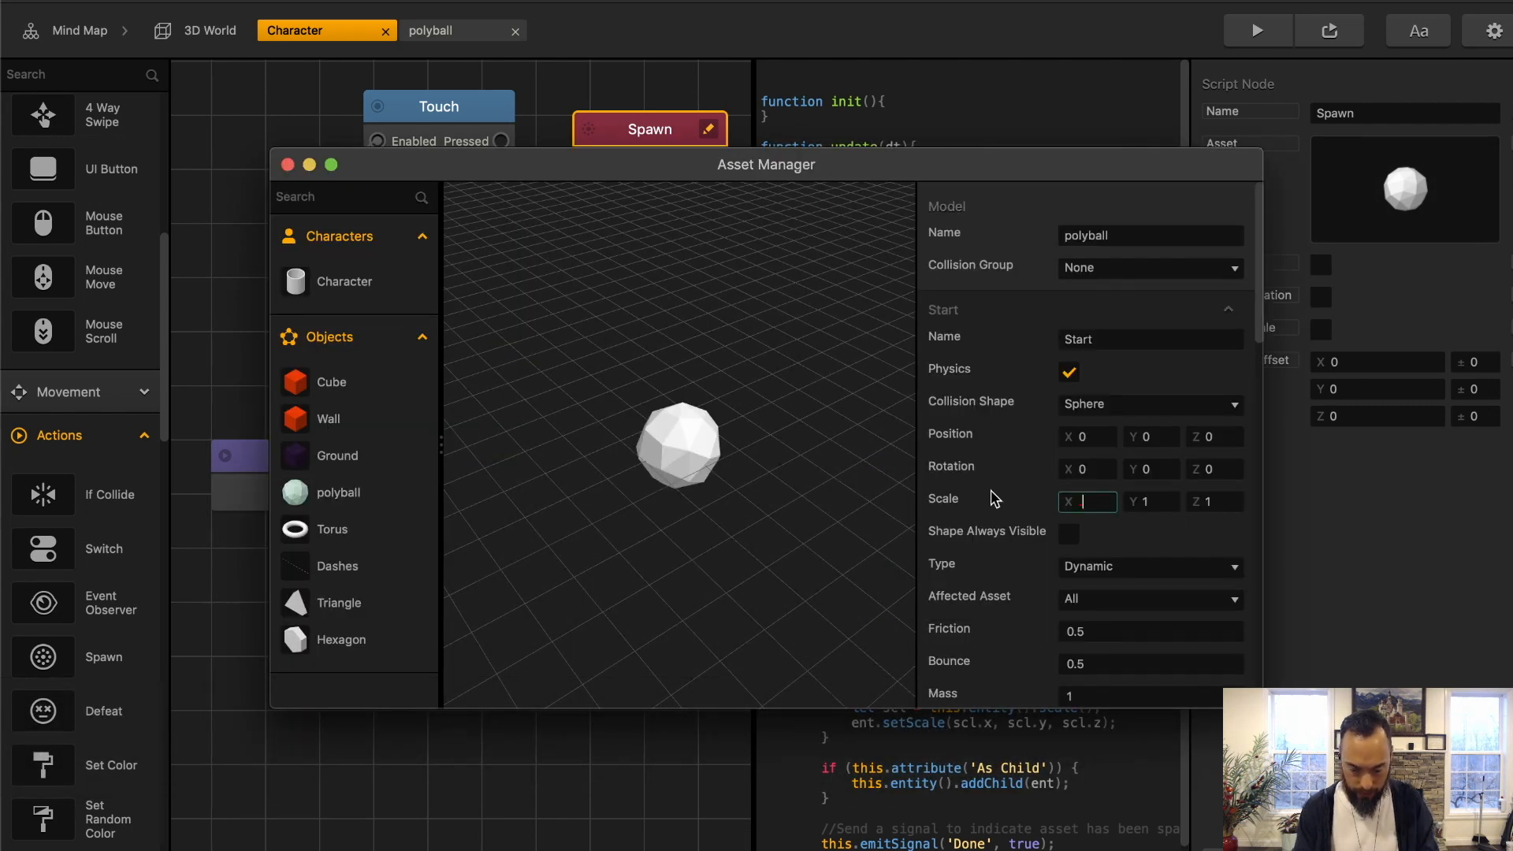
pyautogui.write('.5')
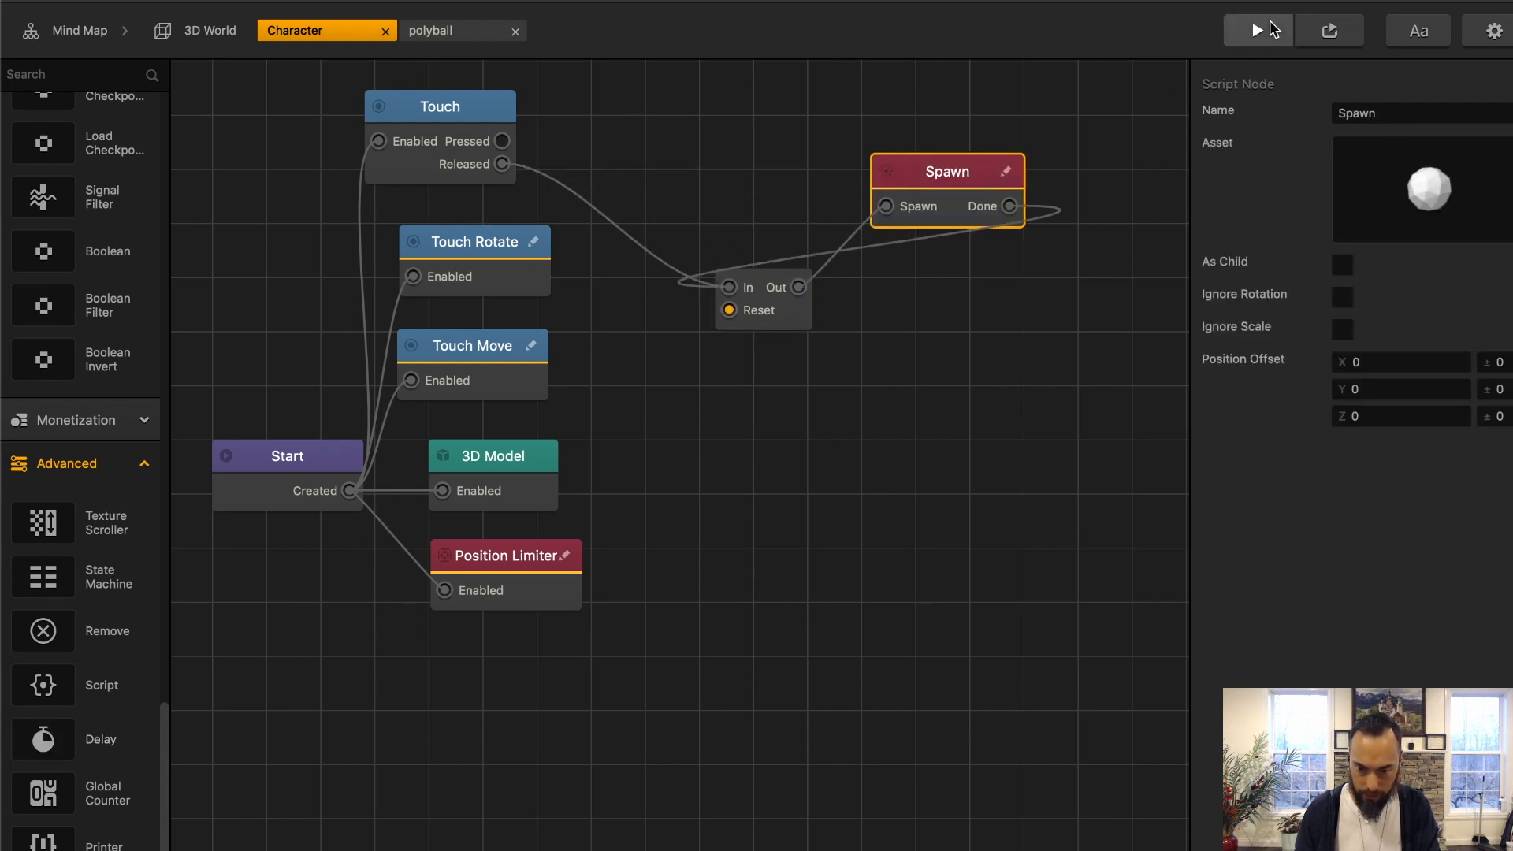
# Step: Play-test the game and shorten the Delay node to about a quarter second
pyautogui.click(1256, 30)
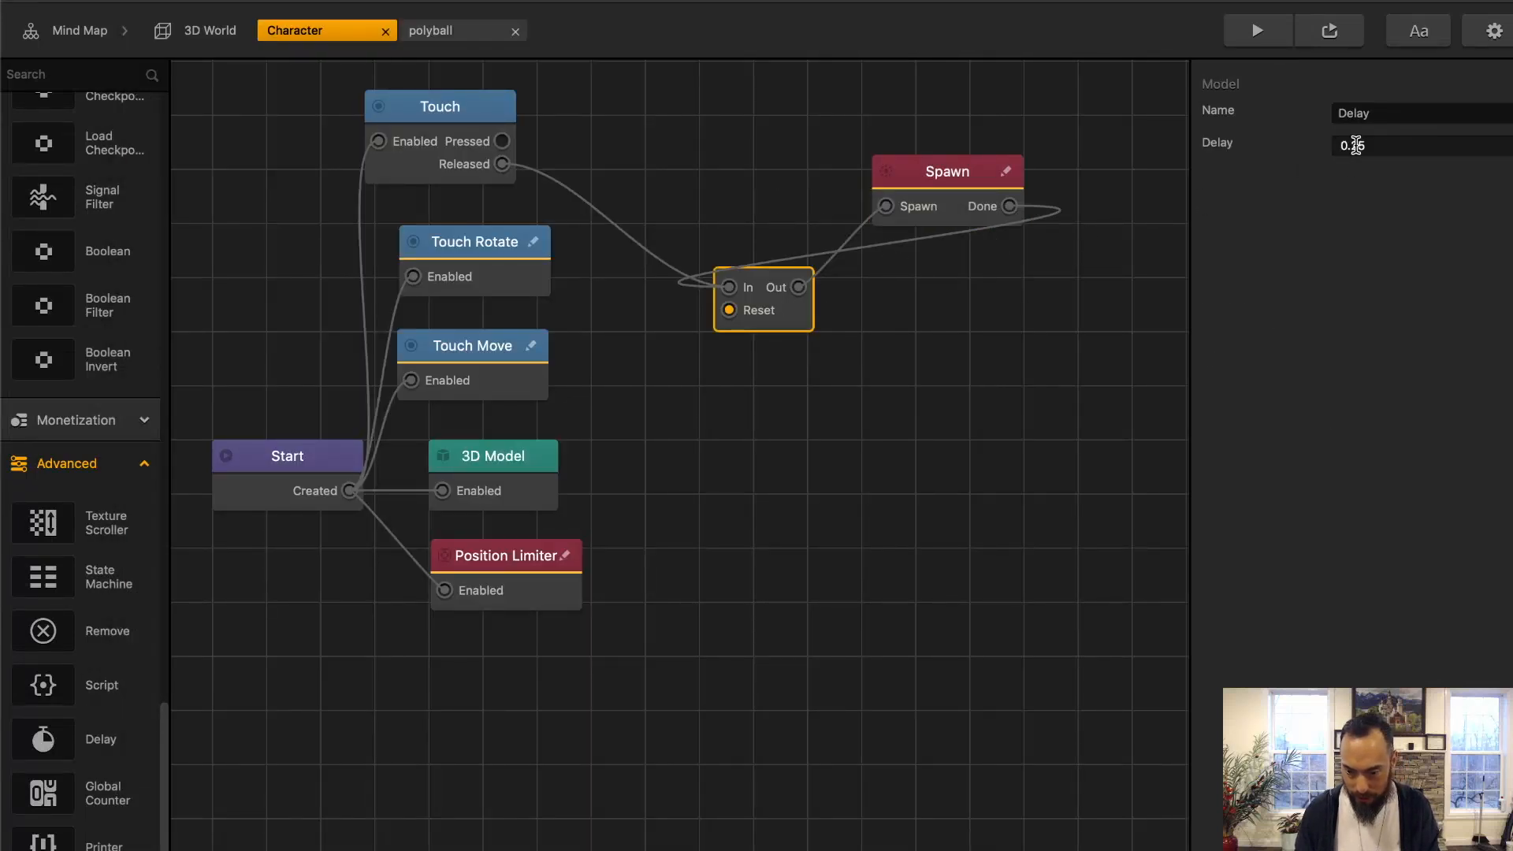
pyautogui.click(1255, 30)
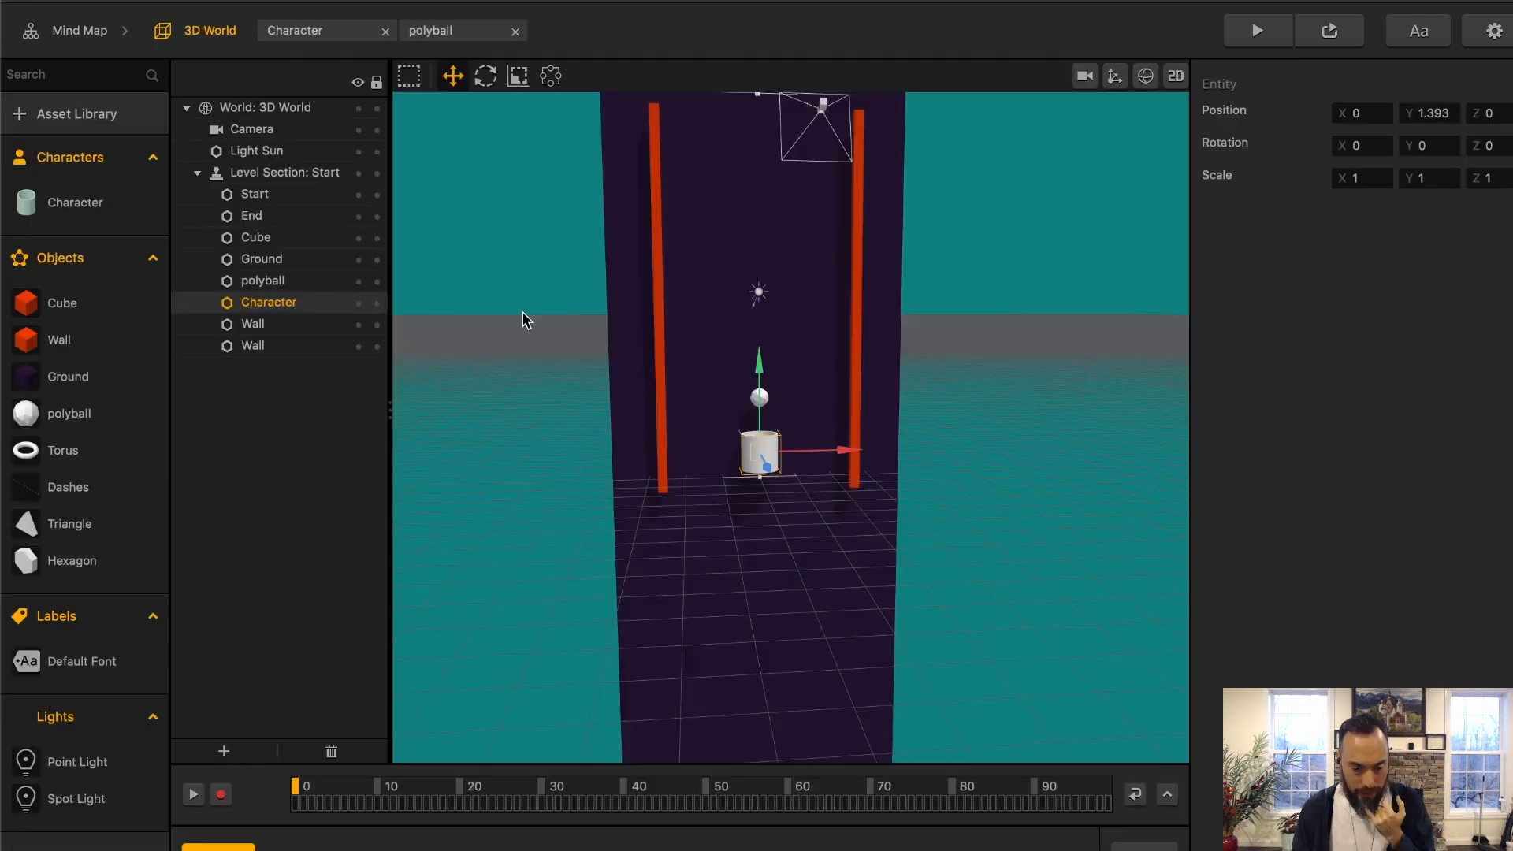
# Step: Switch to the polyball's node graph where Start feeds Set Random Color and 3D Model
pyautogui.click(424, 30)
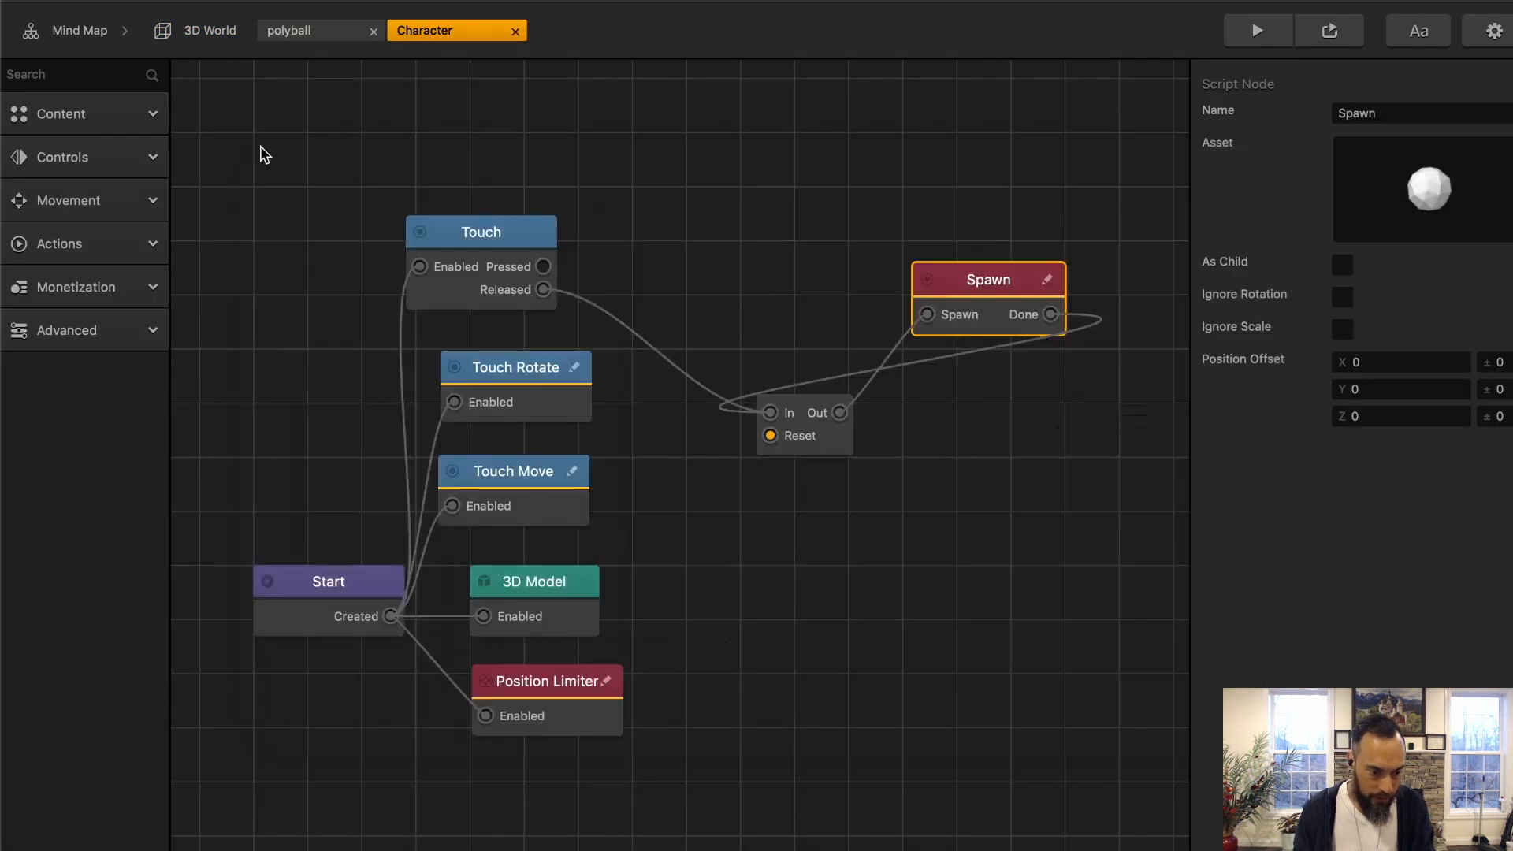
pyautogui.click(309, 30)
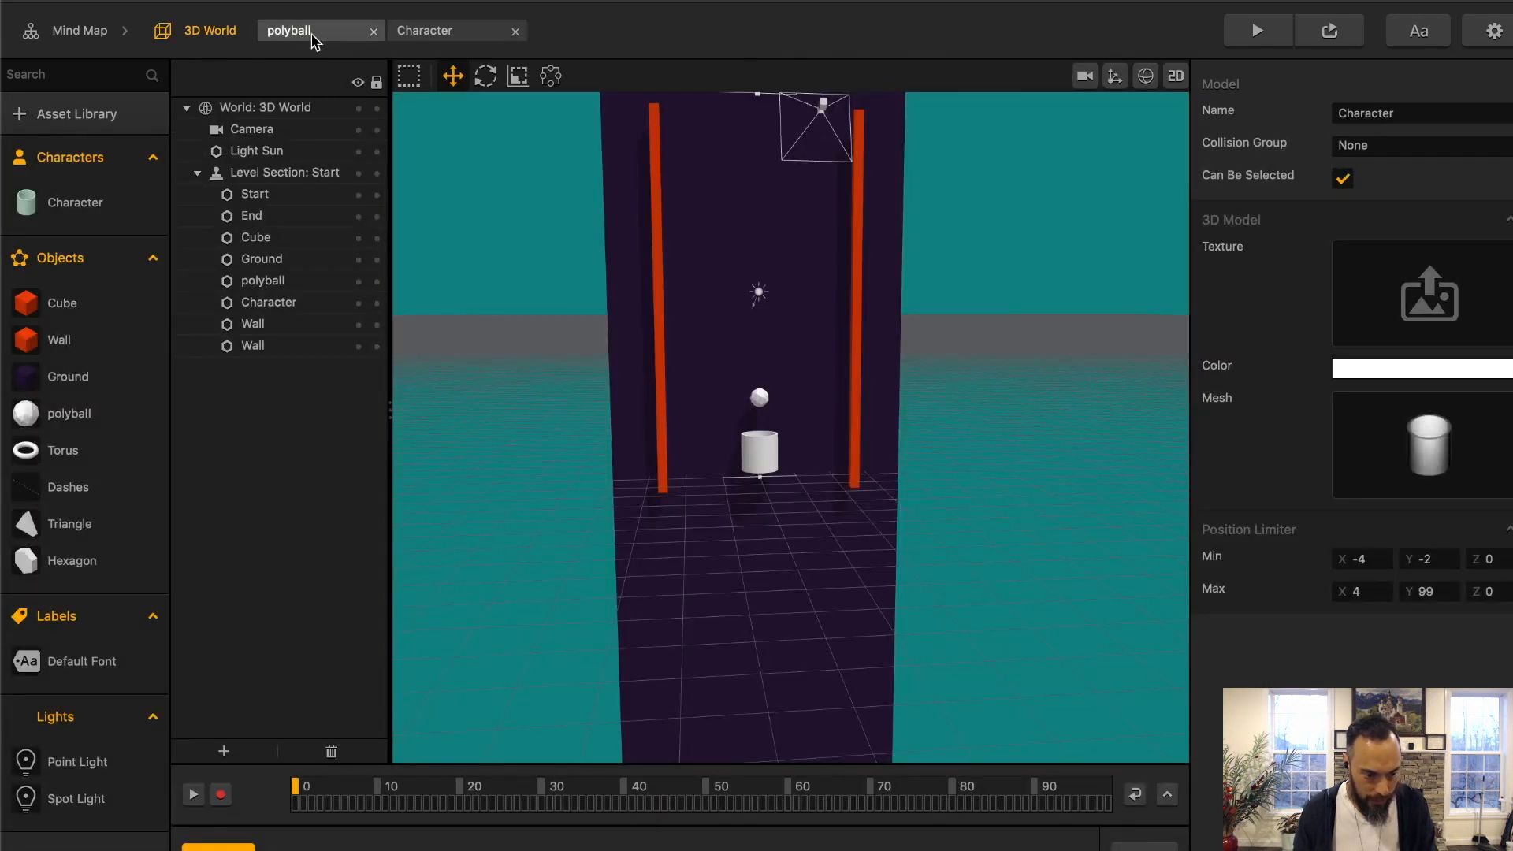
pyautogui.click(290, 29)
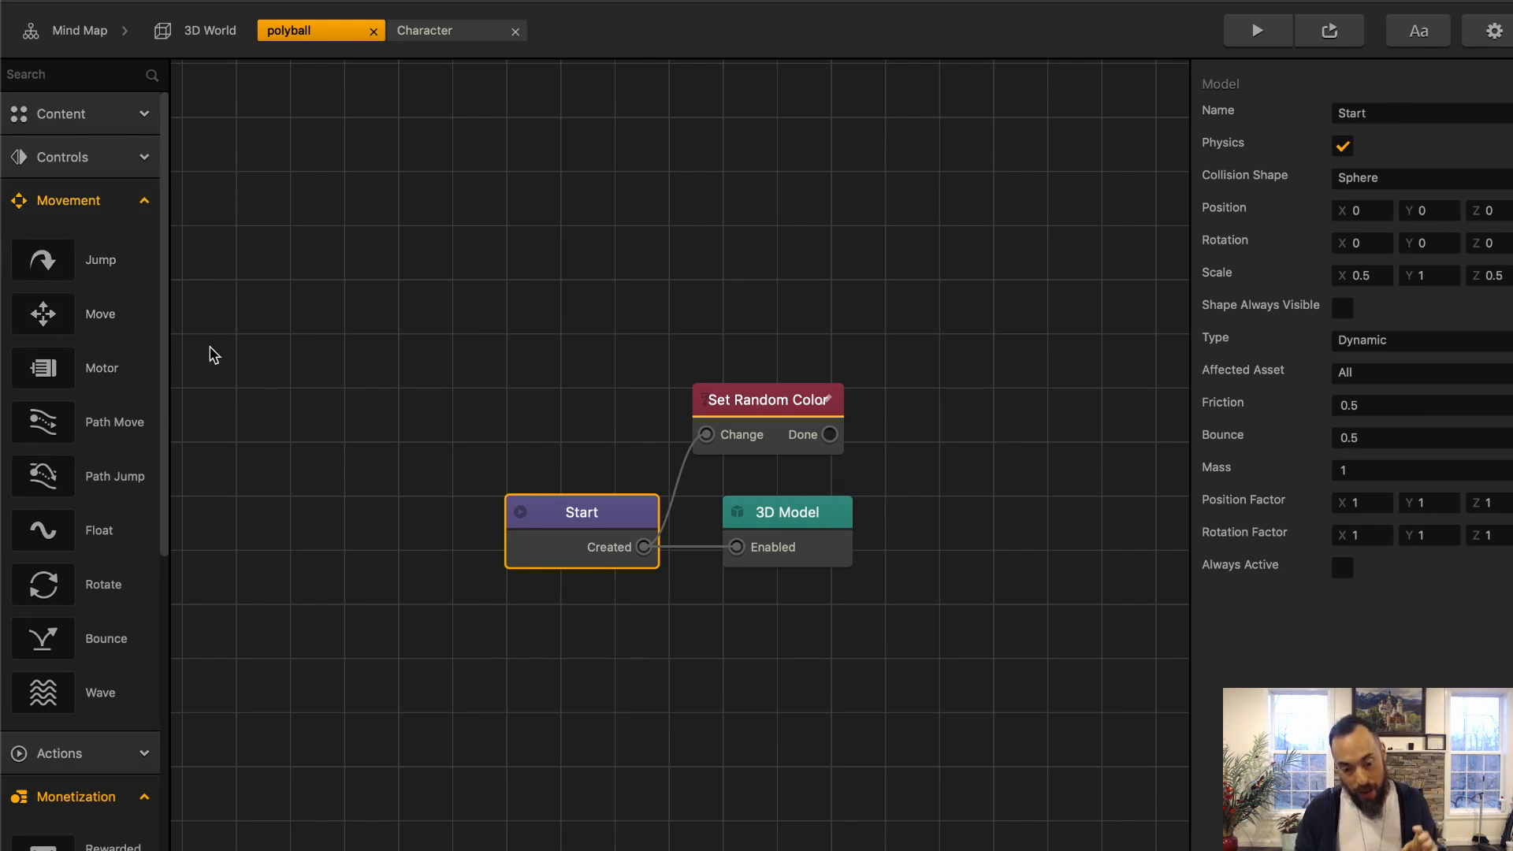
pyautogui.moveTo(164, 264)
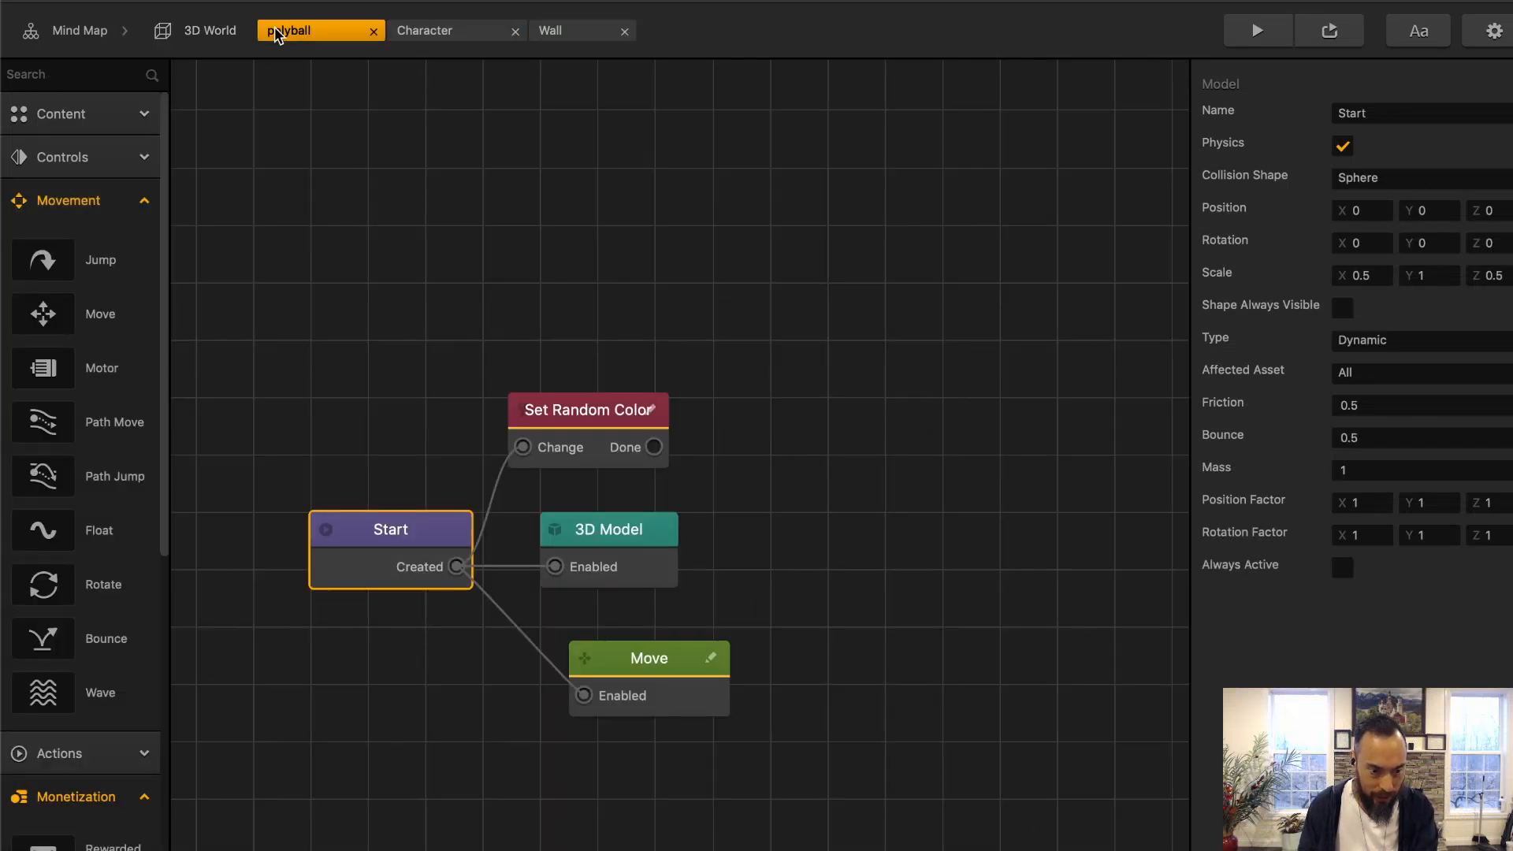
# Step: Rewire the Spawn counter from touch release to Start, loop Spawn Done back, and show Spawn's code
pyautogui.click(449, 30)
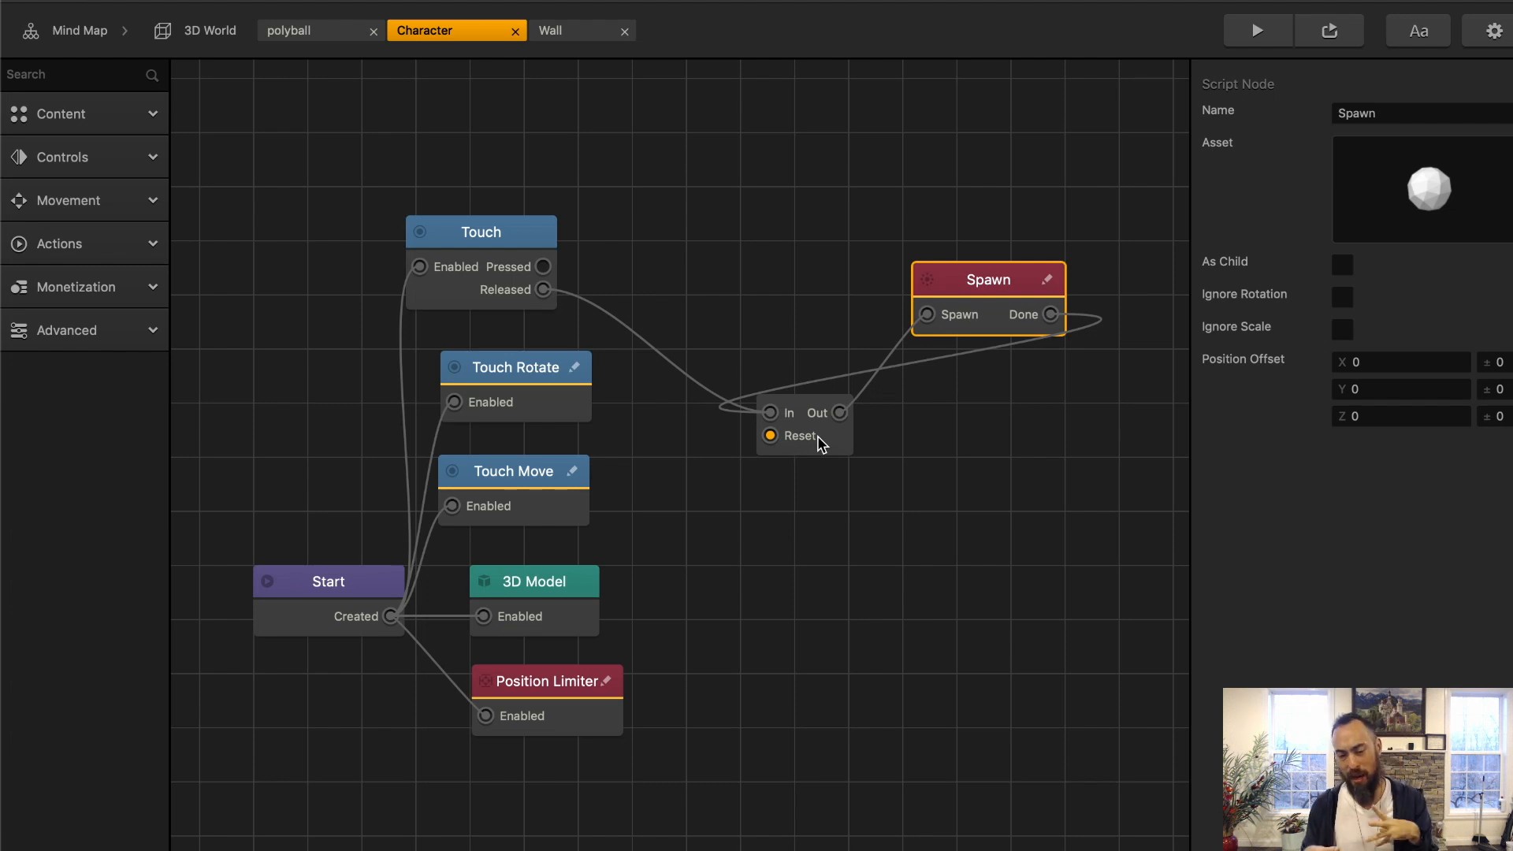
pyautogui.moveTo(786, 400)
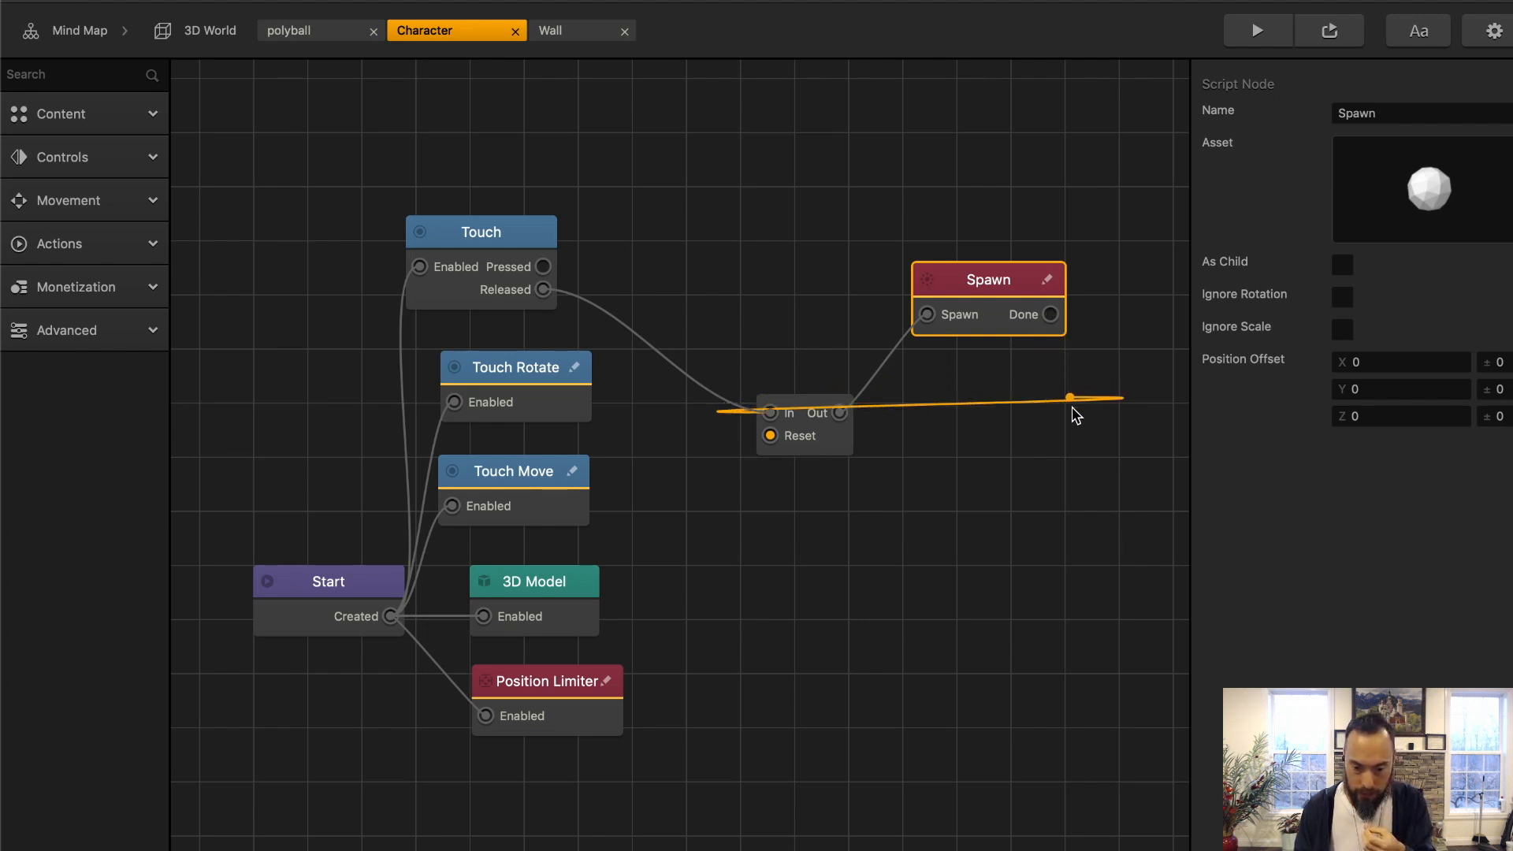
pyautogui.click(805, 424)
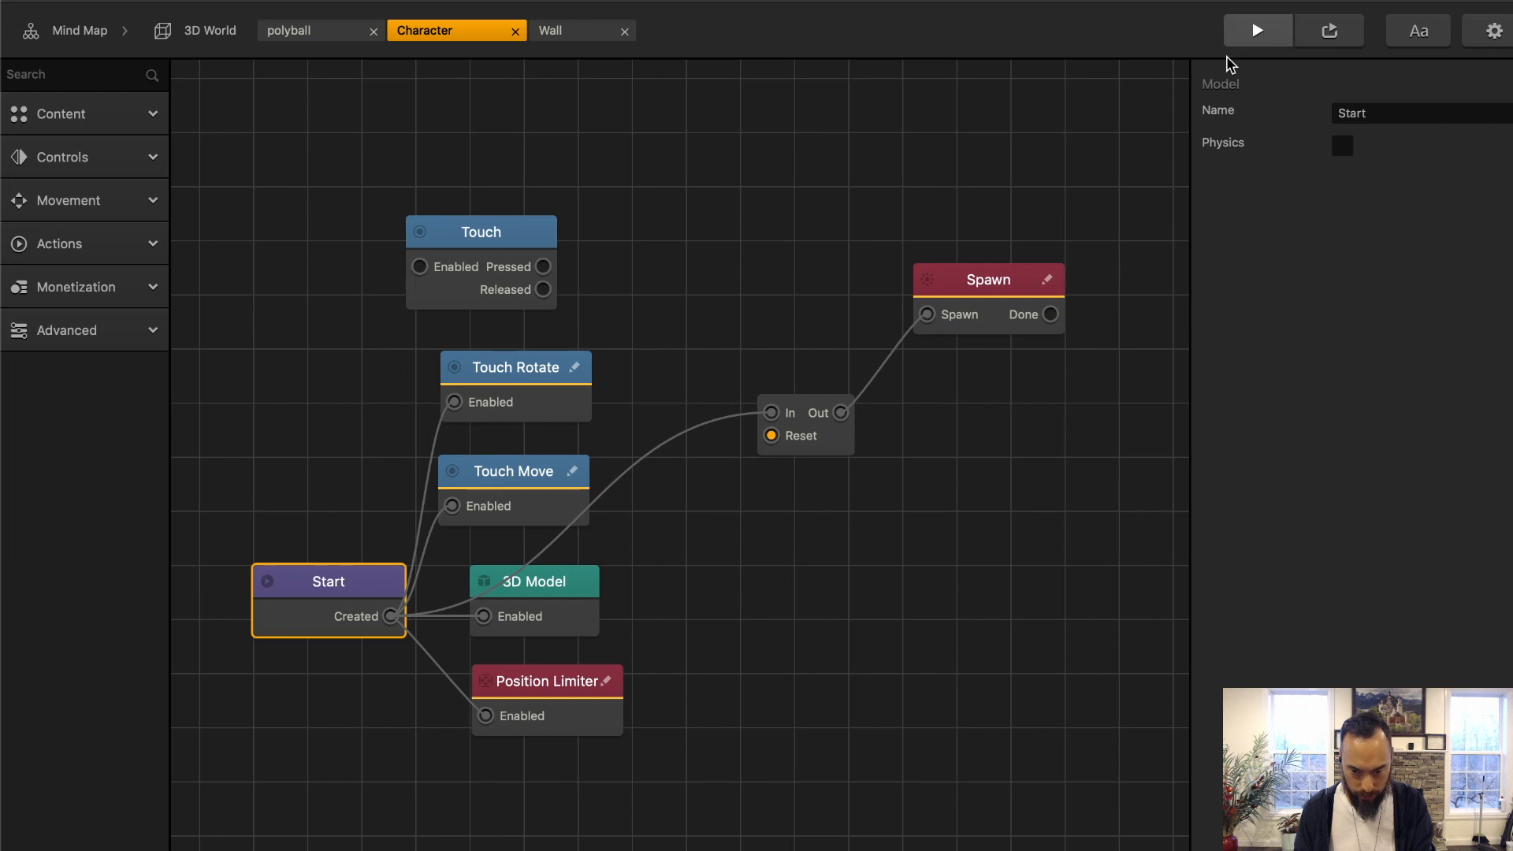
pyautogui.click(1256, 30)
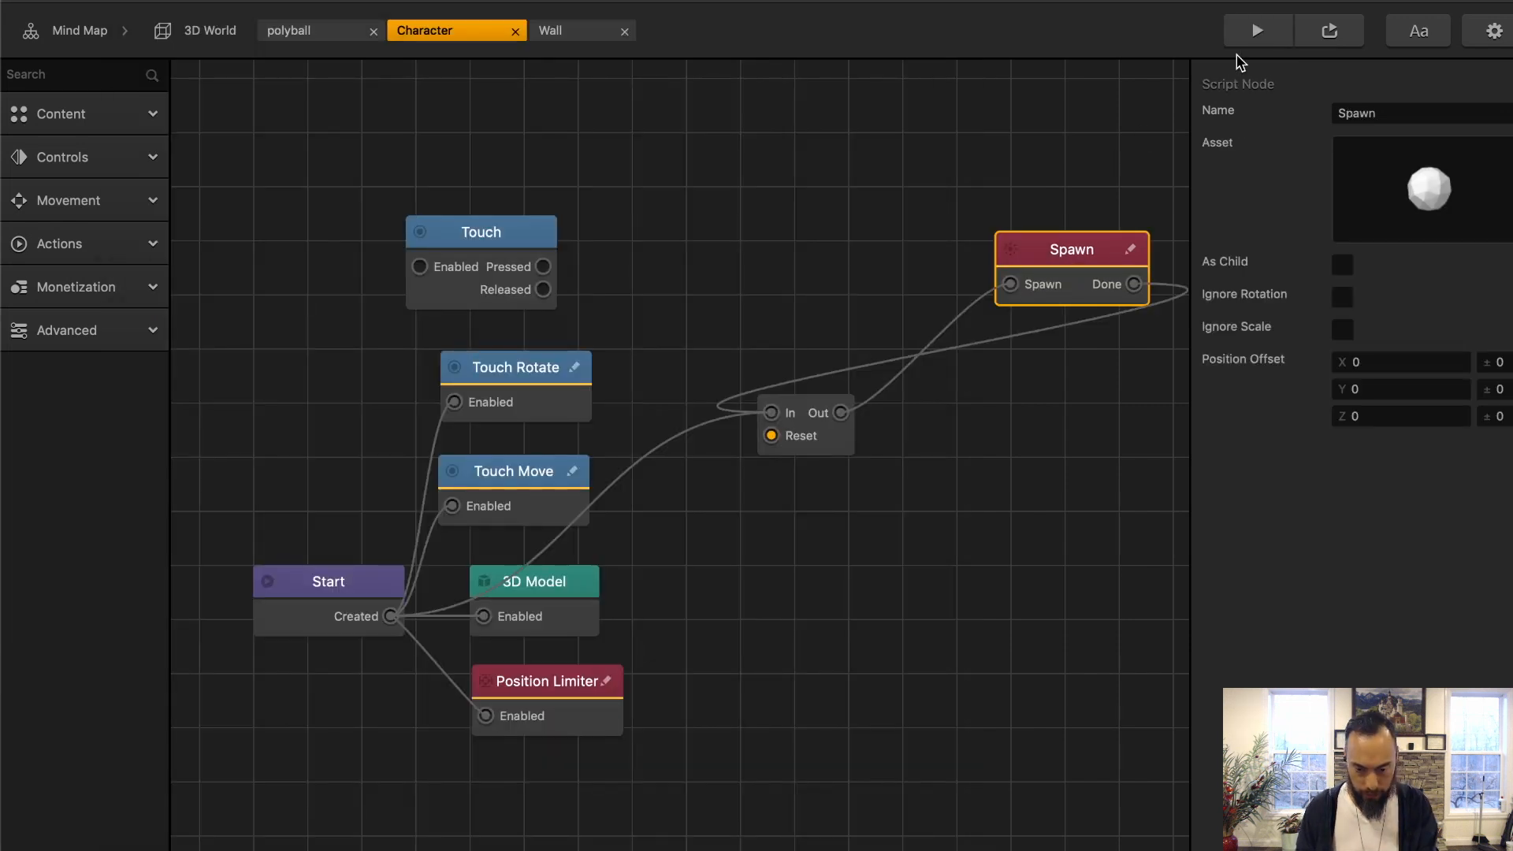
pyautogui.click(1256, 30)
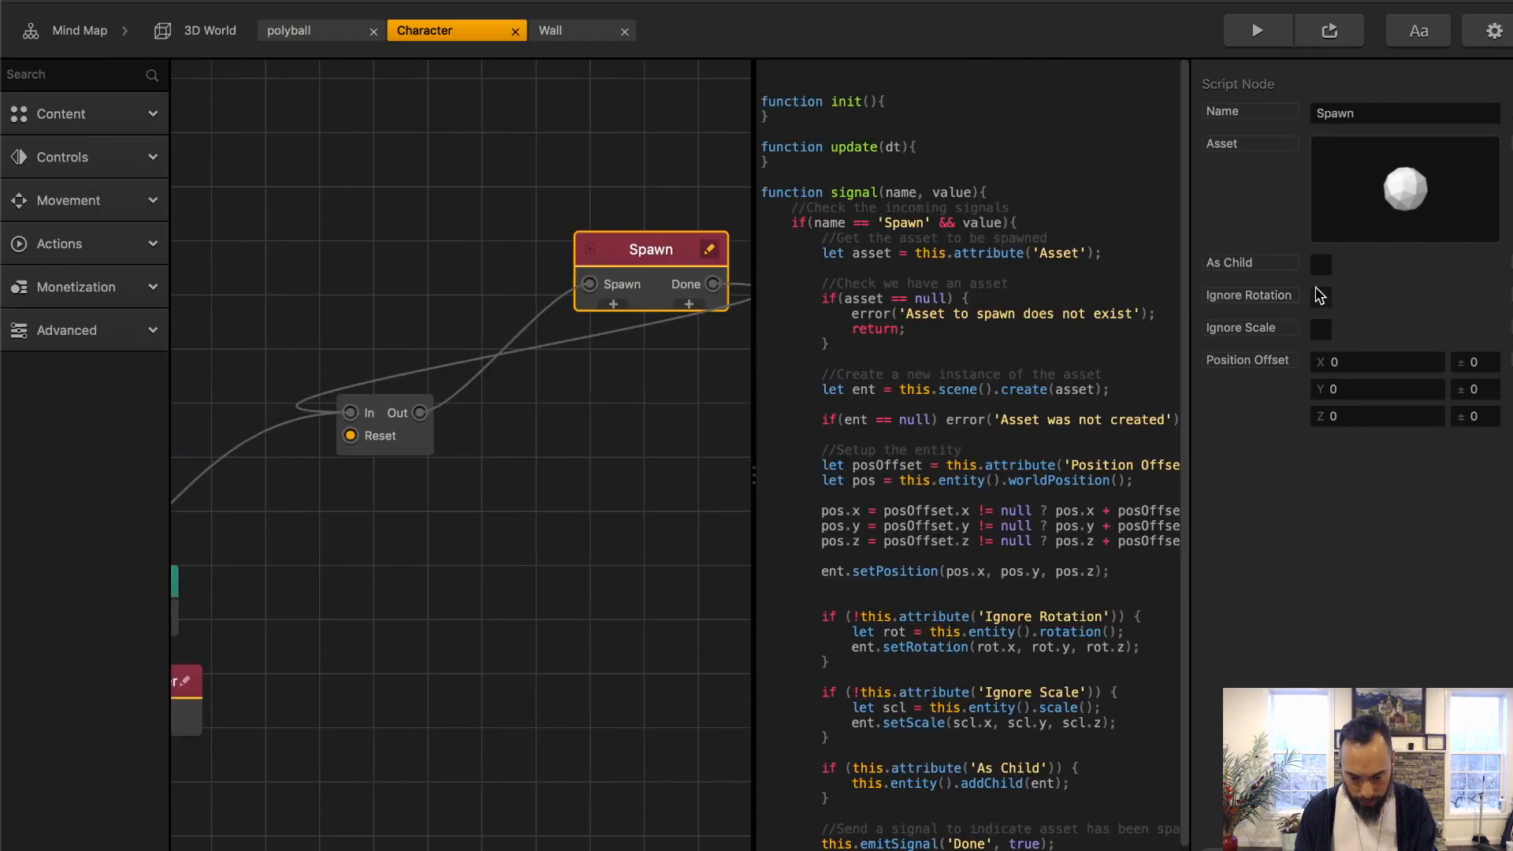
# Step: Make the polyball kinematic at 0.15 scale and locate collision and physics nodes
pyautogui.click(1404, 187)
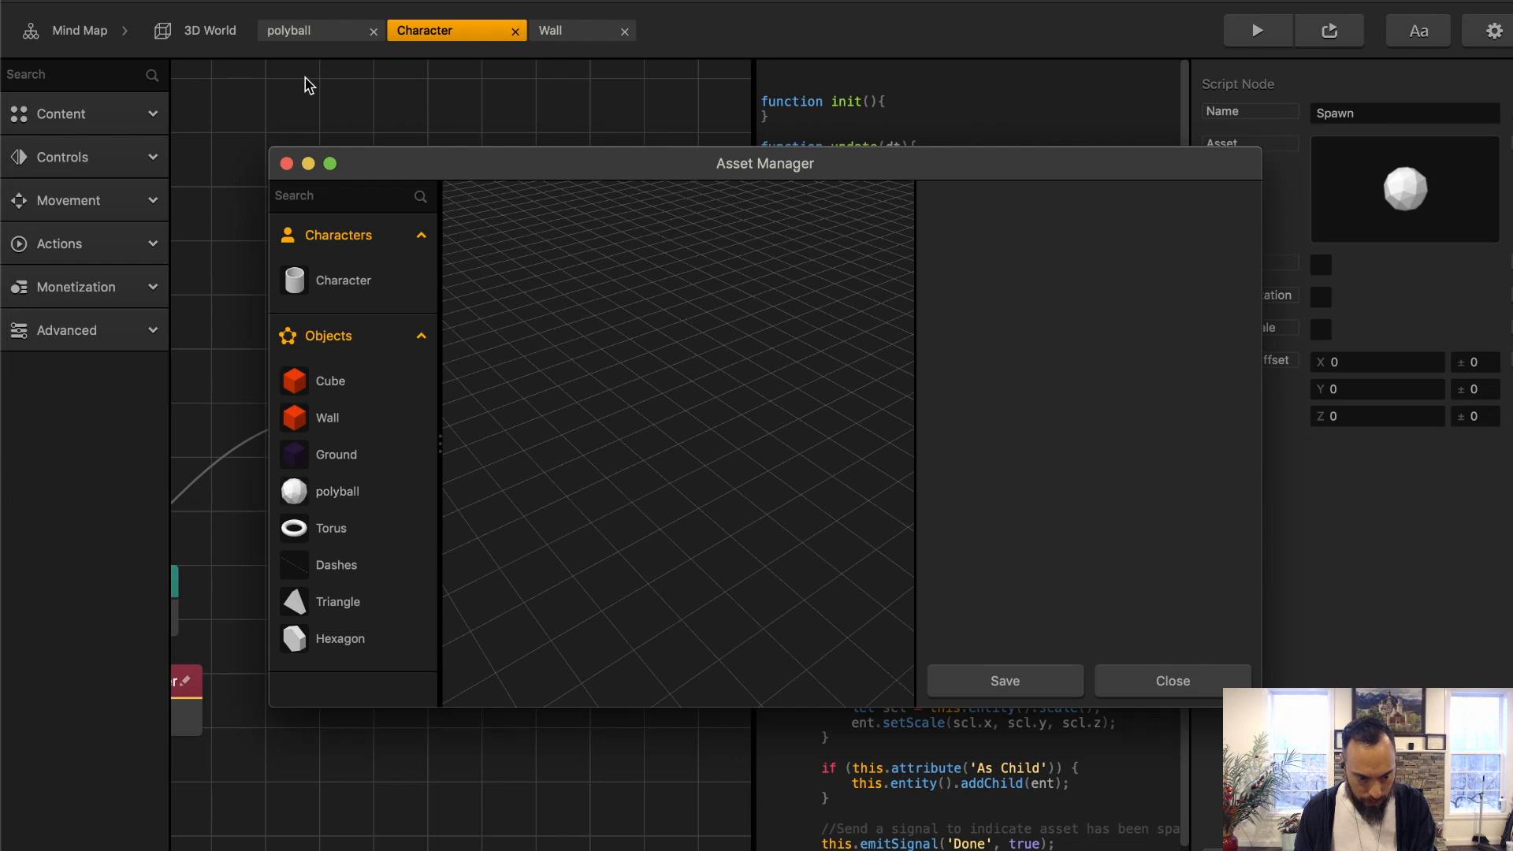
pyautogui.click(307, 30)
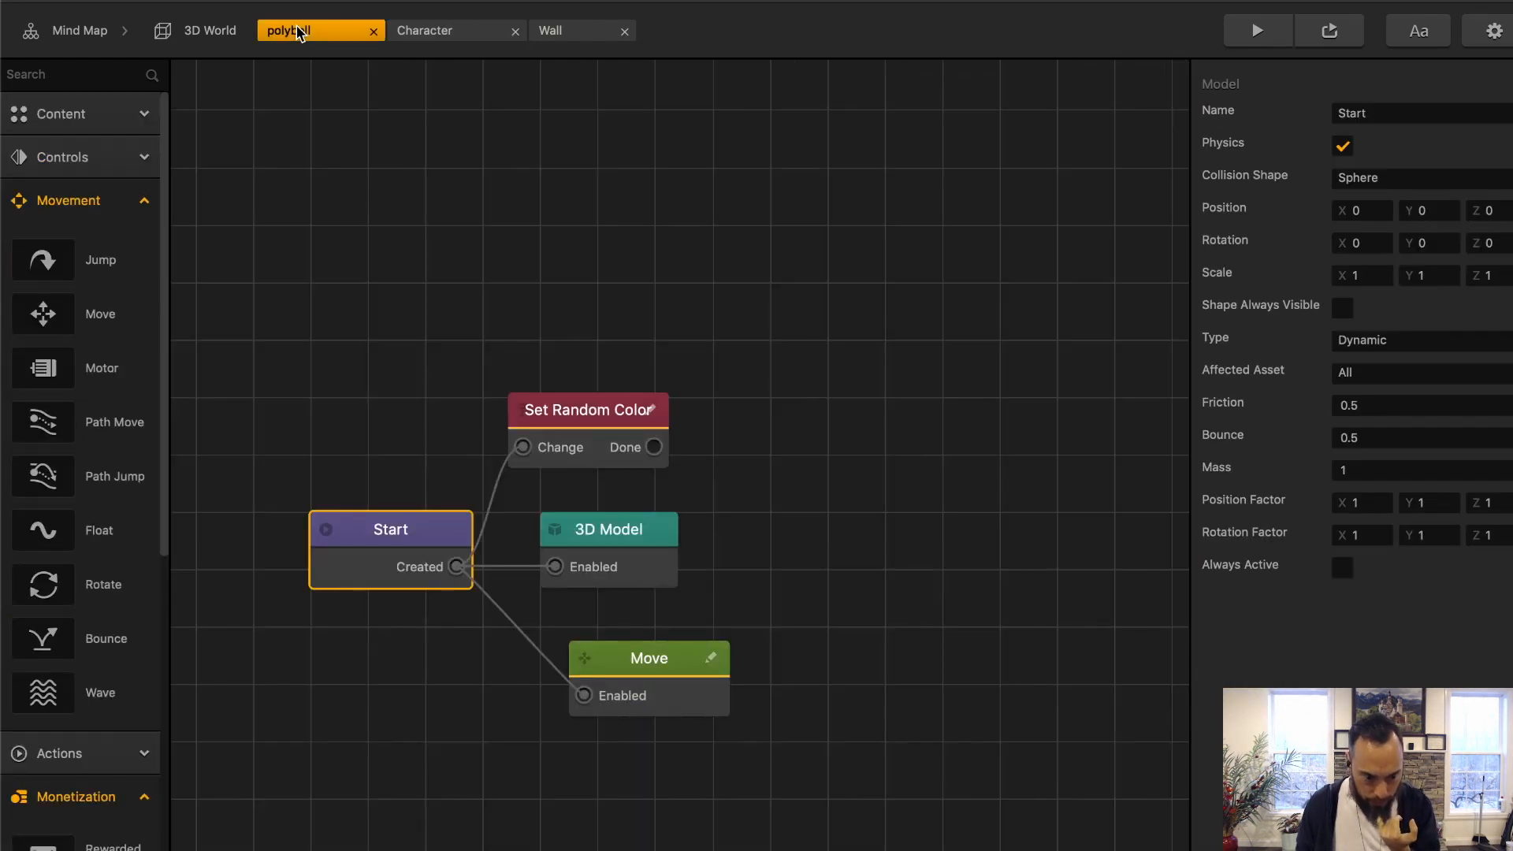
pyautogui.click(648, 659)
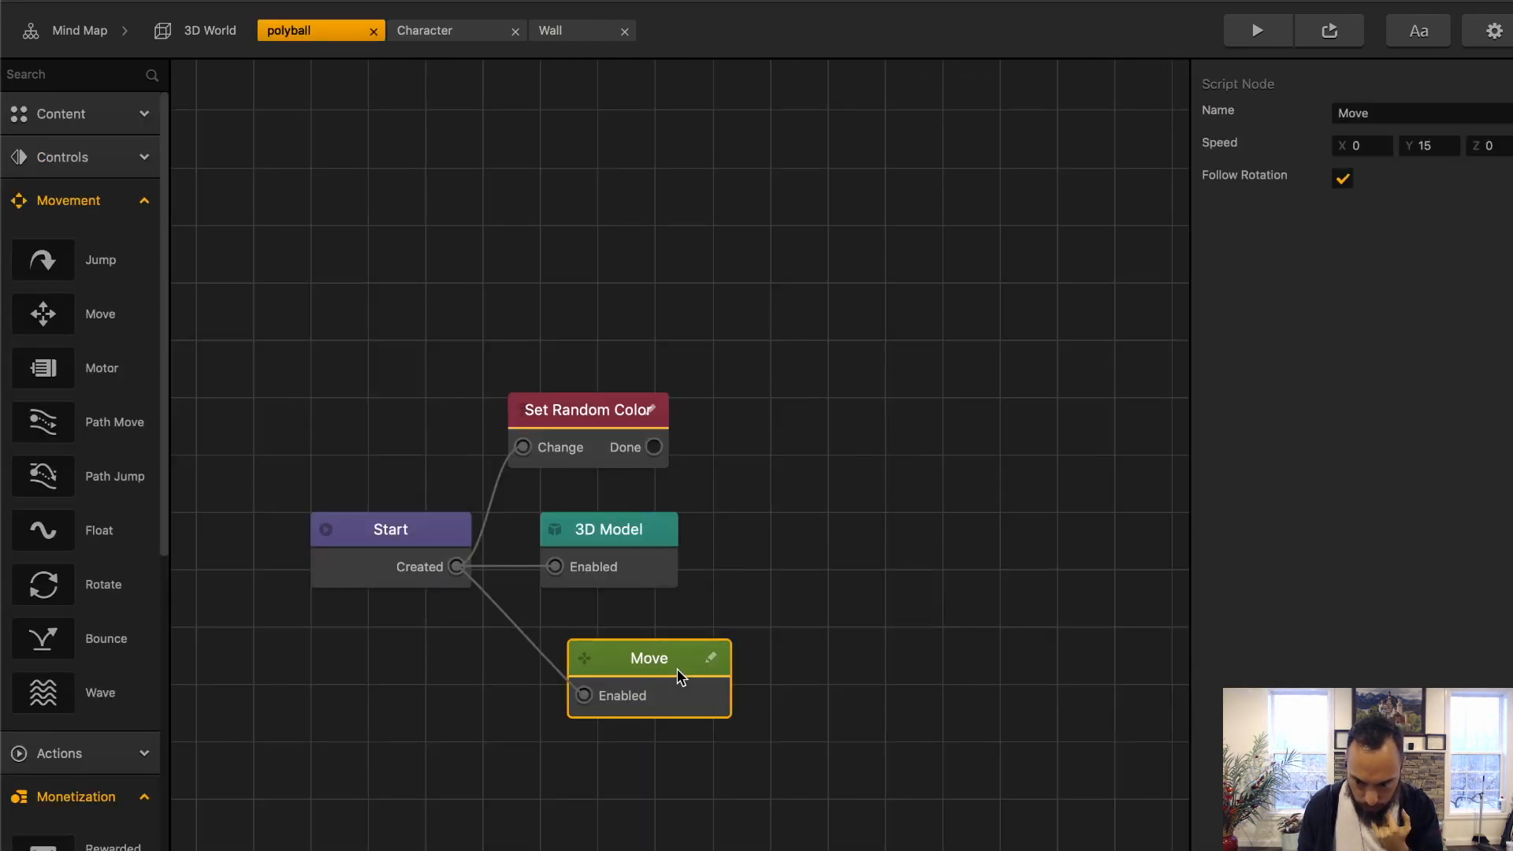
pyautogui.click(1255, 30)
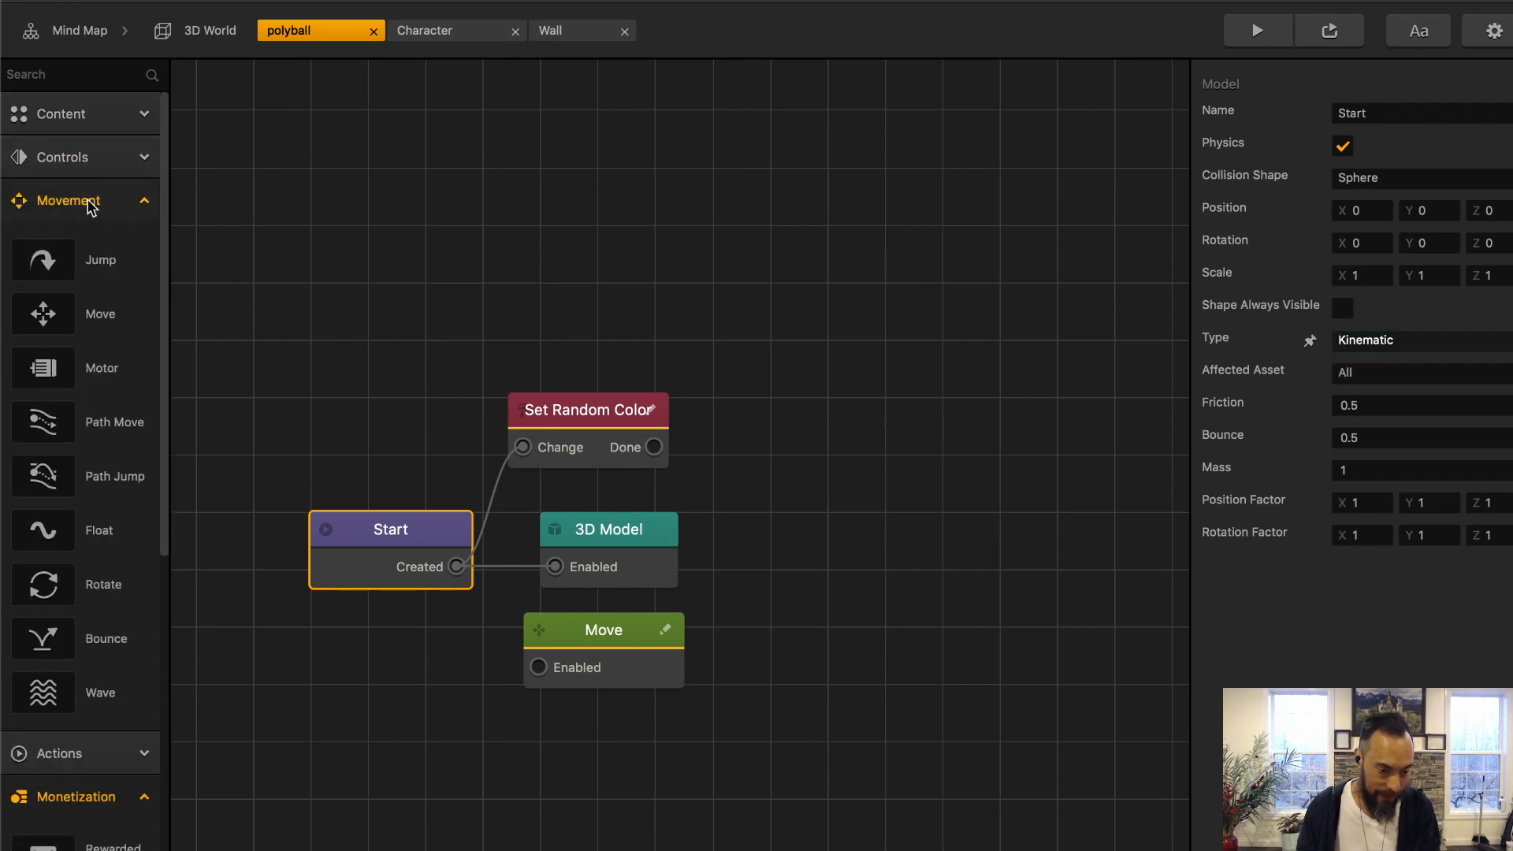
pyautogui.click(63, 156)
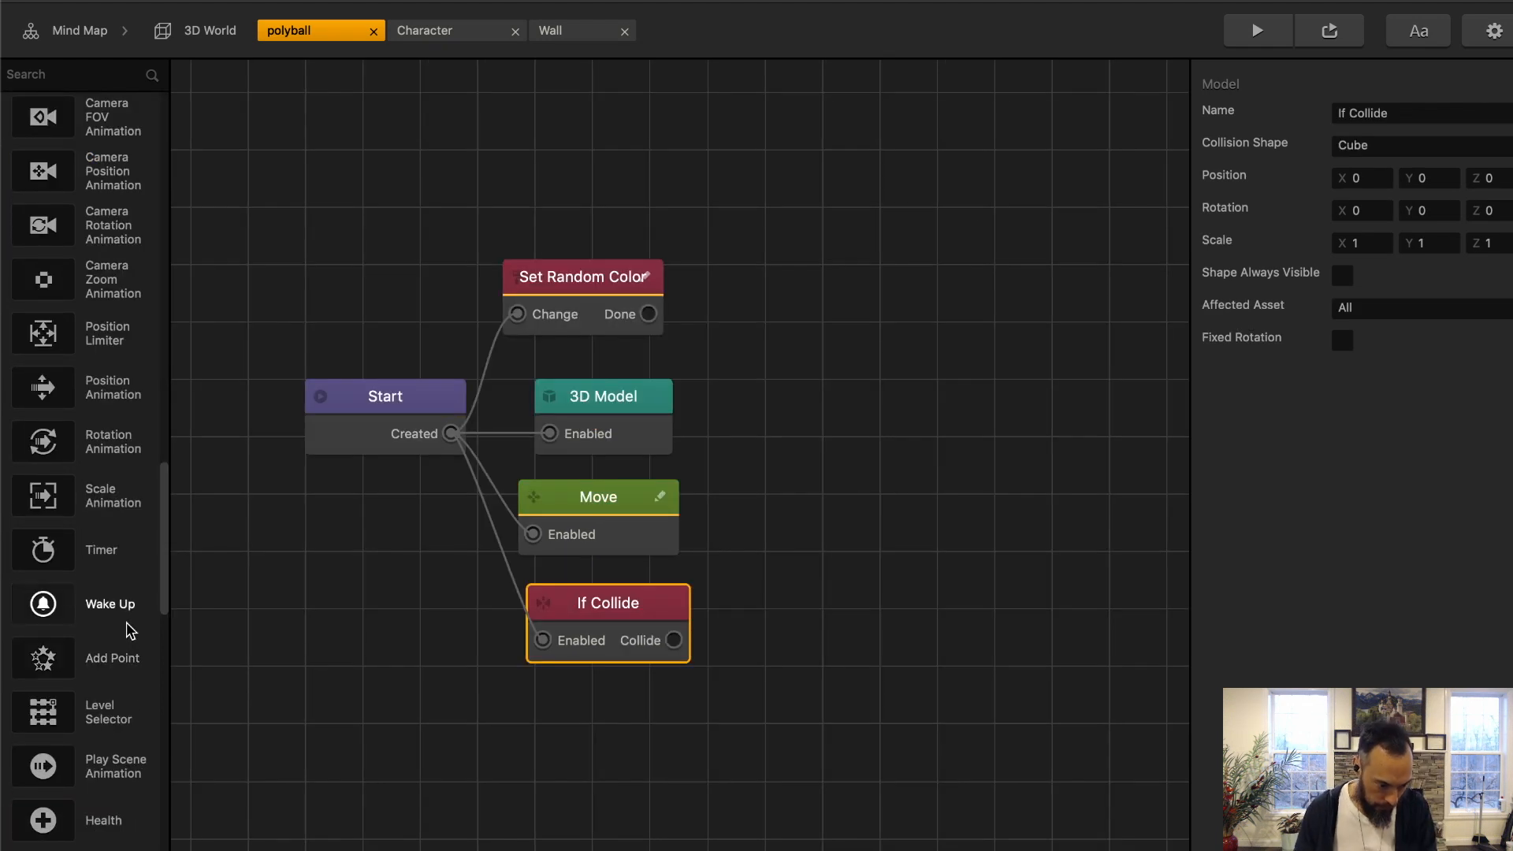
pyautogui.scroll(-3)
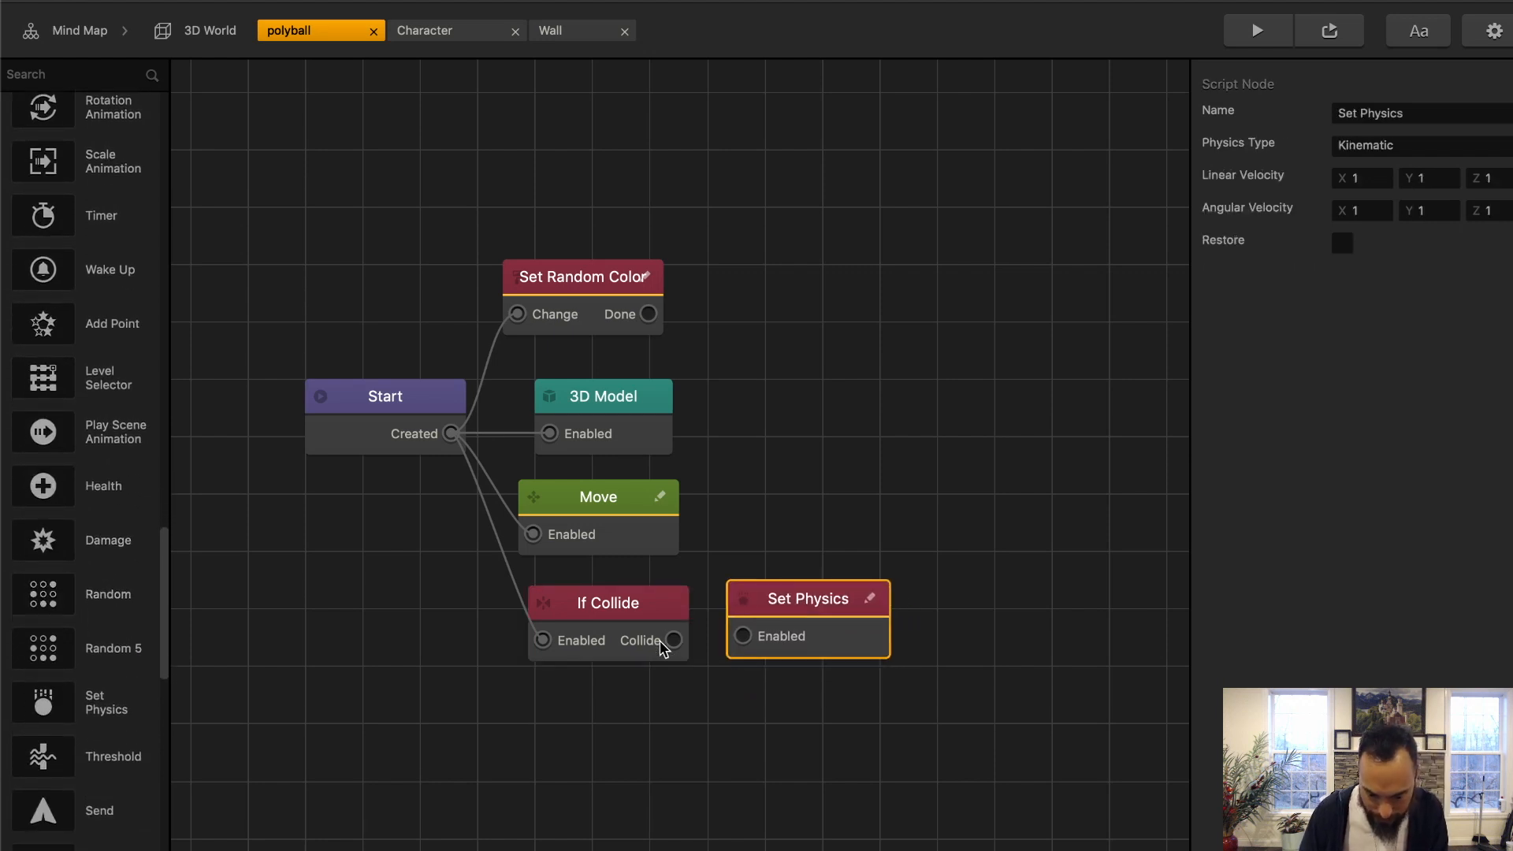
# Step: Wire If Collide to a Dynamic Set Physics node, play-test, and set Bounce to 2
pyautogui.moveTo(673, 640); pyautogui.dragTo(741, 635)
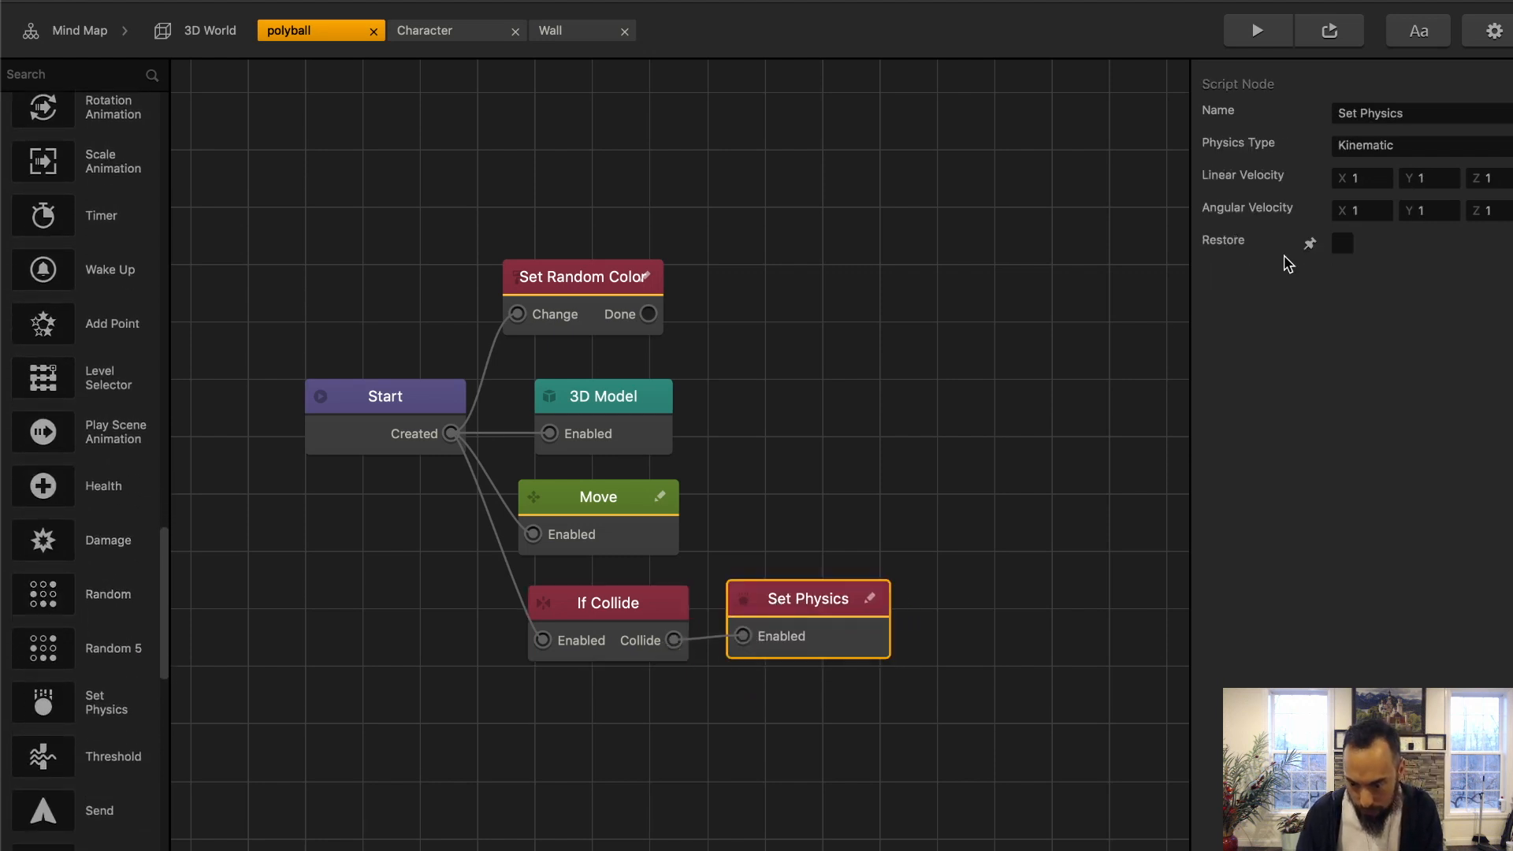
pyautogui.click(384, 396)
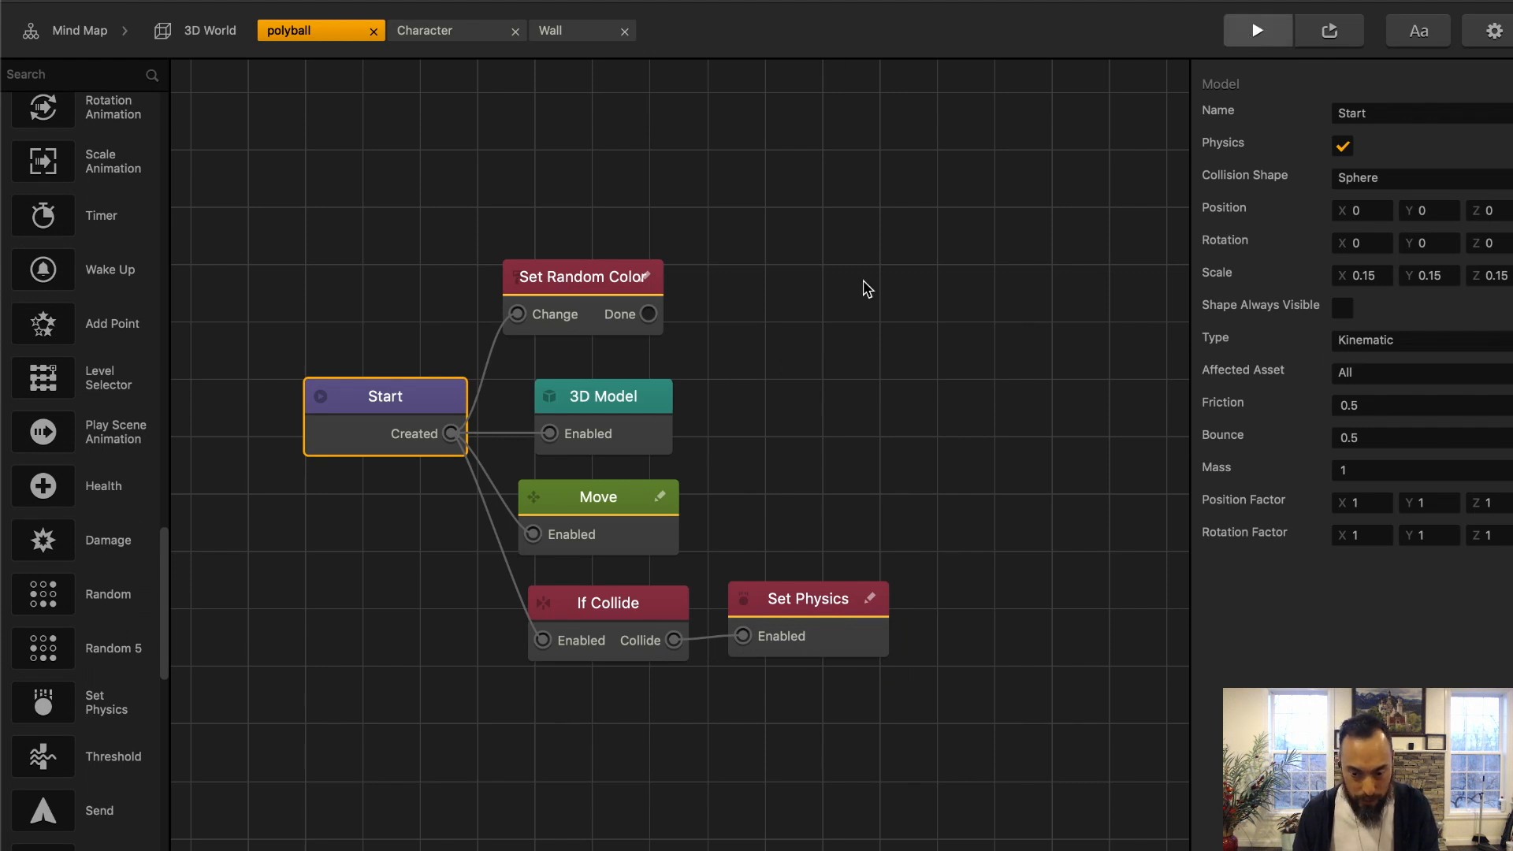
pyautogui.click(1256, 30)
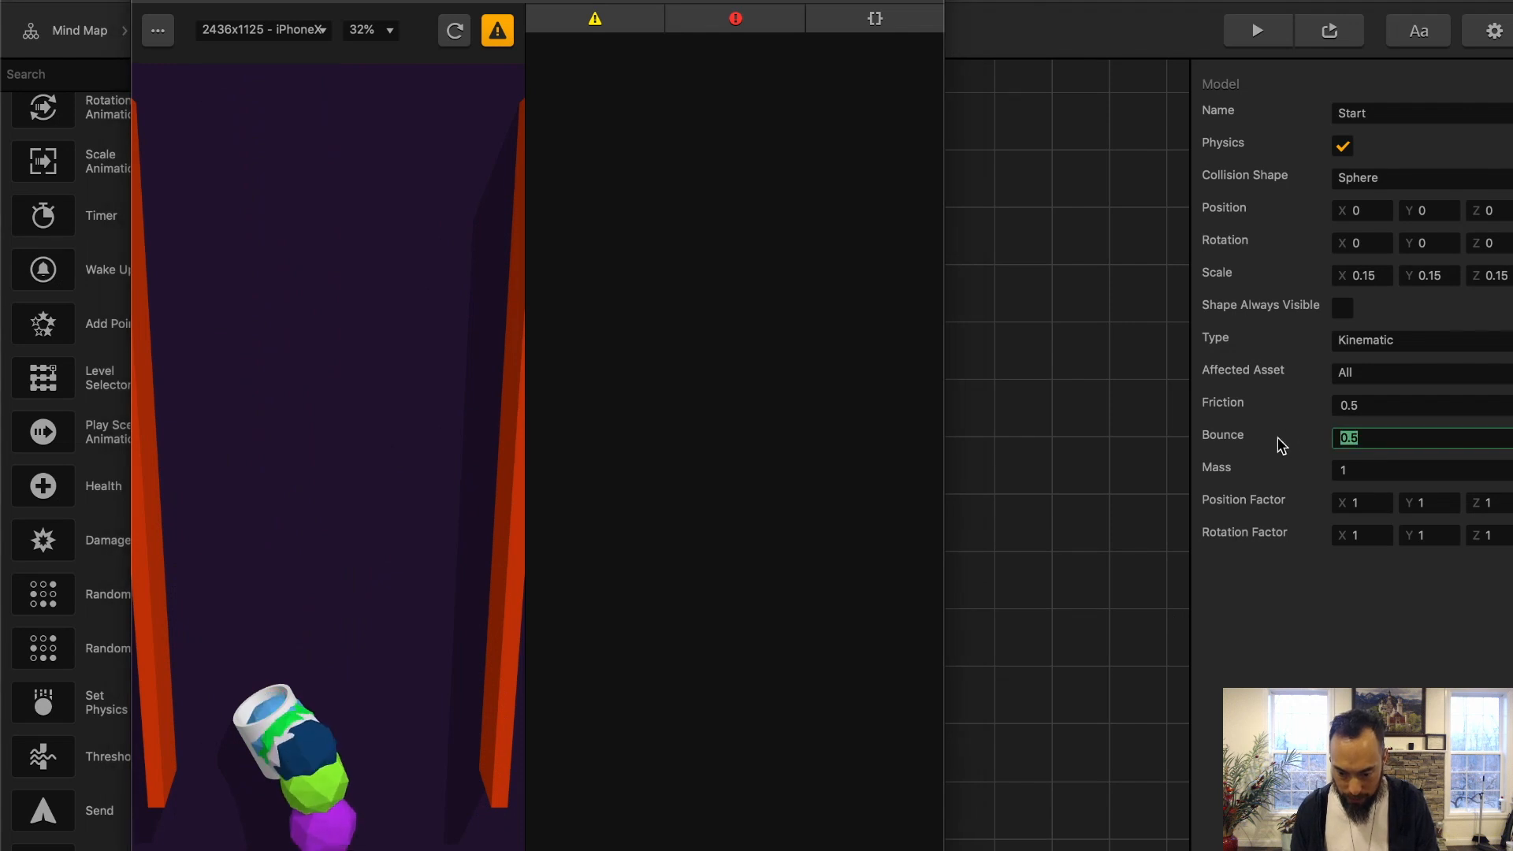
pyautogui.write('2')
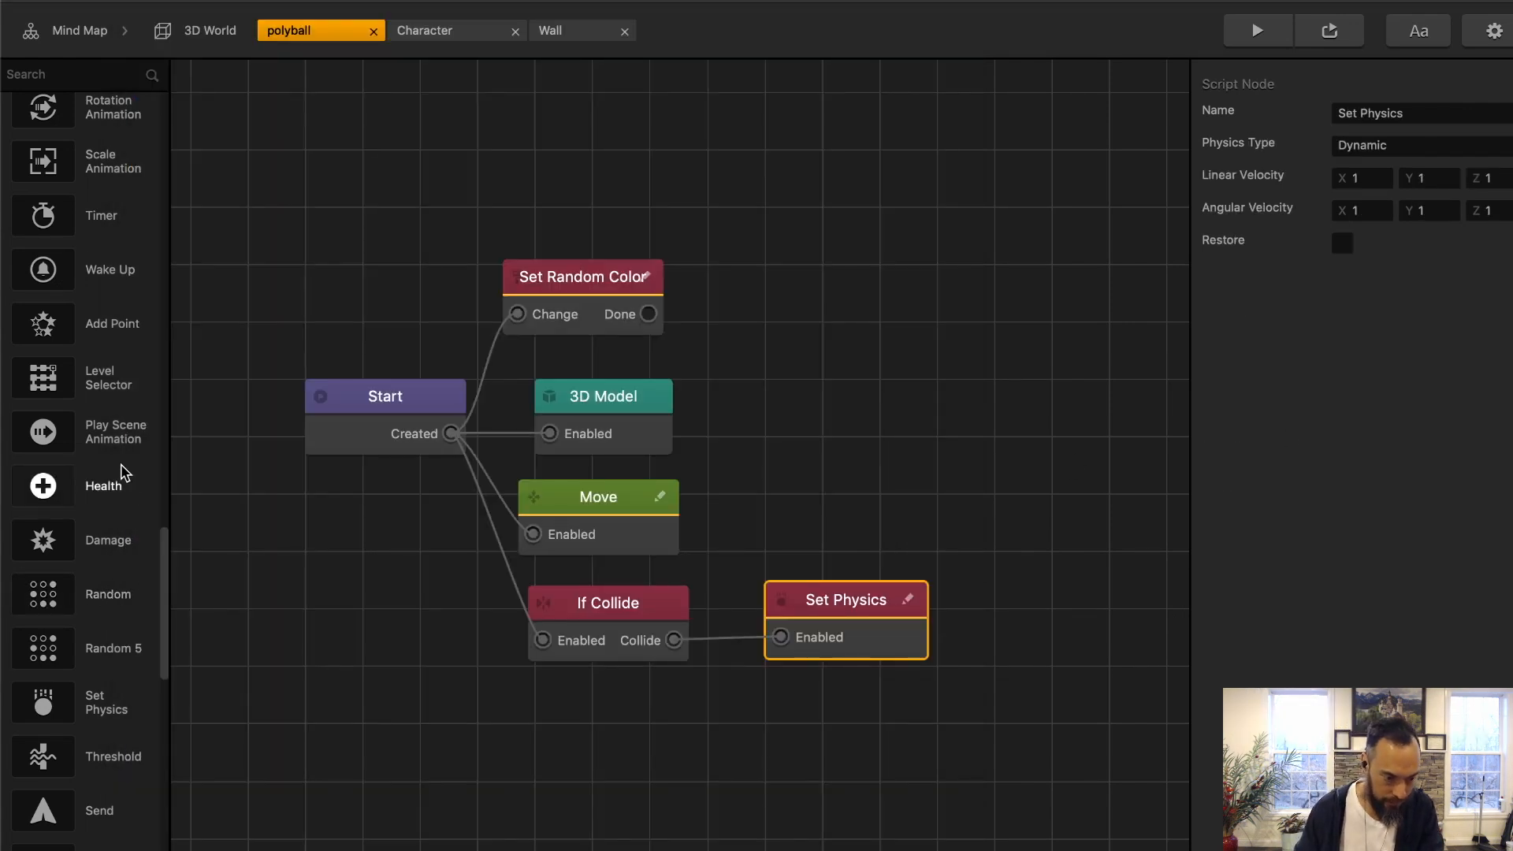
# Step: Trigger a Scale Animation from If Collide's Collide output and play-test it
pyautogui.moveTo(97, 161); pyautogui.dragTo(806, 704)
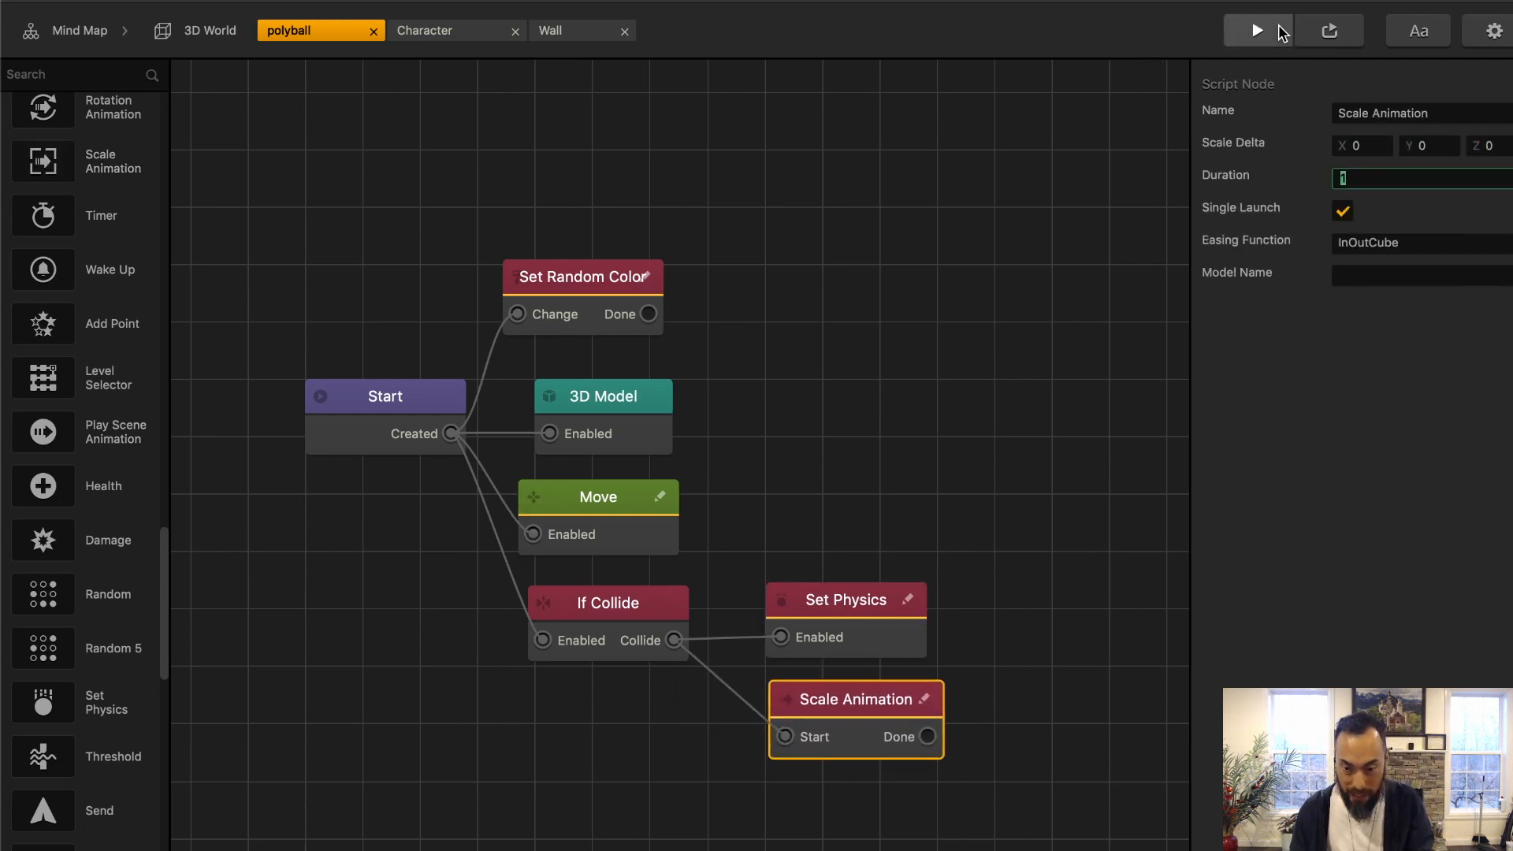
pyautogui.click(1256, 30)
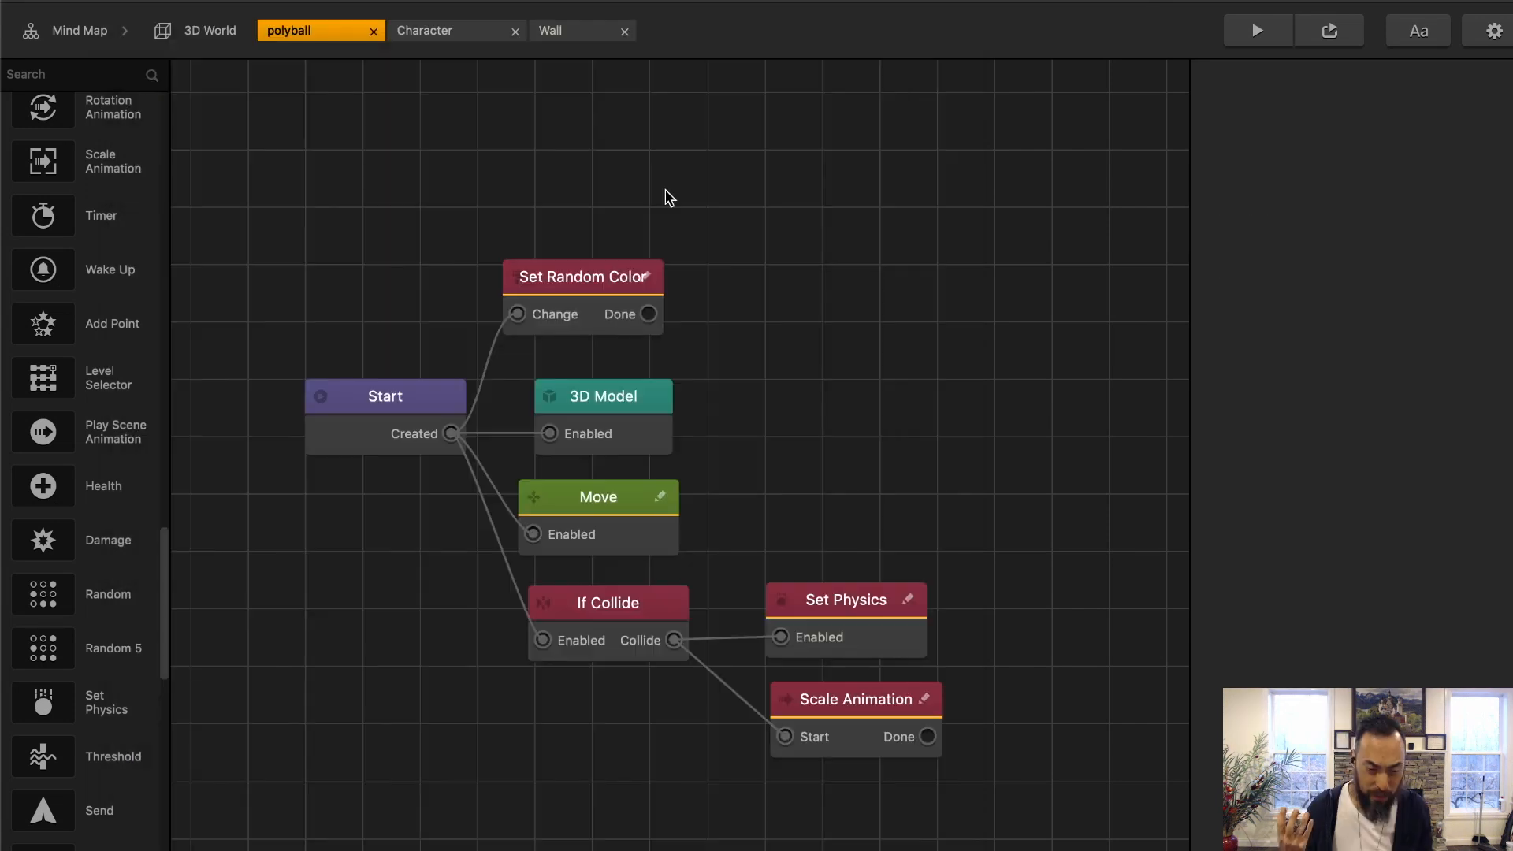
pyautogui.click(454, 30)
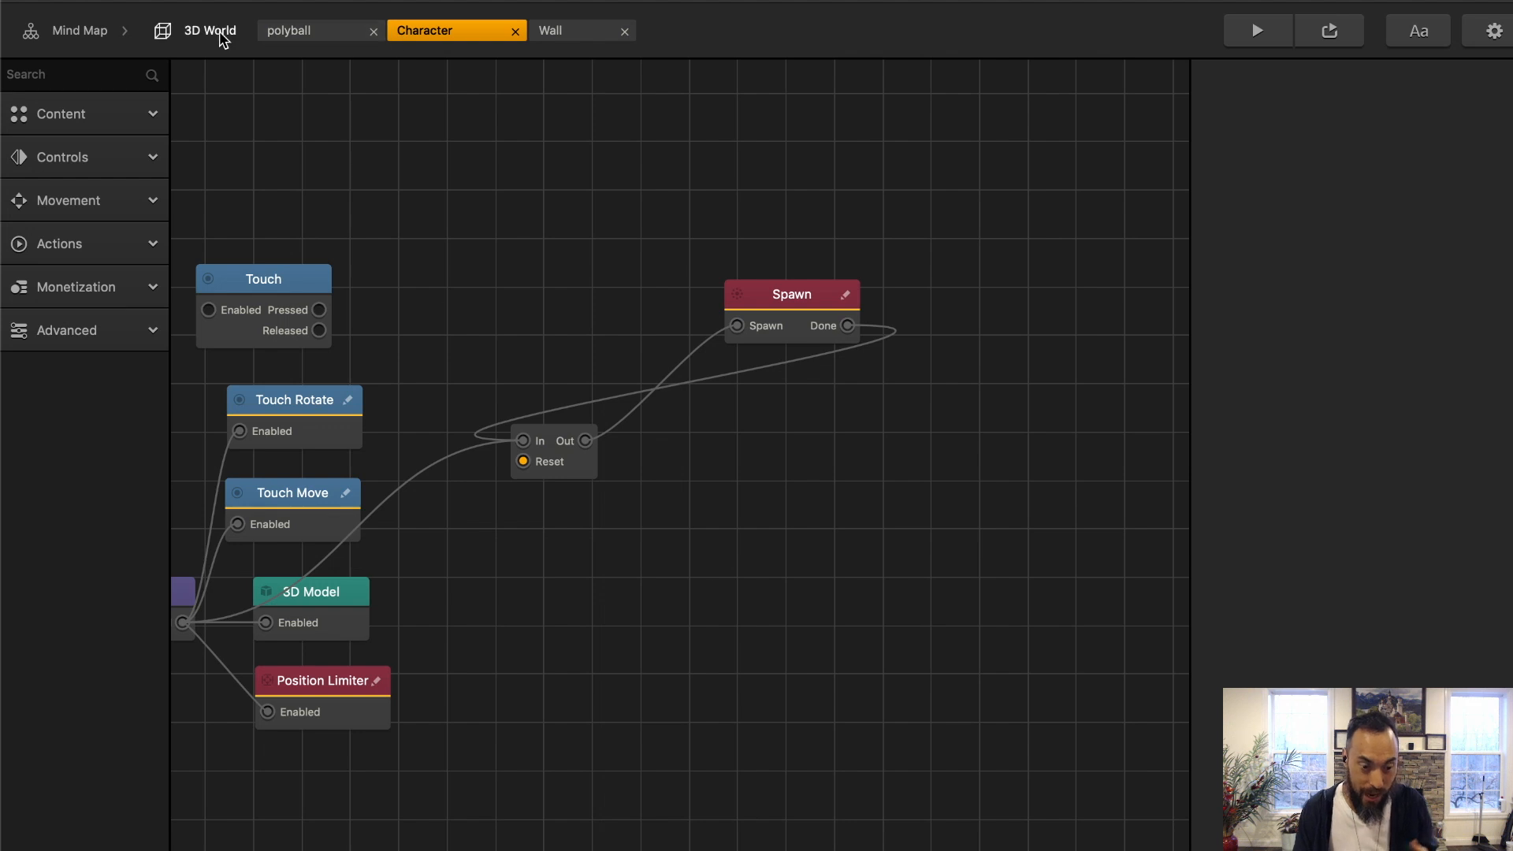
# Step: Return to 3D World and reach the spawned polyball's If Collide settings
pyautogui.click(208, 30)
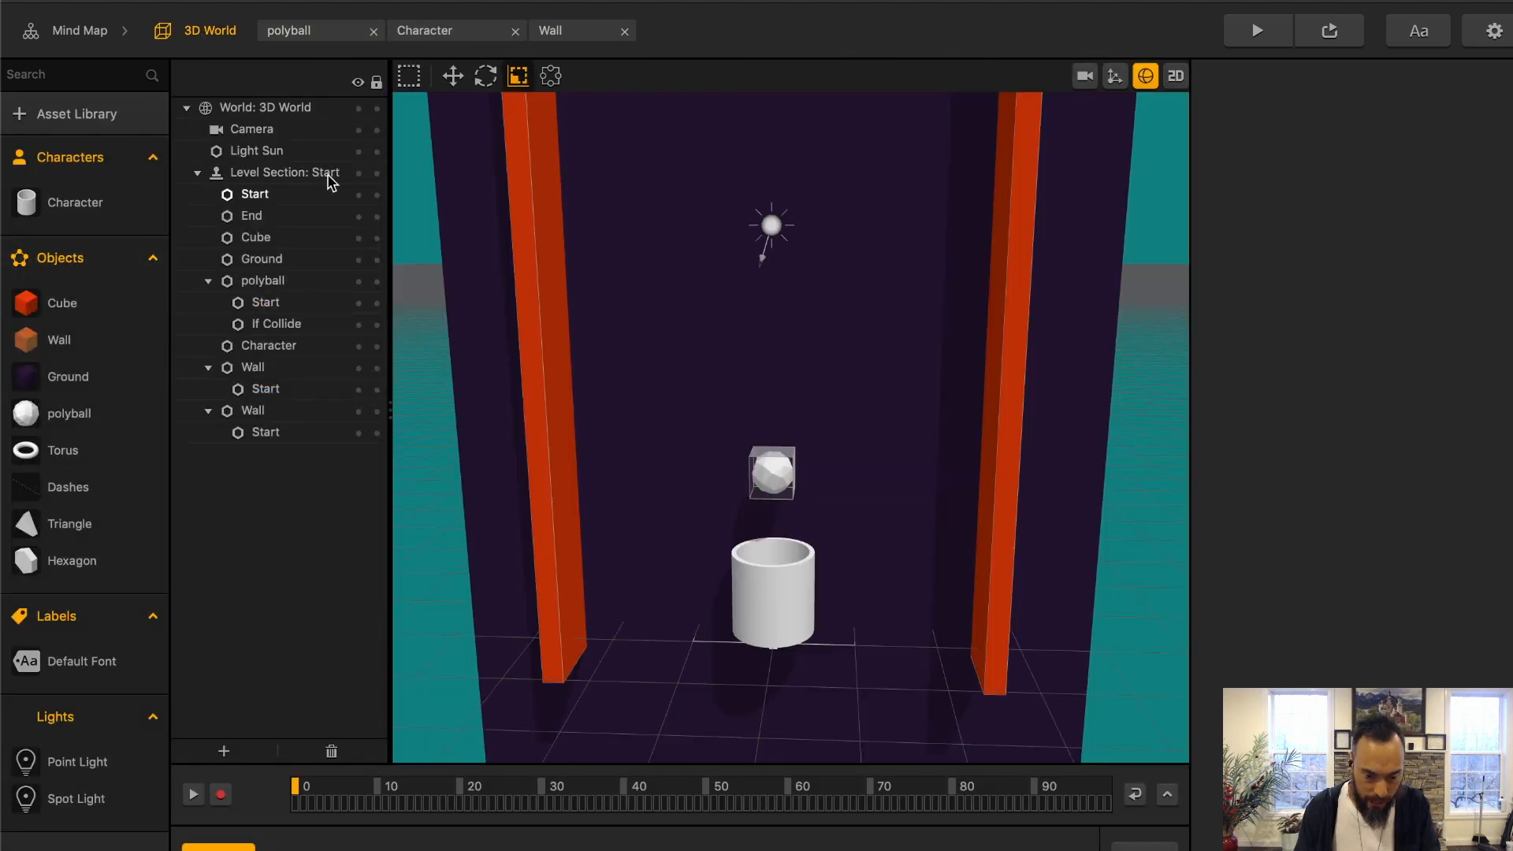
pyautogui.click(425, 30)
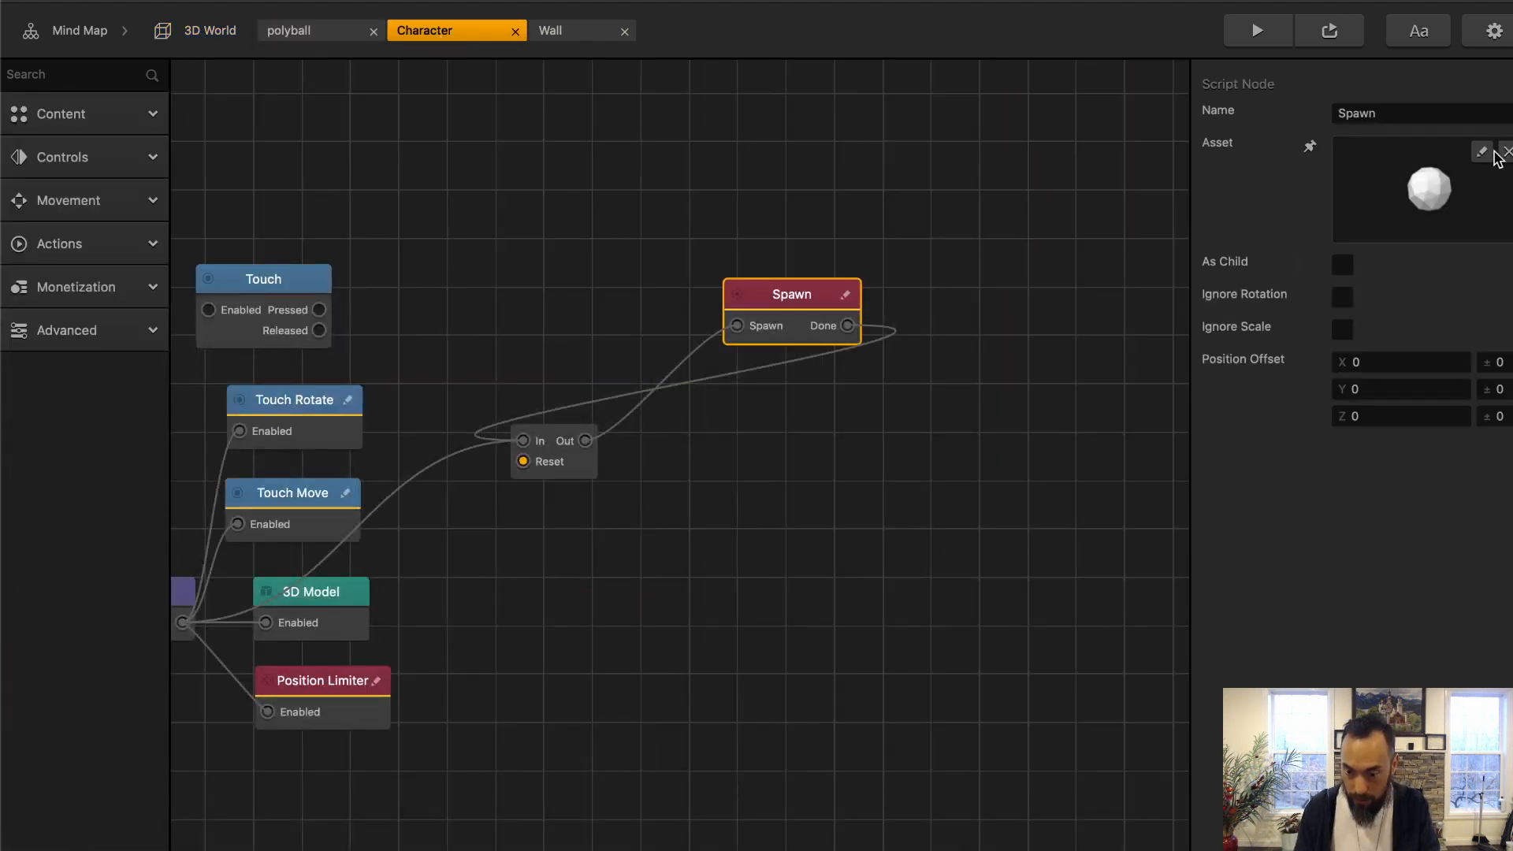
pyautogui.click(1481, 152)
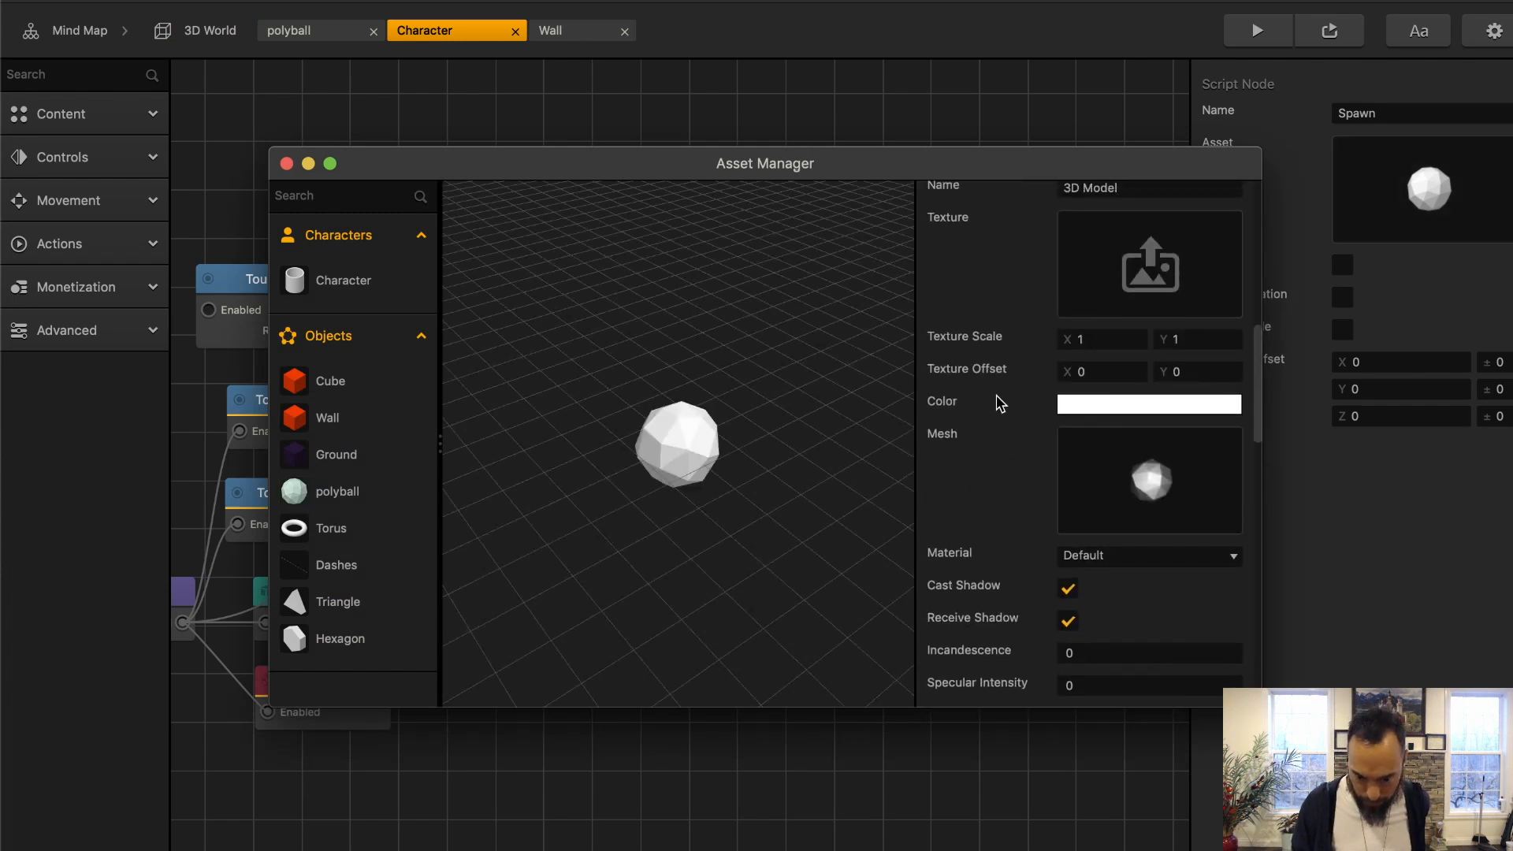
pyautogui.scroll(-3)
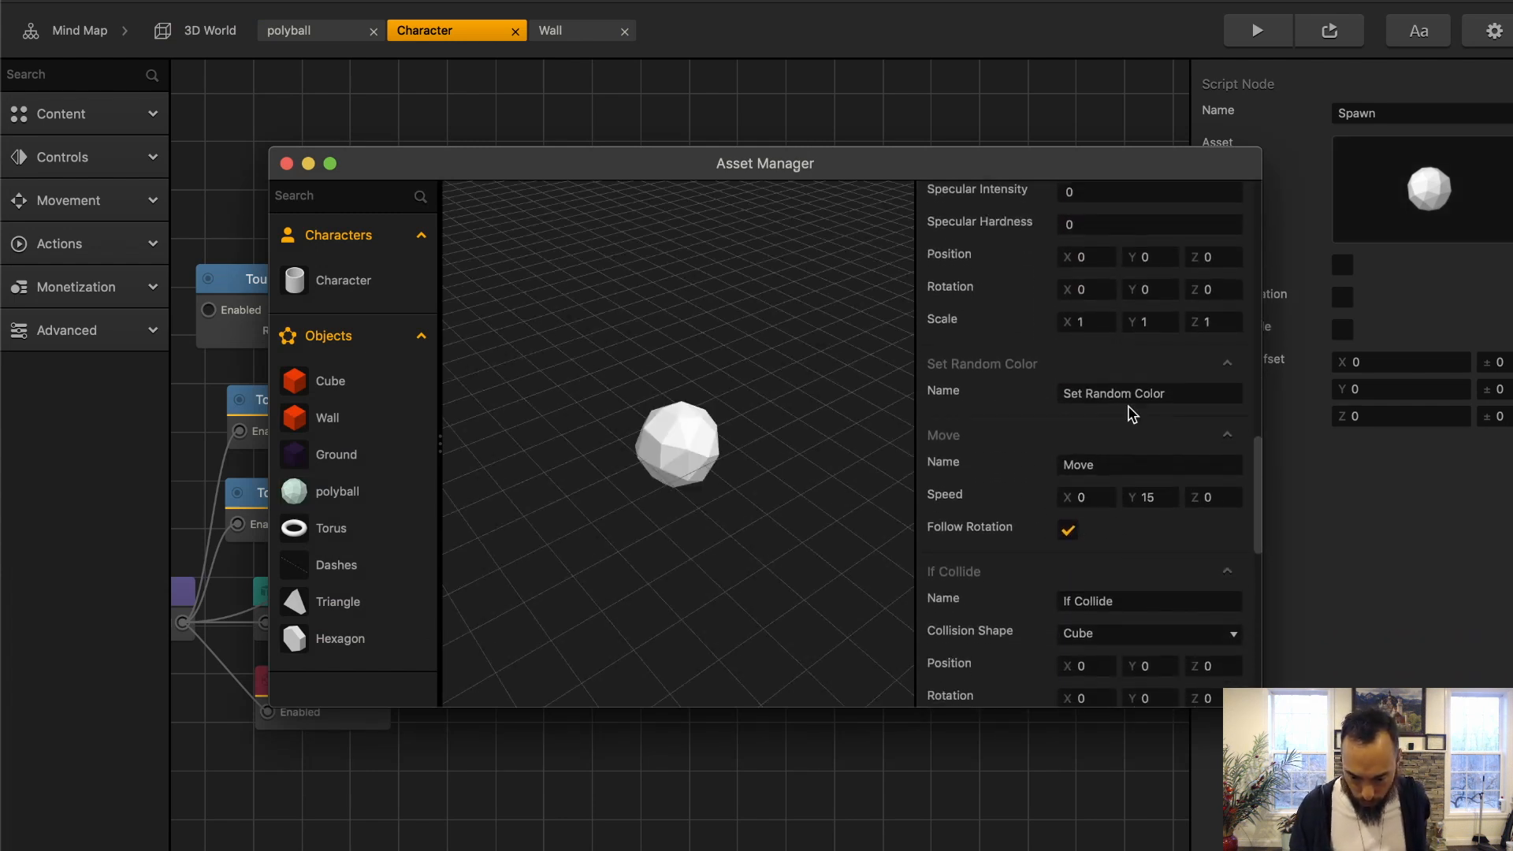
pyautogui.scroll(-3)
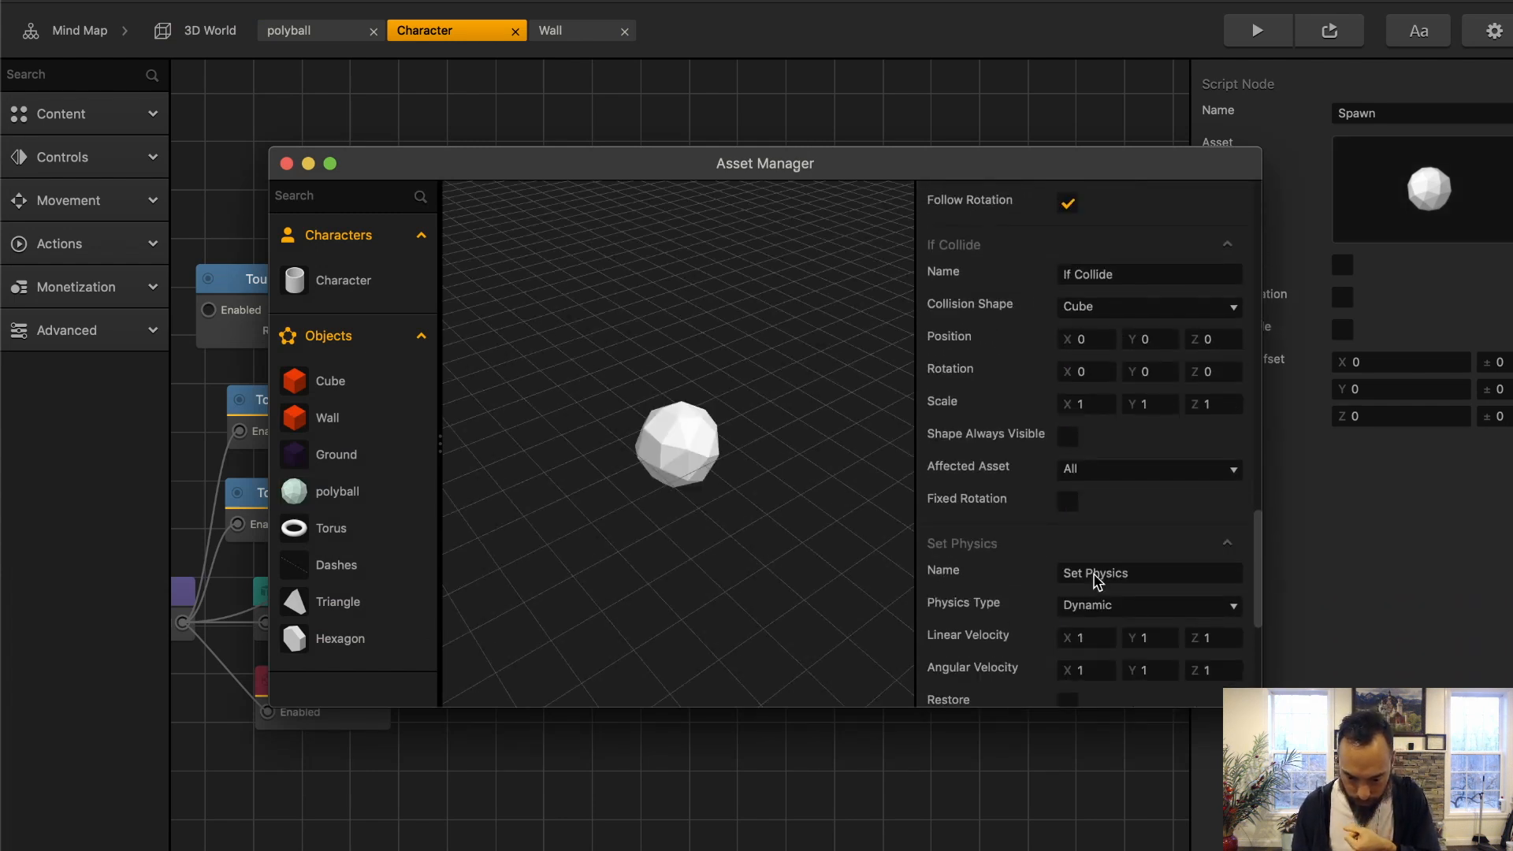
# Step: Give the polyball a Sphere collision shape scaled down to fit the ball, then back to 3D World
pyautogui.click(1149, 389)
pyautogui.write('.15')
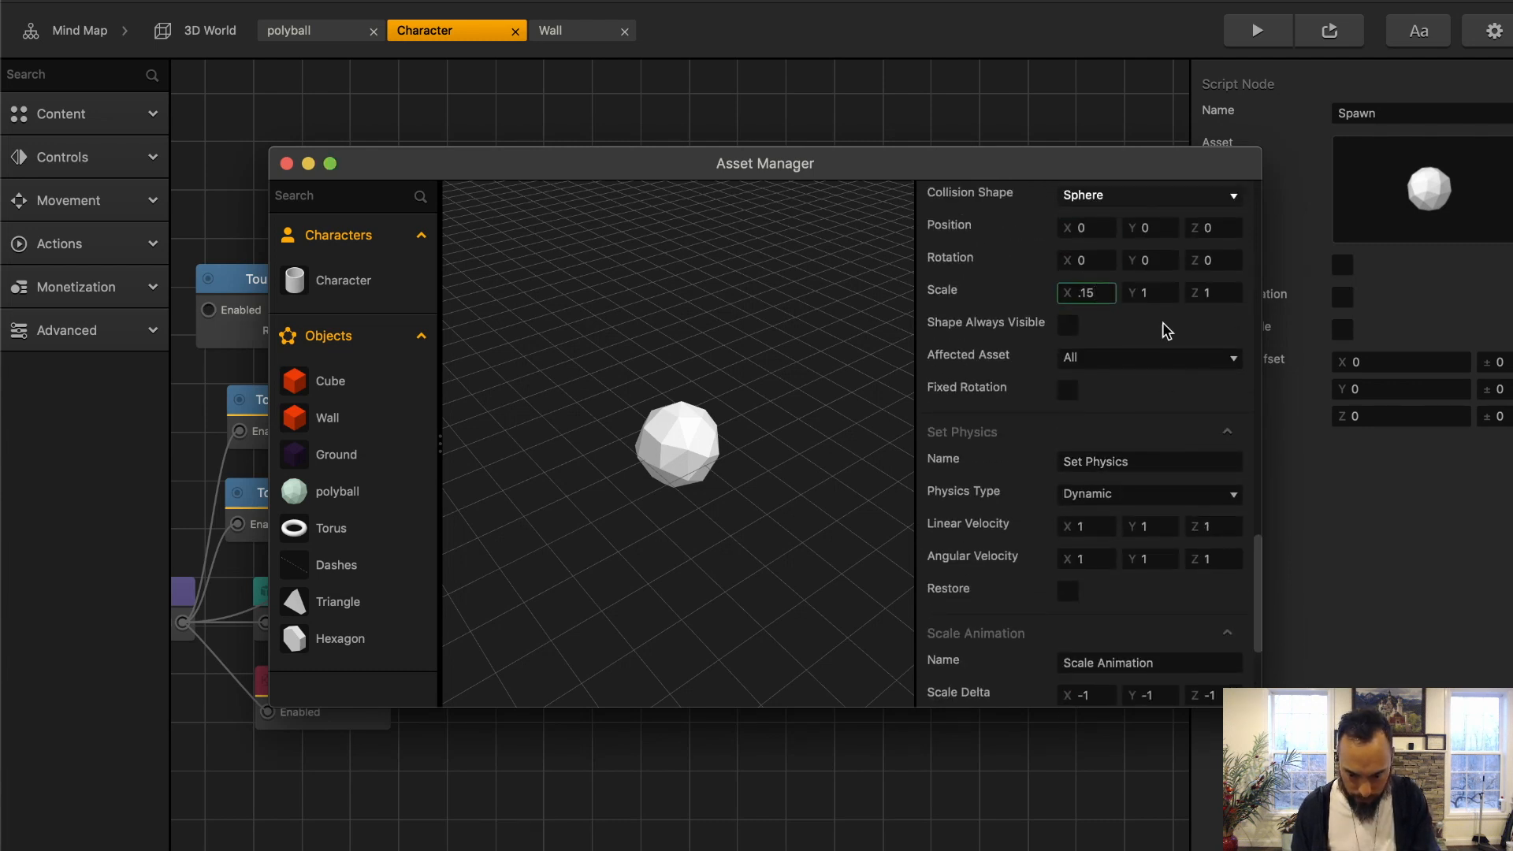
pyautogui.click(1148, 293)
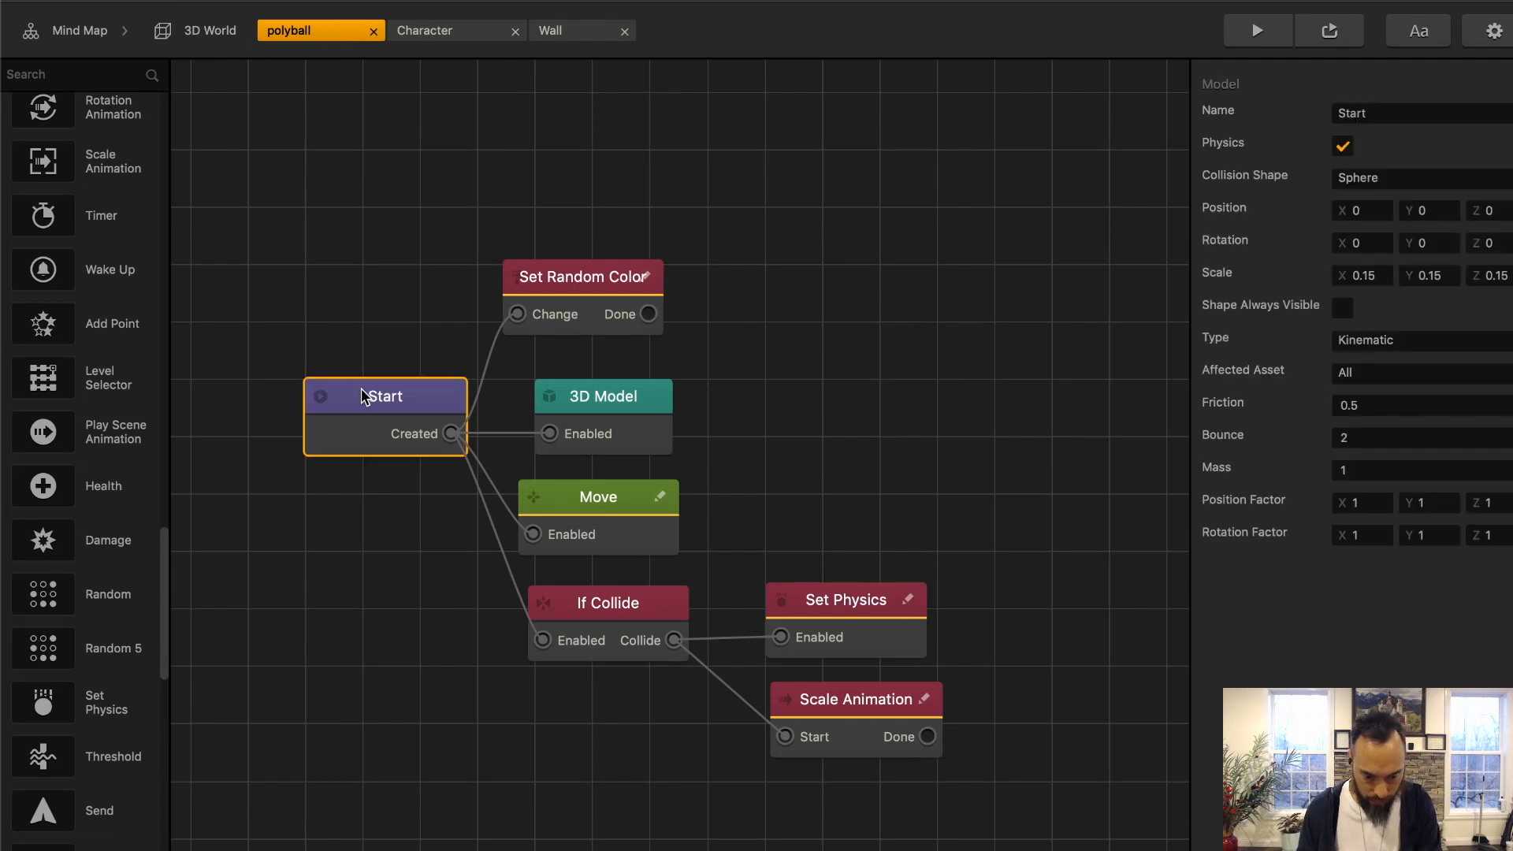
pyautogui.click(602, 396)
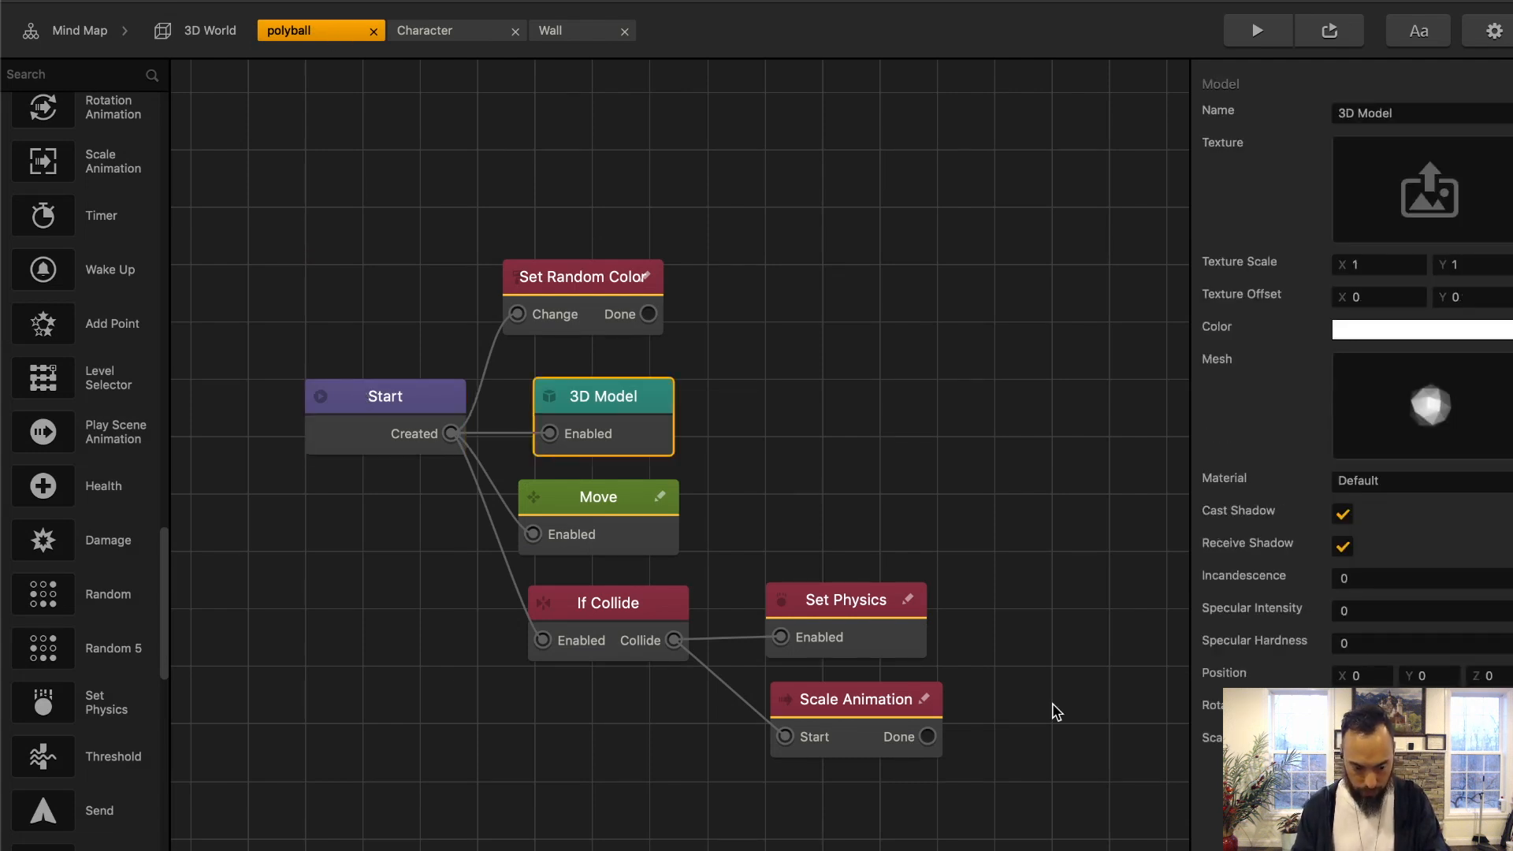
pyautogui.click(1255, 30)
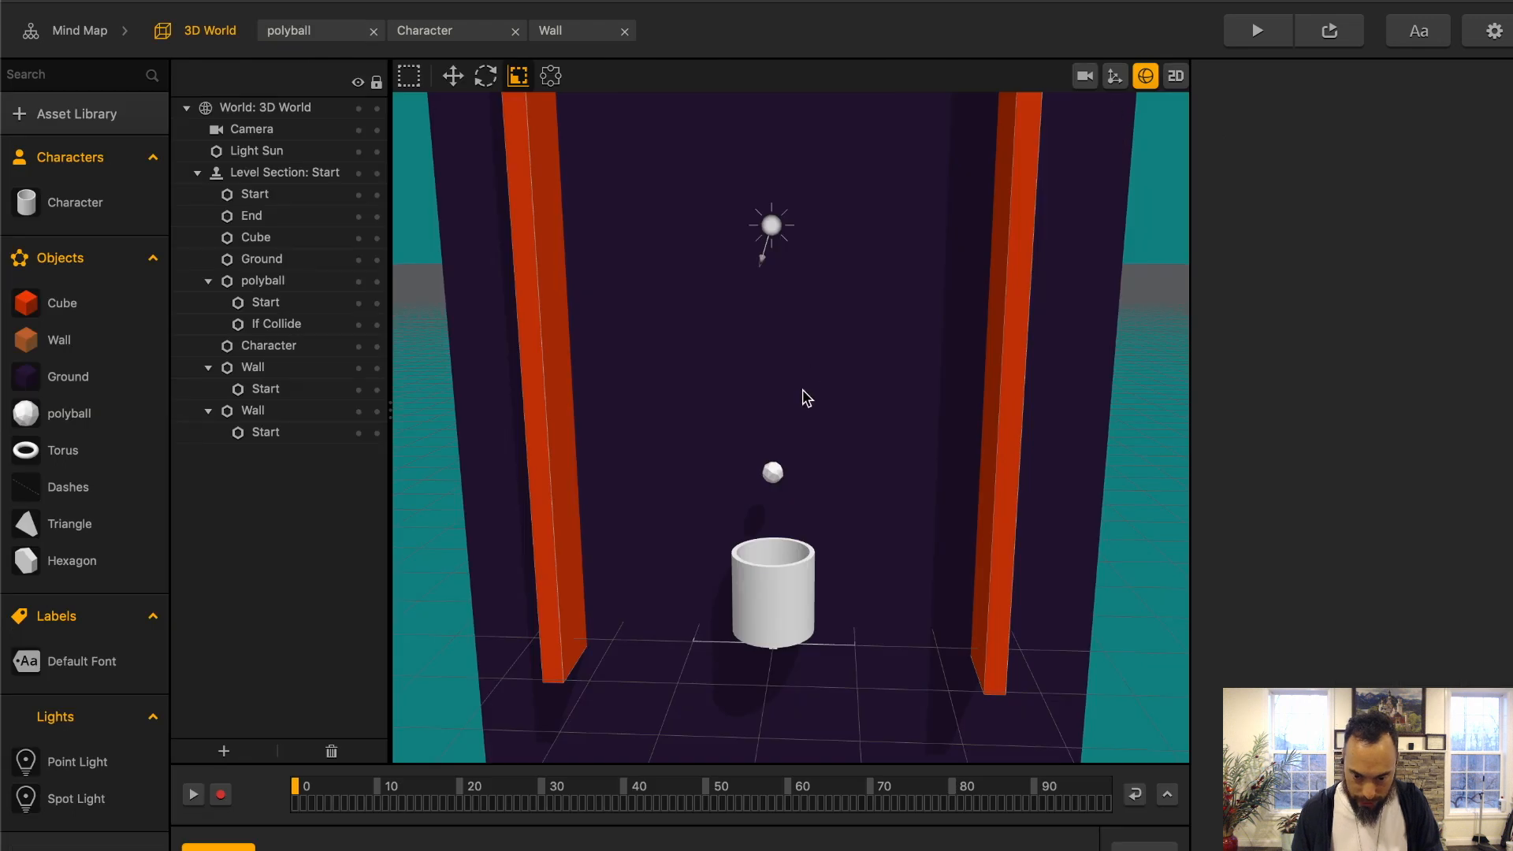
# Step: Save the project as a new copy named 'Touch Rotate Move S...' in the BB3 Templates folder
pyautogui.click(260, 281)
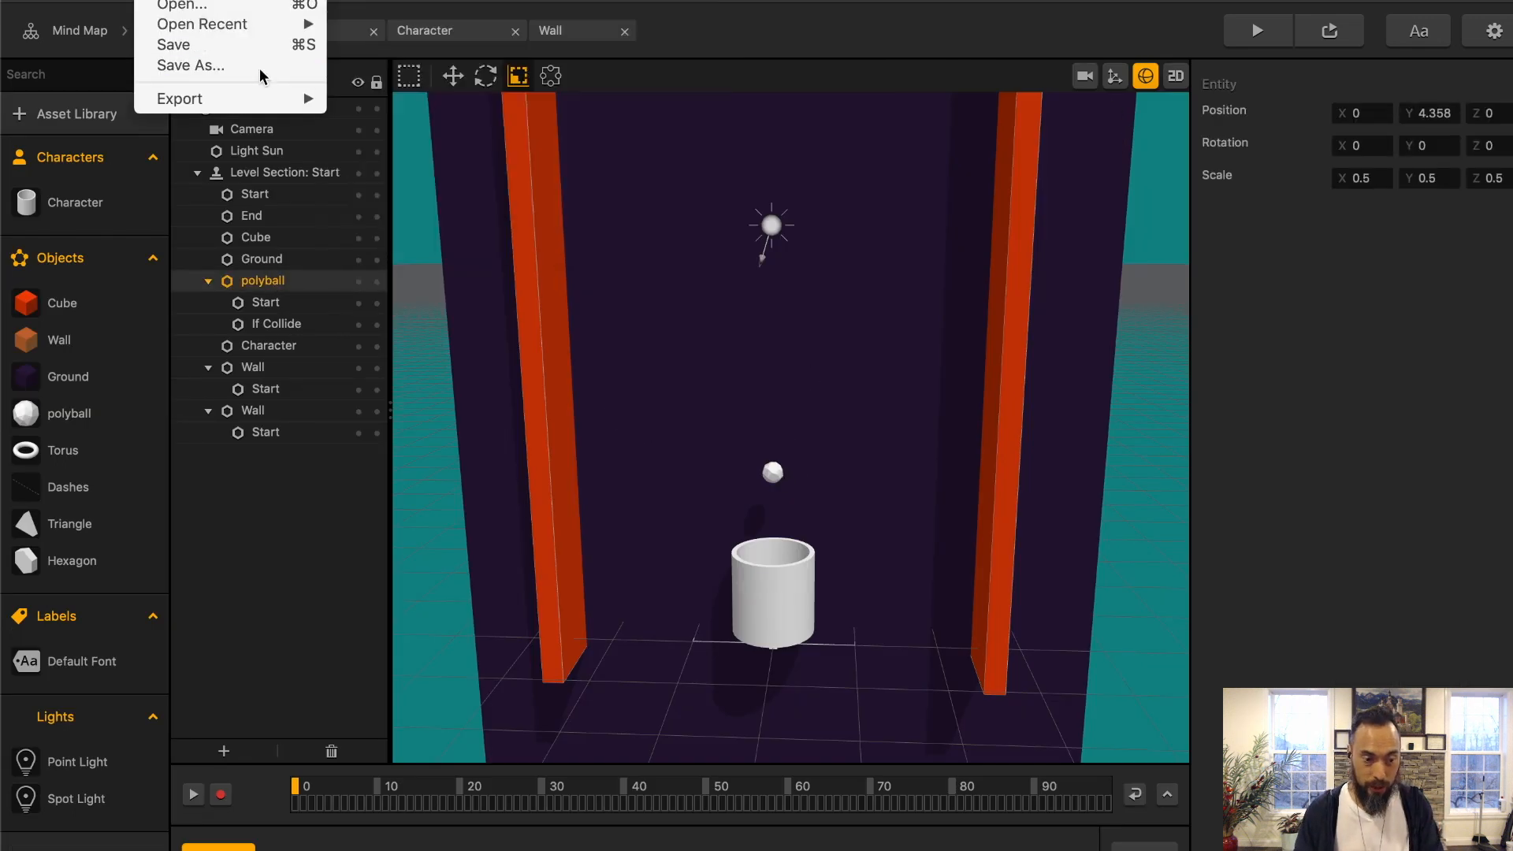
pyautogui.click(189, 65)
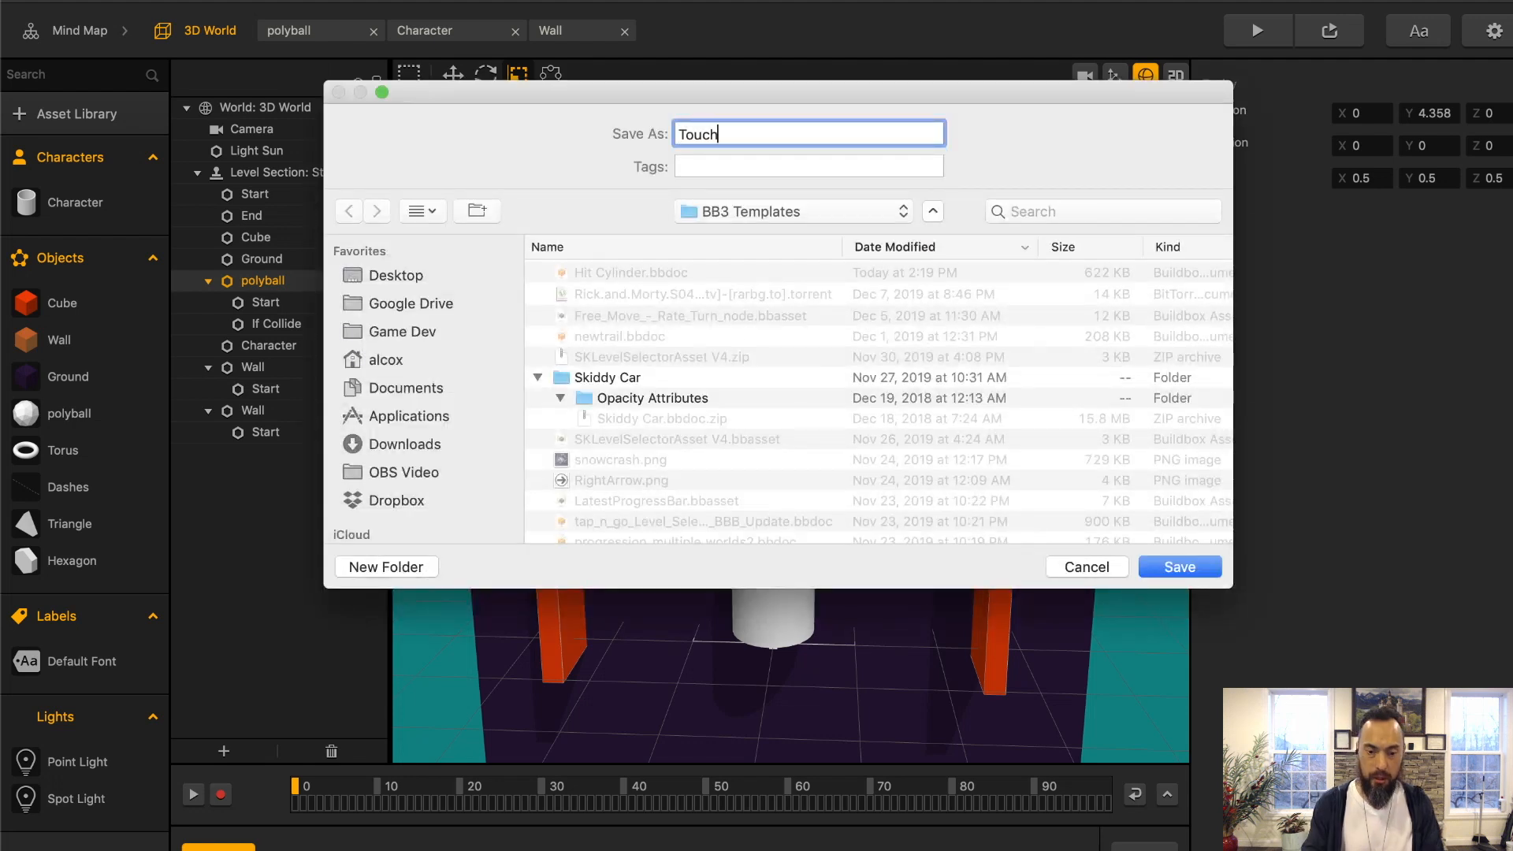
pyautogui.write('Rotate Move S')
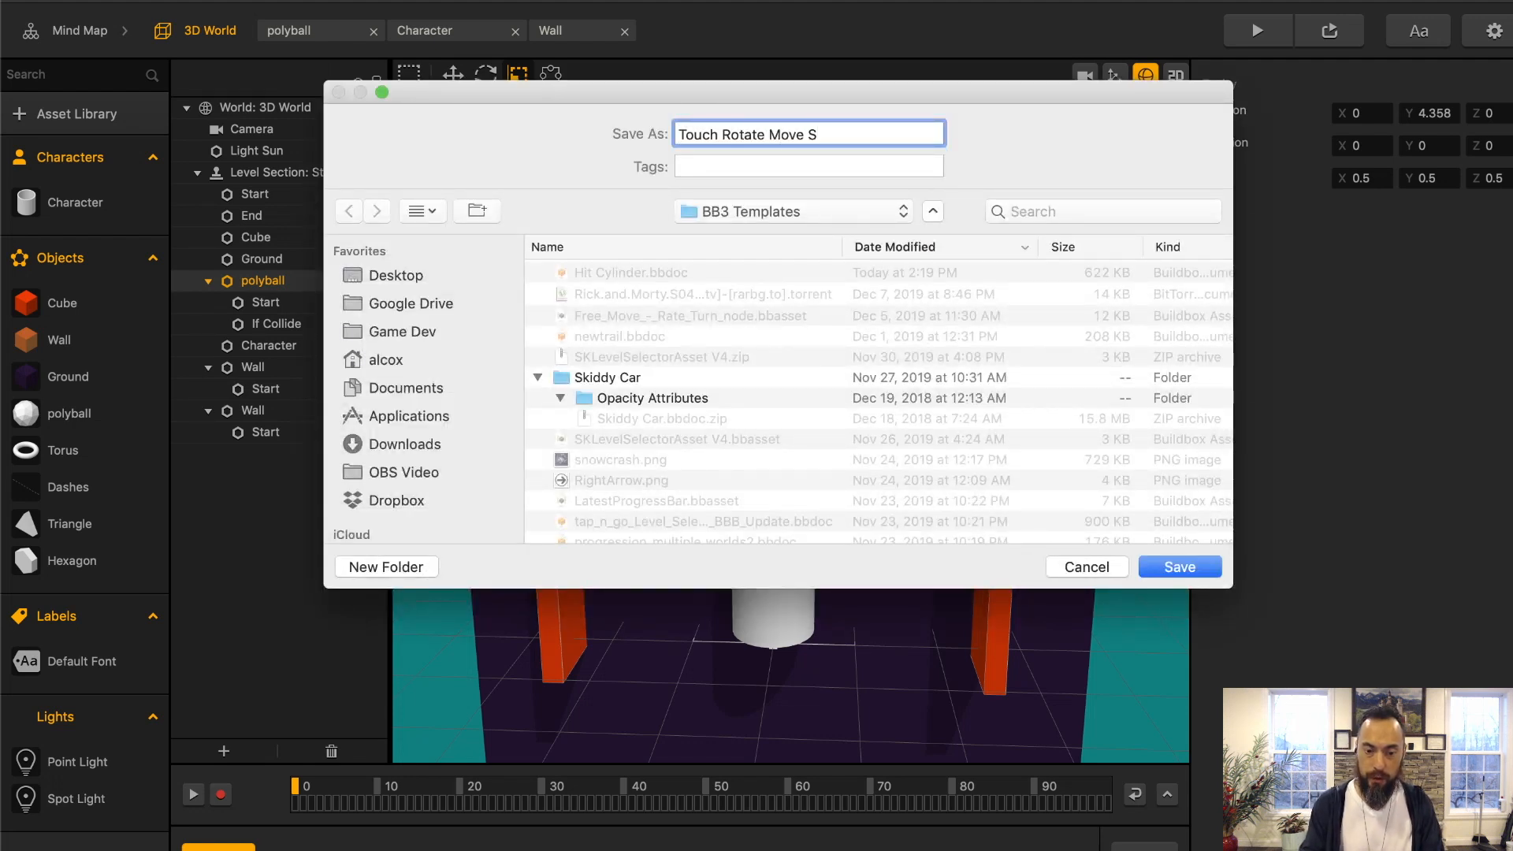
pyautogui.click(1177, 566)
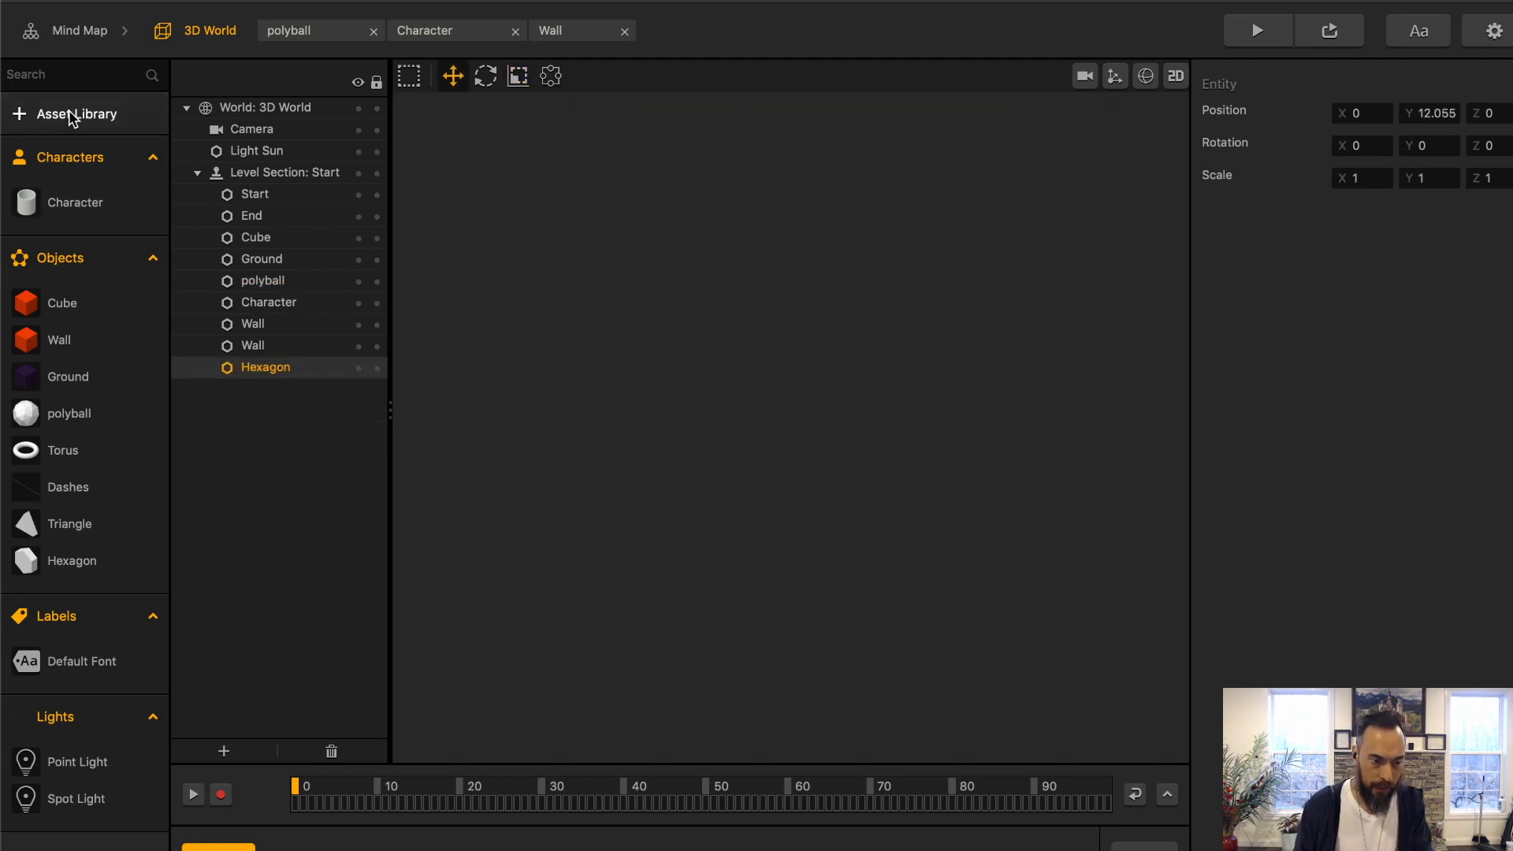
# Step: Add the Hit Cylinder asset and give its Start node Dynamic physics with friction and bounce 0
pyautogui.click(77, 114)
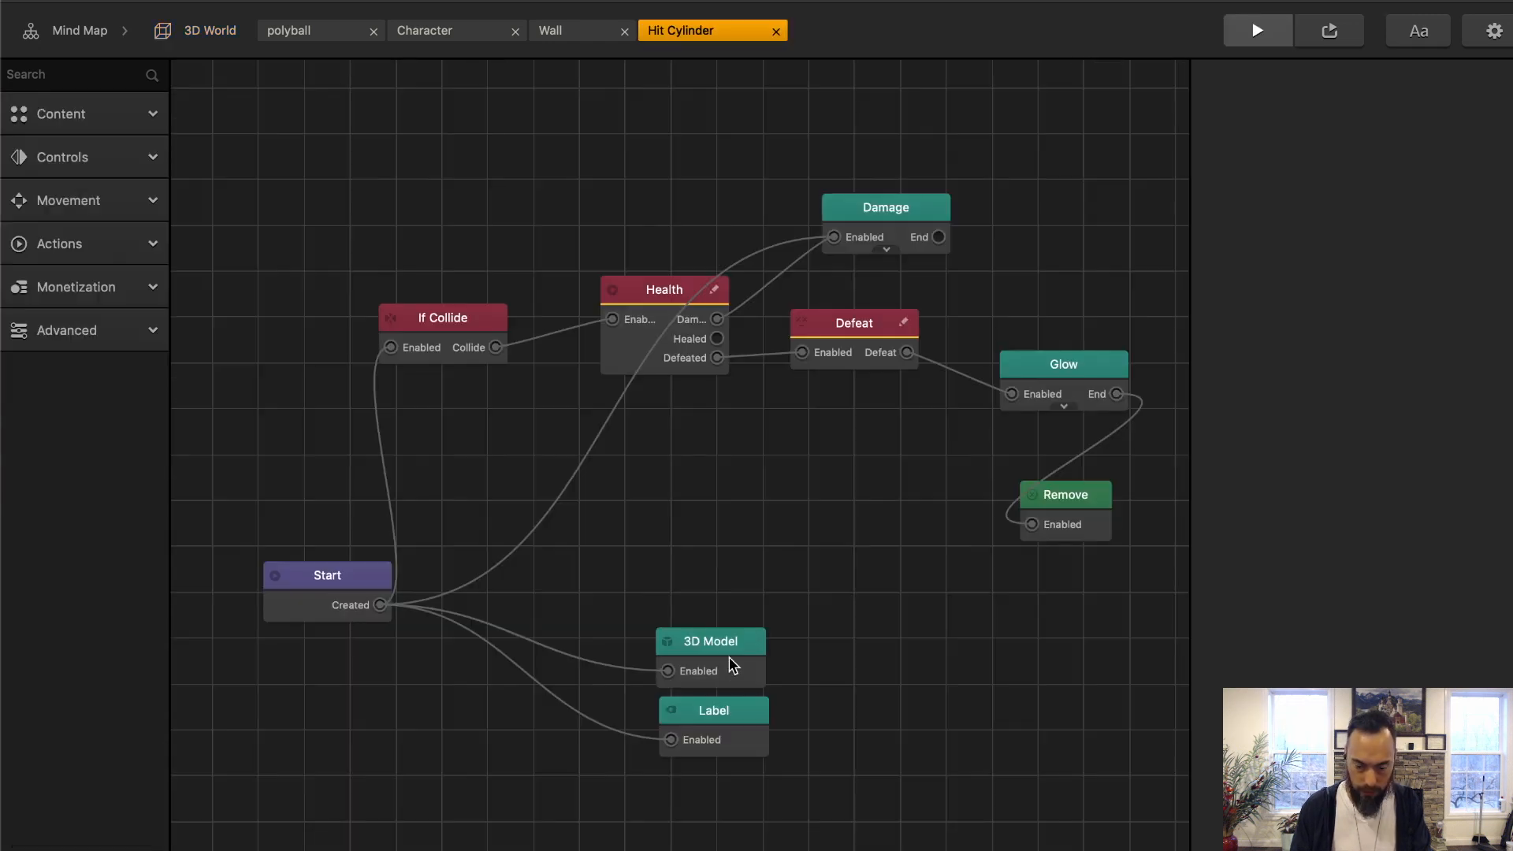
pyautogui.click(326, 575)
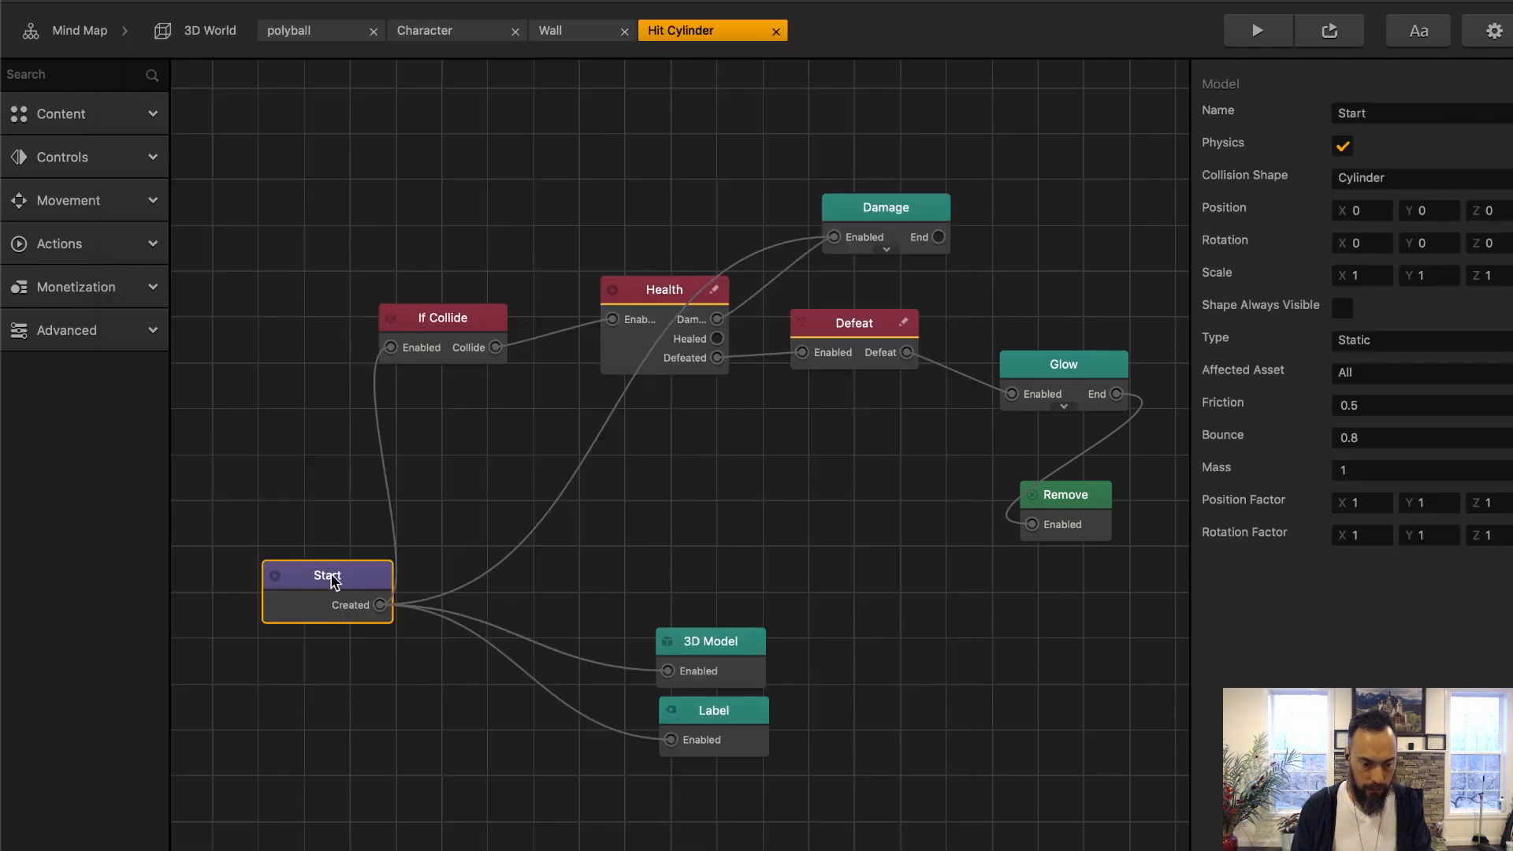
pyautogui.click(1418, 340)
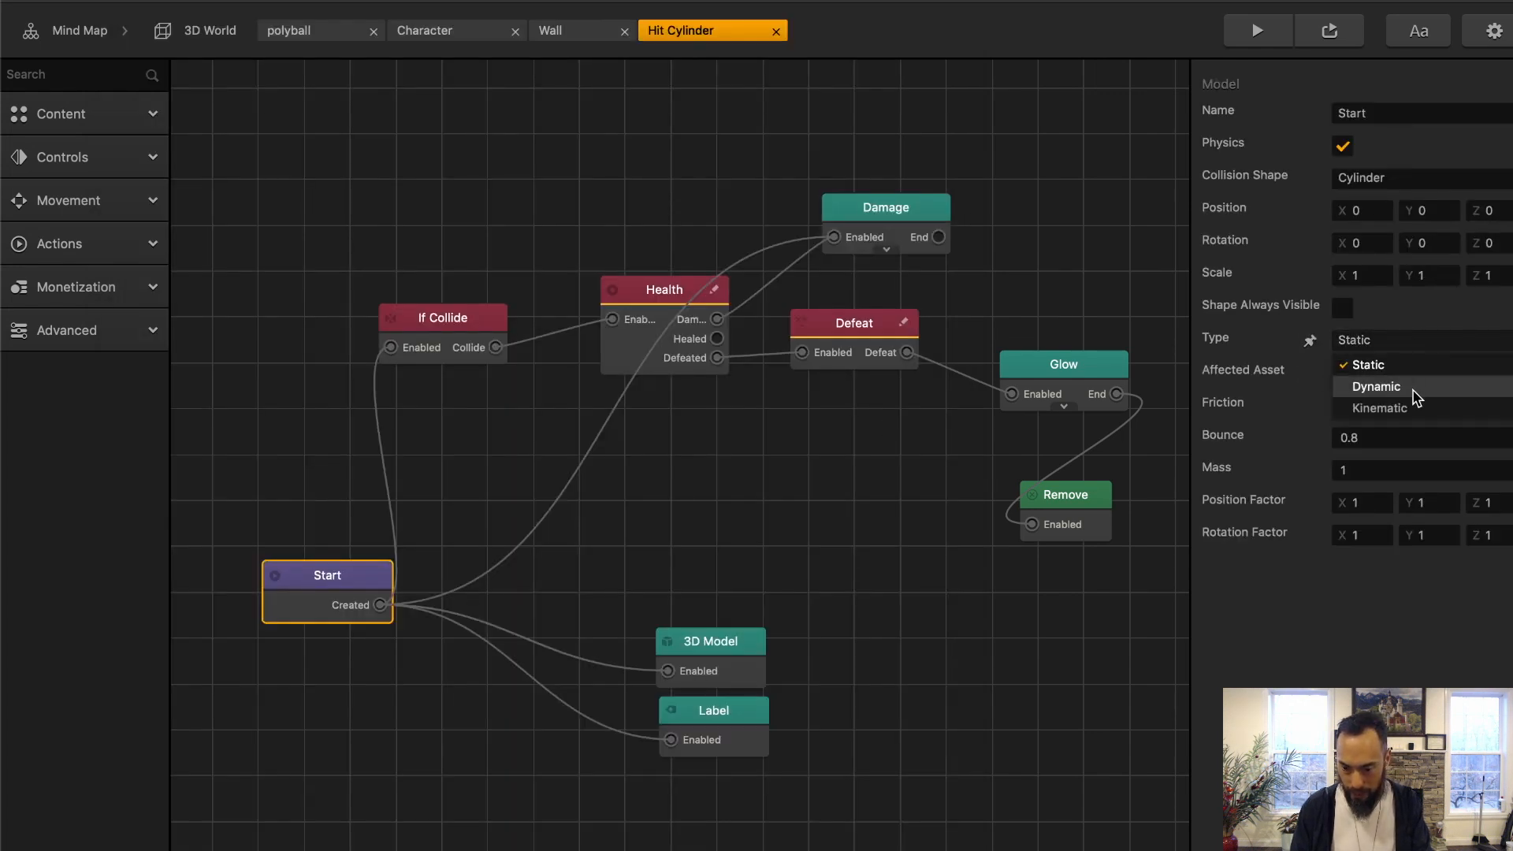
pyautogui.click(1374, 386)
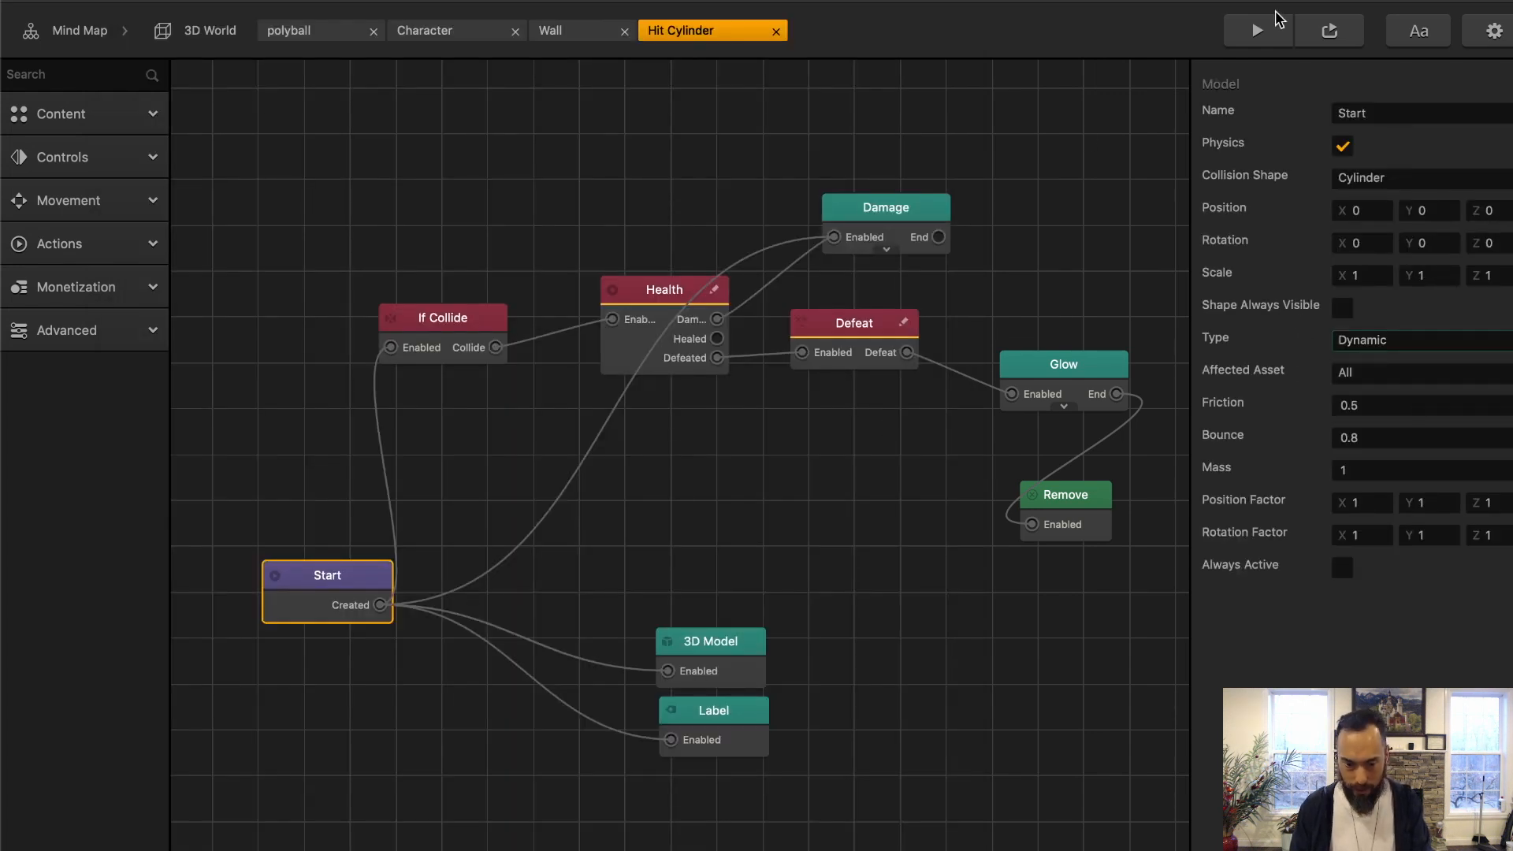
pyautogui.moveTo(1313, 422)
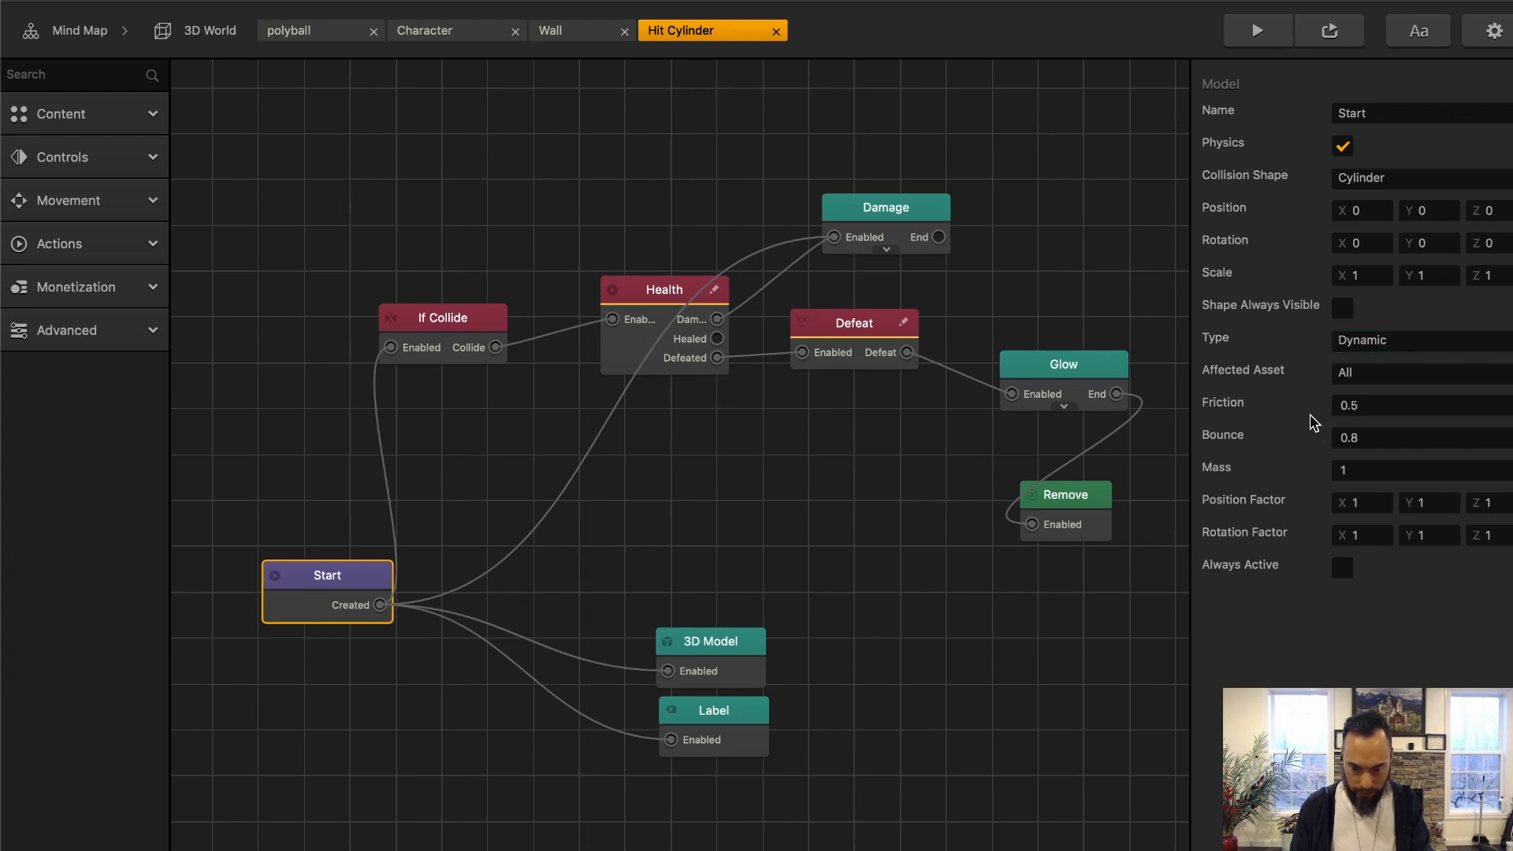
pyautogui.click(1418, 405)
pyautogui.write('0')
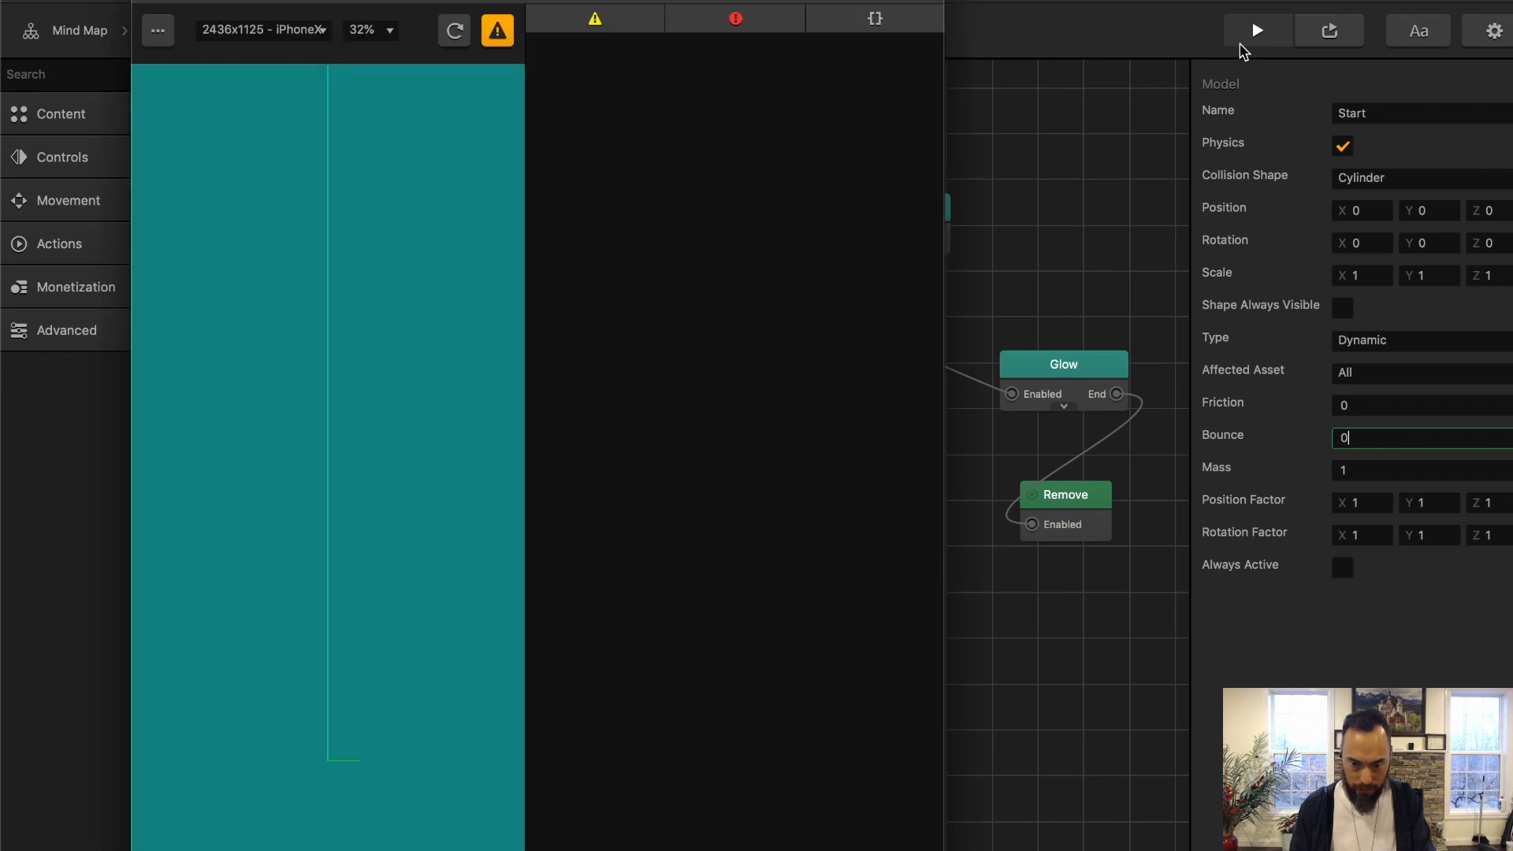
pyautogui.click(1256, 30)
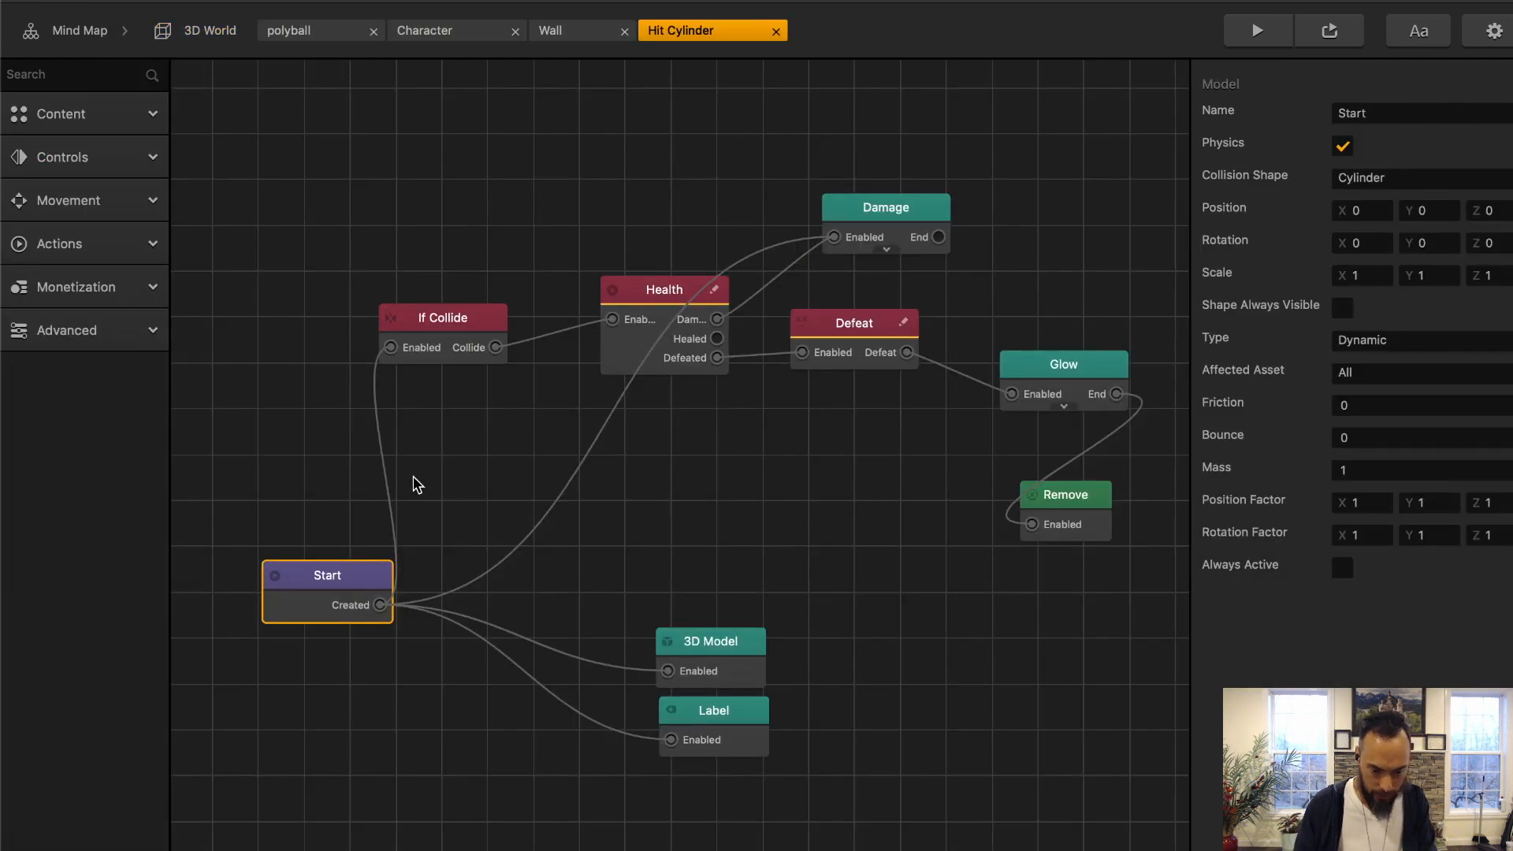
# Step: Add a Position Limiter to the Hit Cylinder with X between -4 and 4 and Max Y 25
pyautogui.click(60, 243)
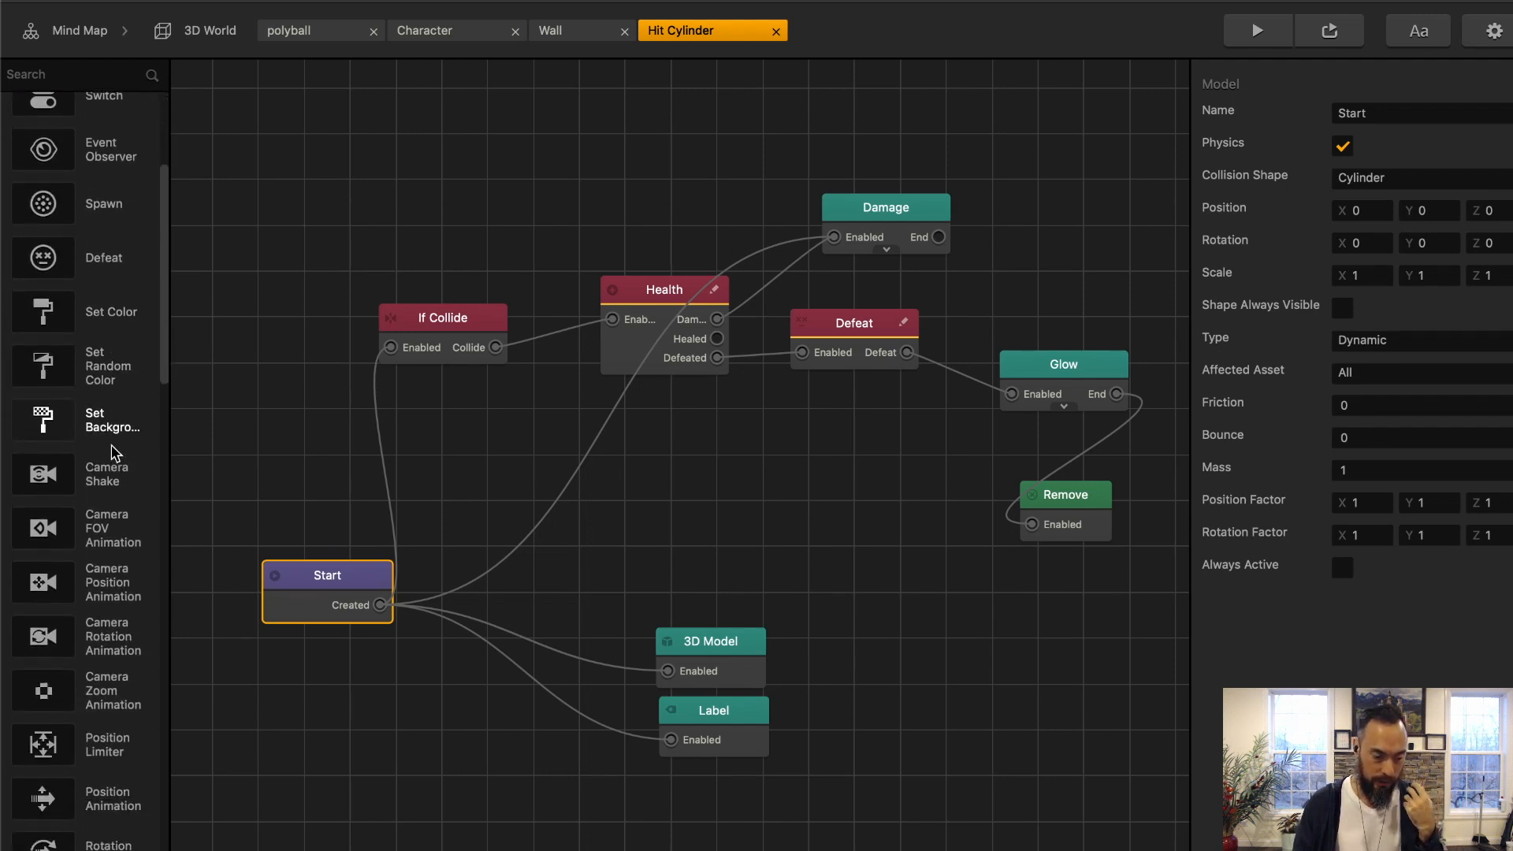
pyautogui.scroll(-3)
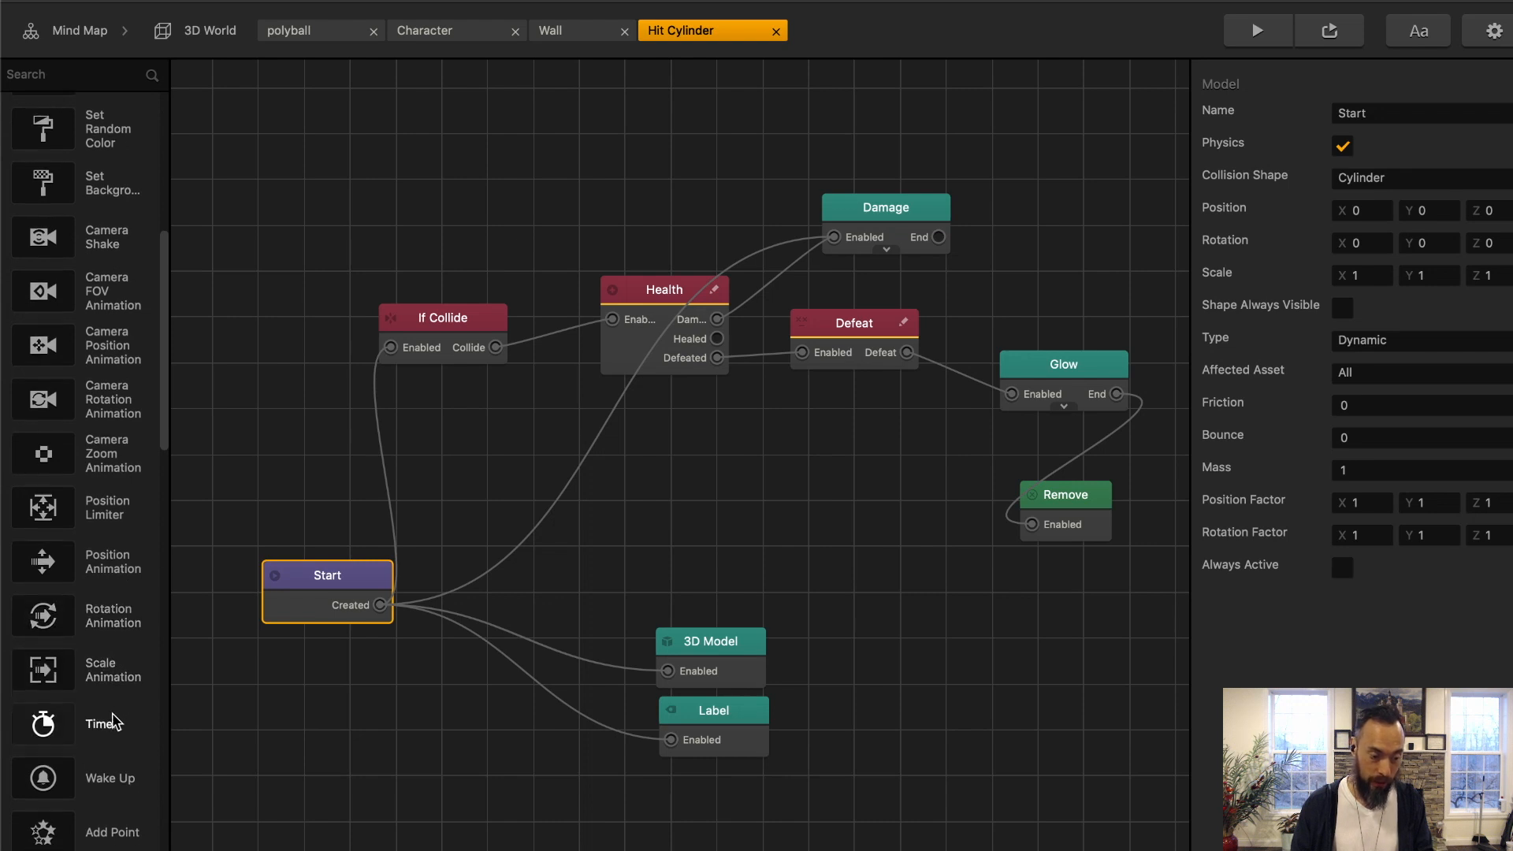
pyautogui.scroll(-3)
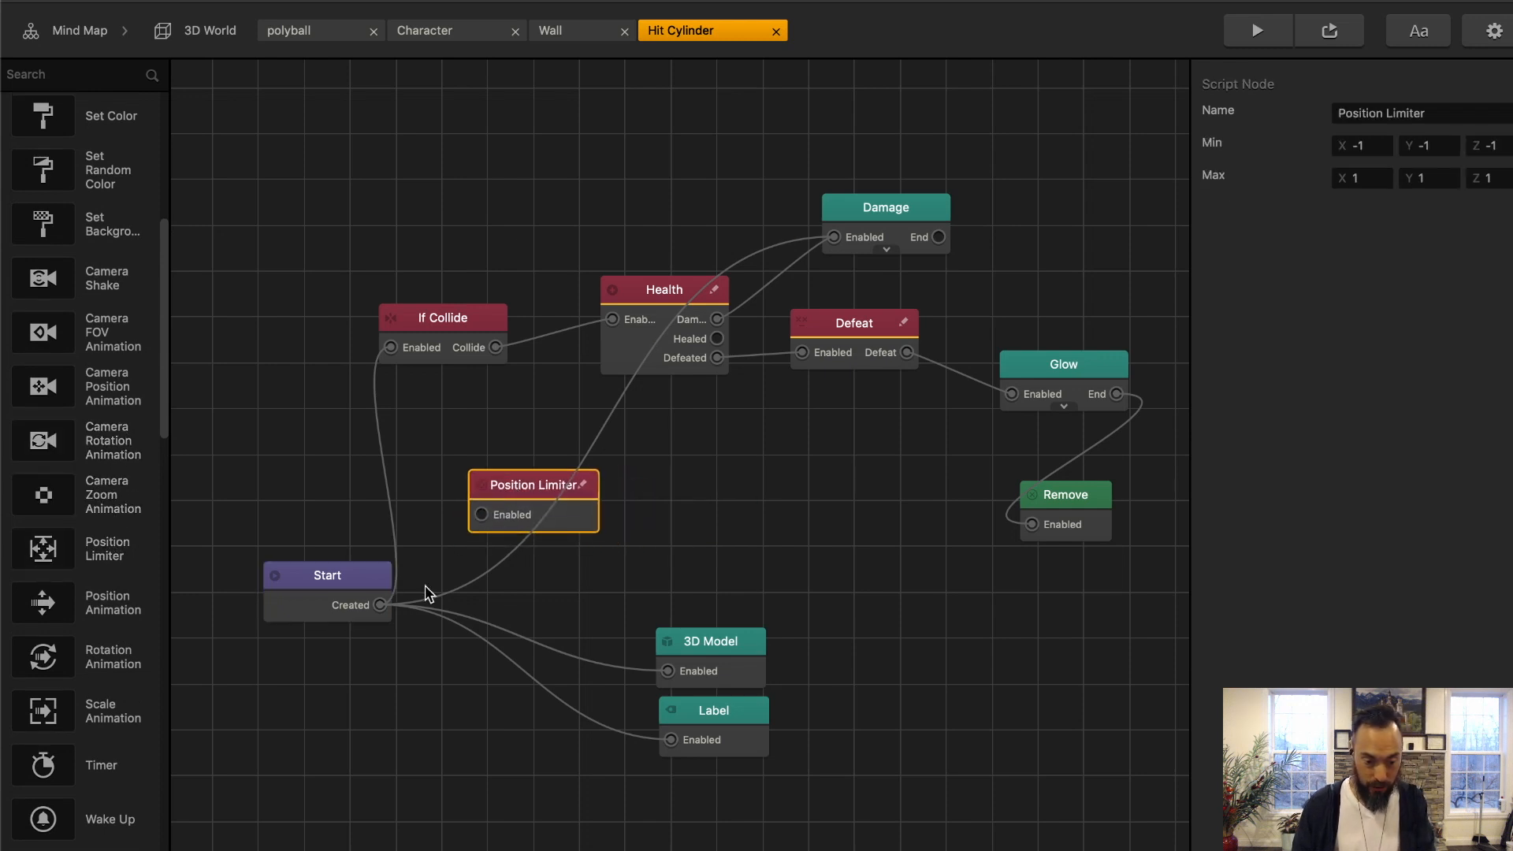
pyautogui.click(1358, 145)
pyautogui.write('-4')
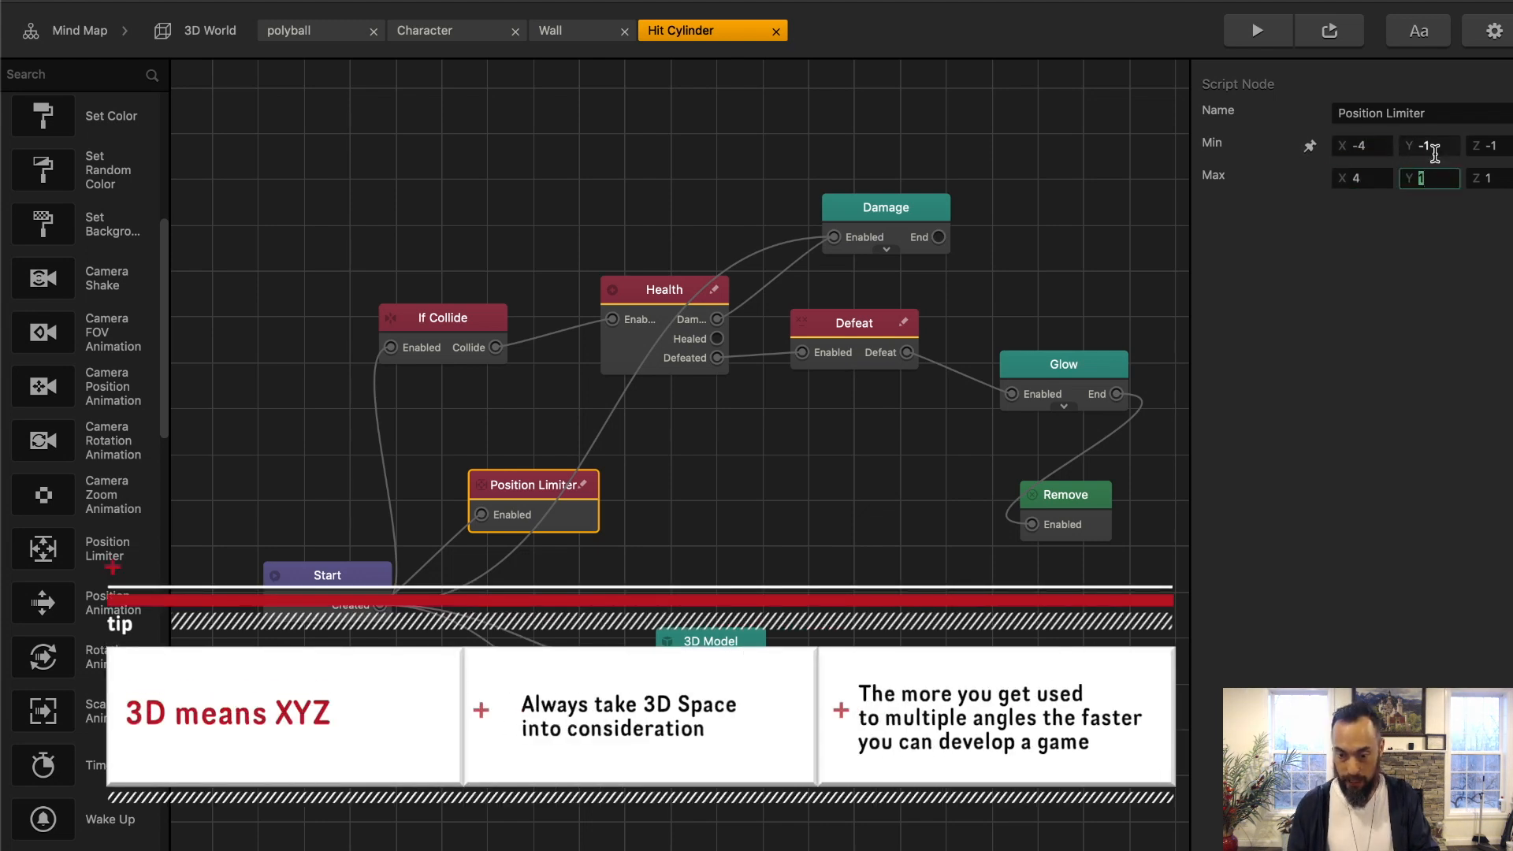
pyautogui.write('25')
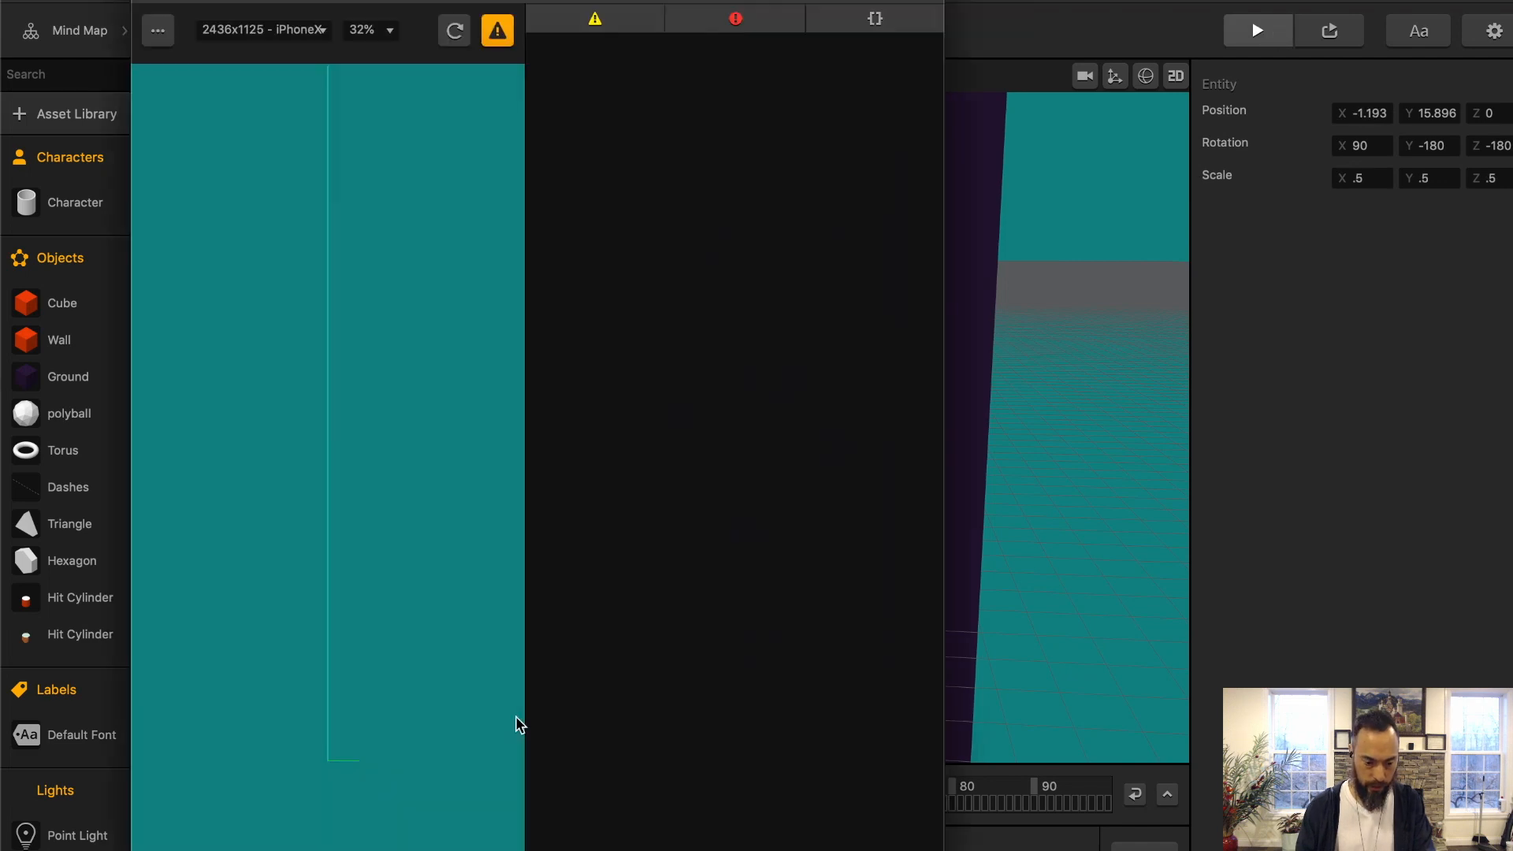
# Step: Stop the preview, check the Hit Cylinder's limiter (Y 25, Z 0) and Health 25, return to 3D World
pyautogui.click(1255, 30)
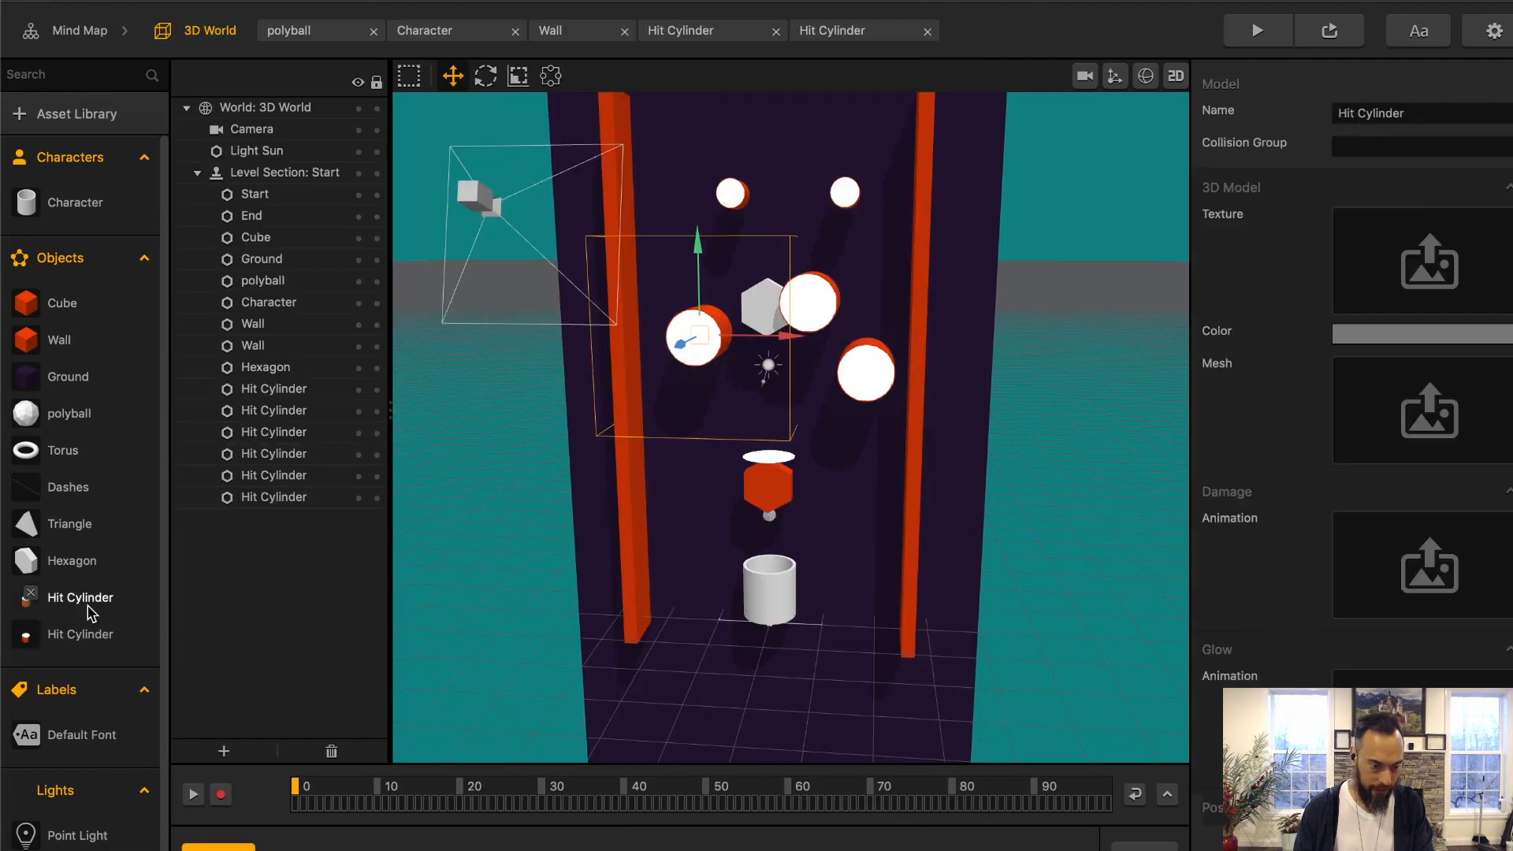
pyautogui.click(713, 30)
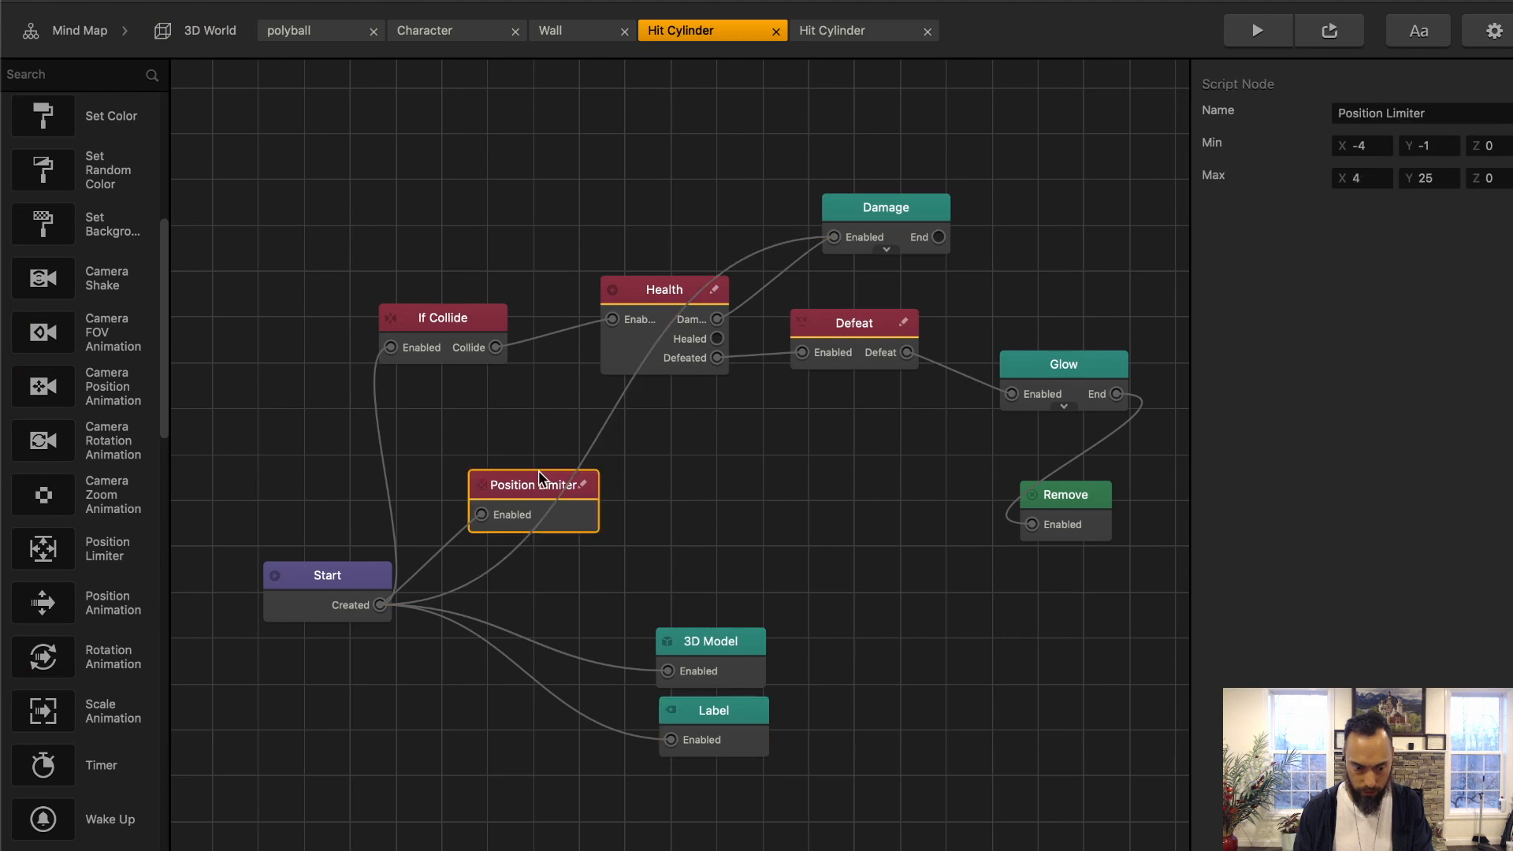
pyautogui.click(664, 290)
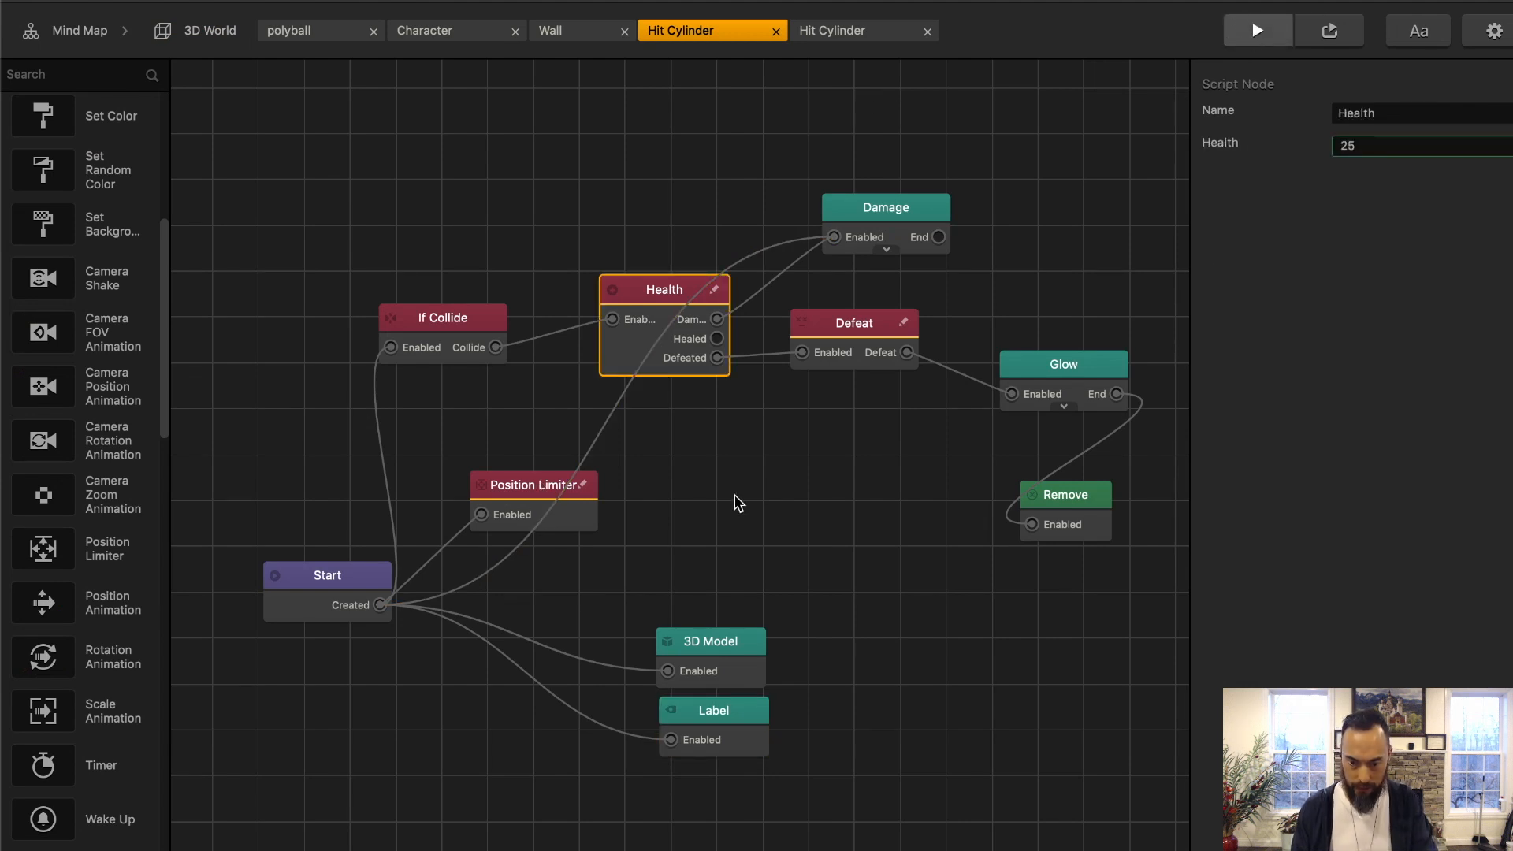
pyautogui.click(1256, 30)
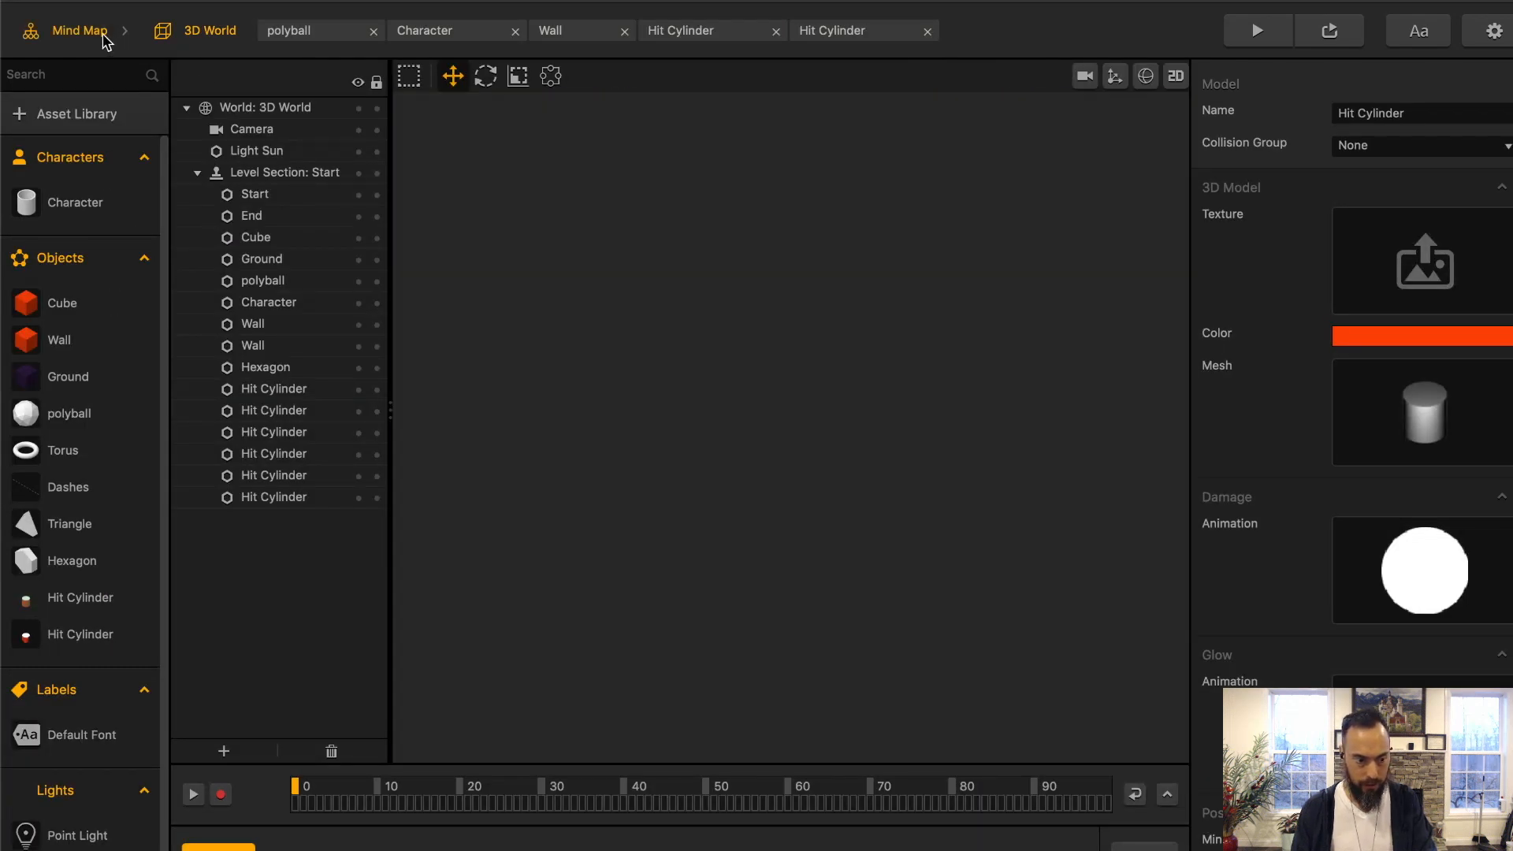
# Step: Set the Hit Cylinder limiter's Min and Max Z near 0 and view the whole board in 3D World
pyautogui.click(79, 30)
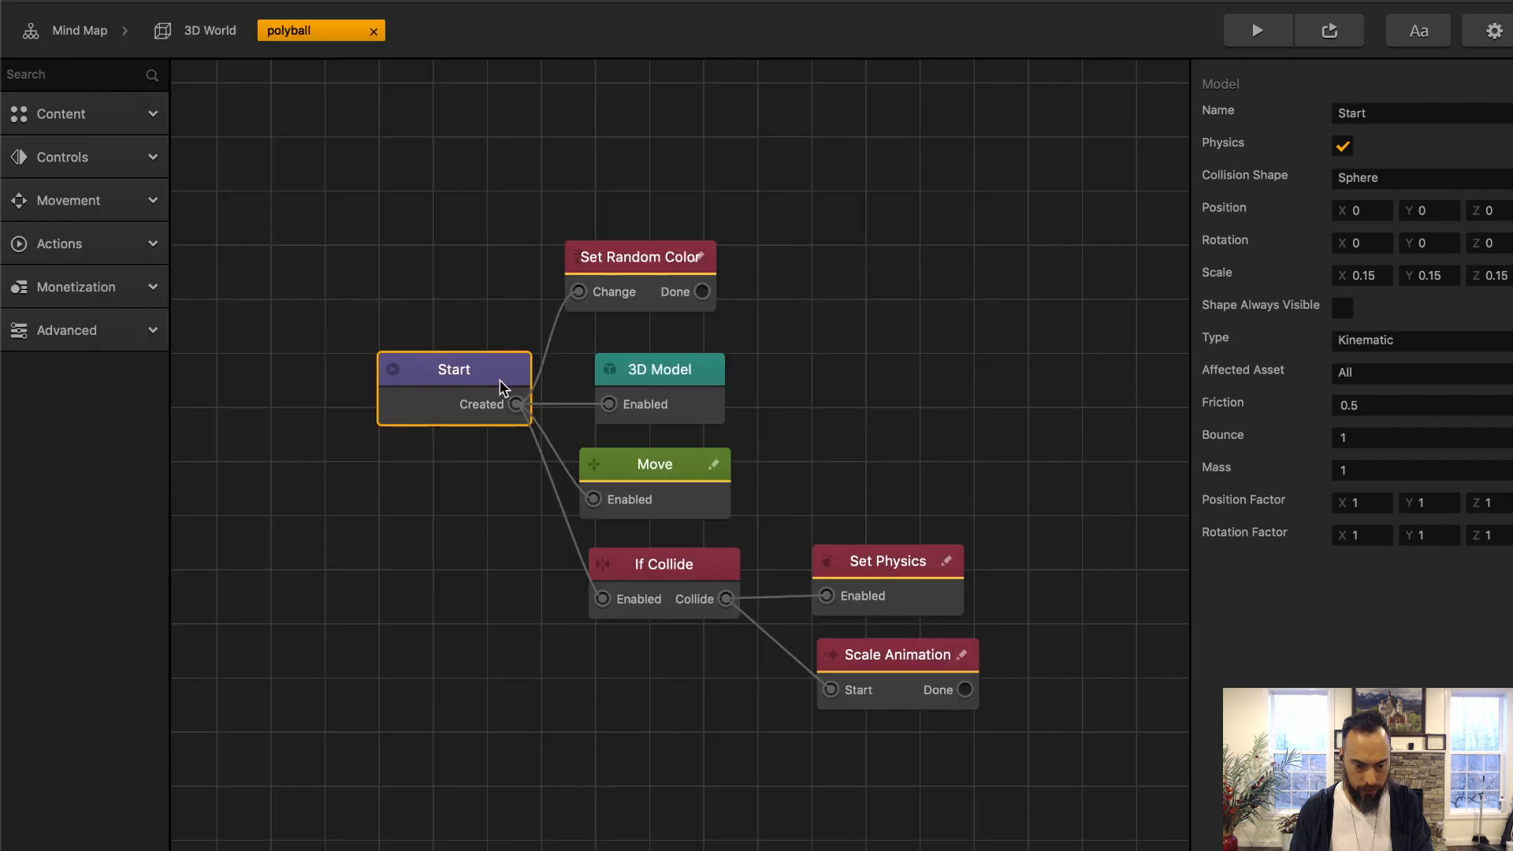
pyautogui.click(428, 30)
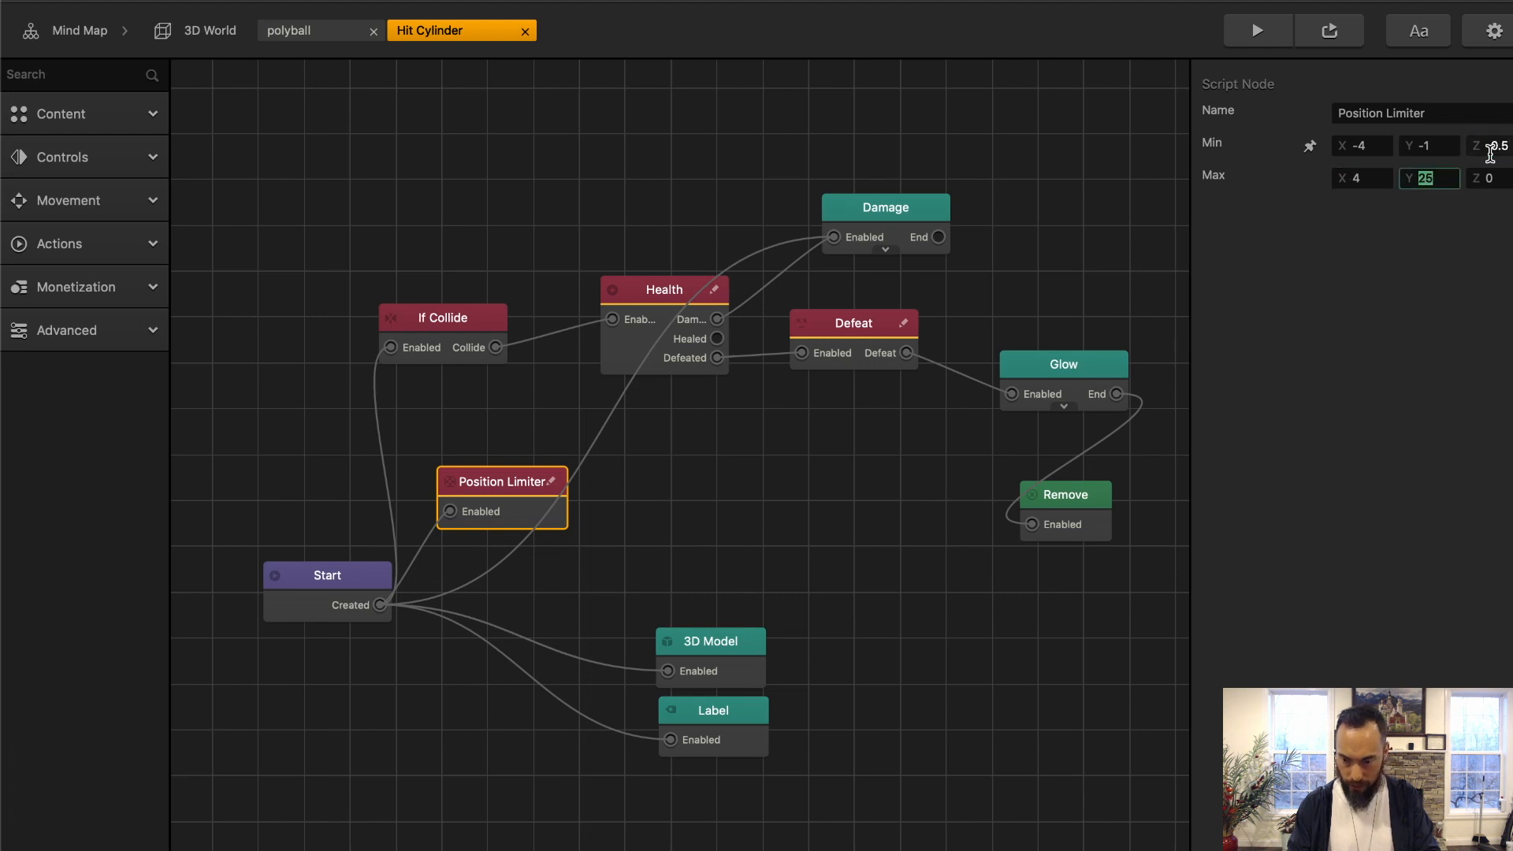
pyautogui.click(1491, 178)
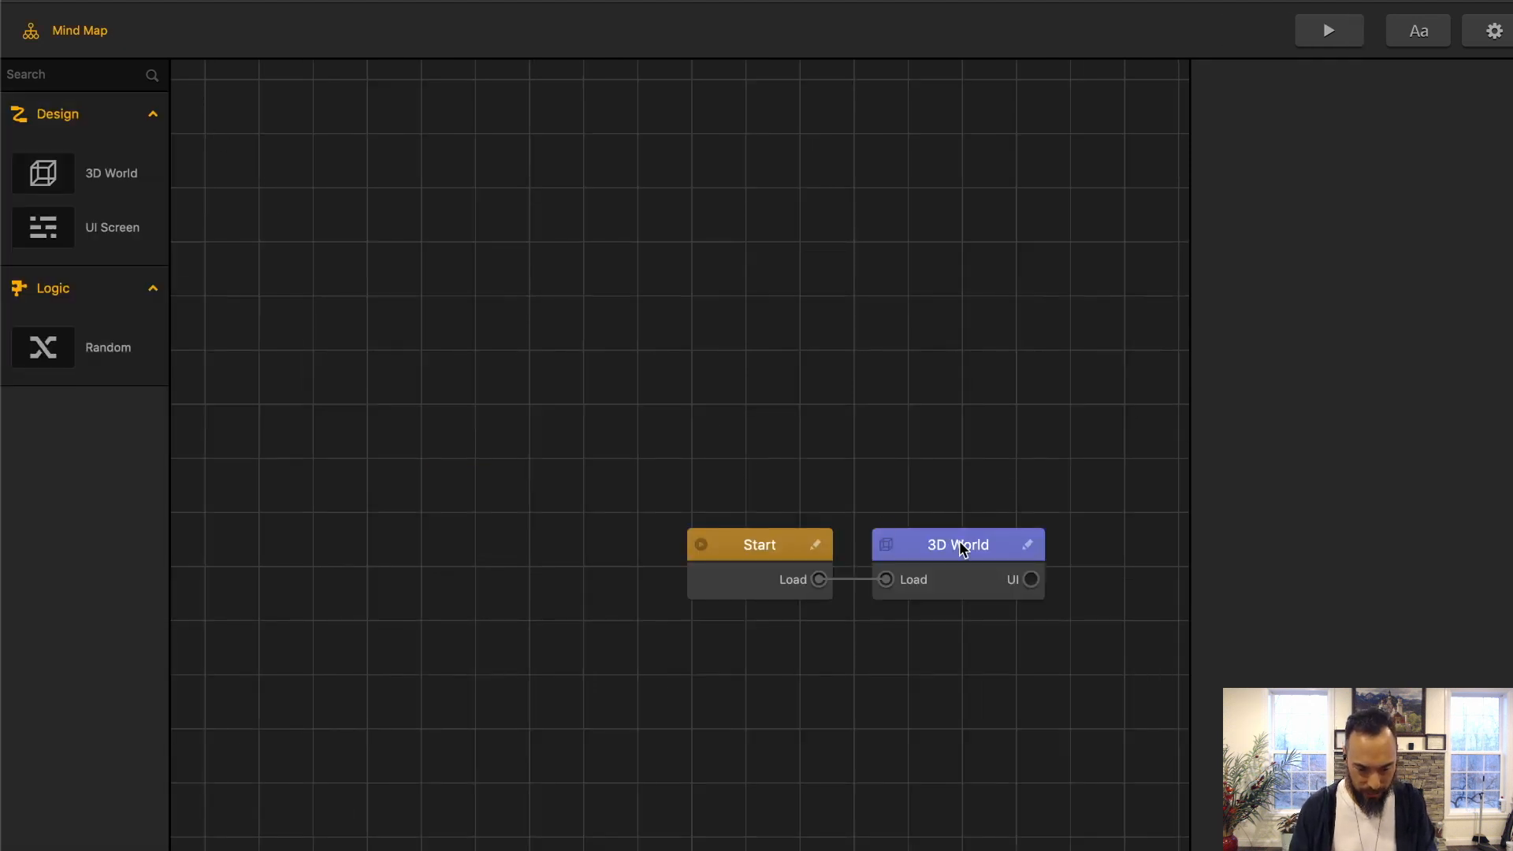
pyautogui.doubleClick(958, 544)
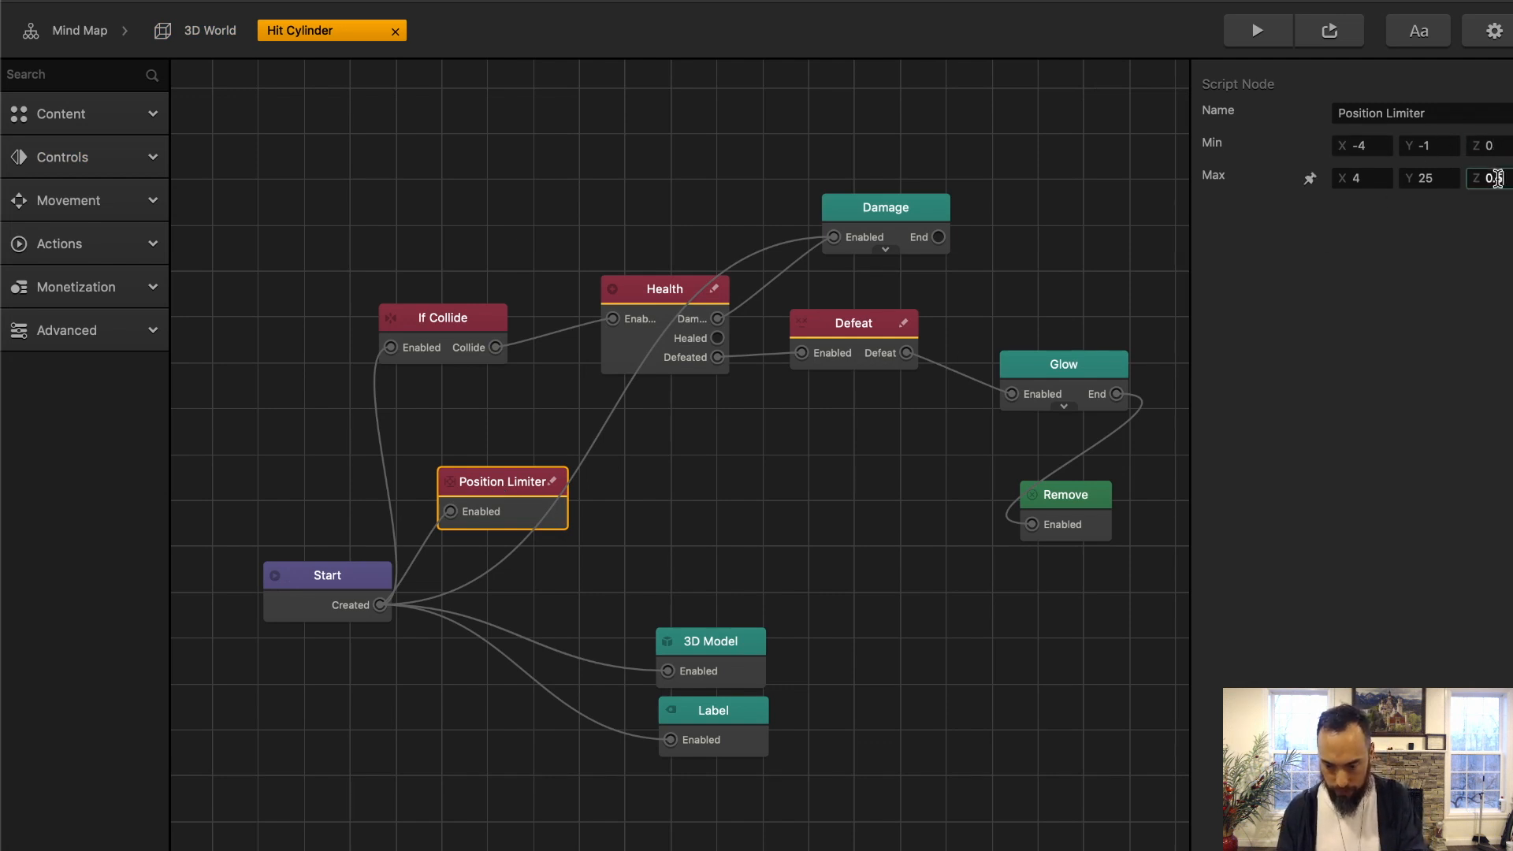
pyautogui.click(1256, 30)
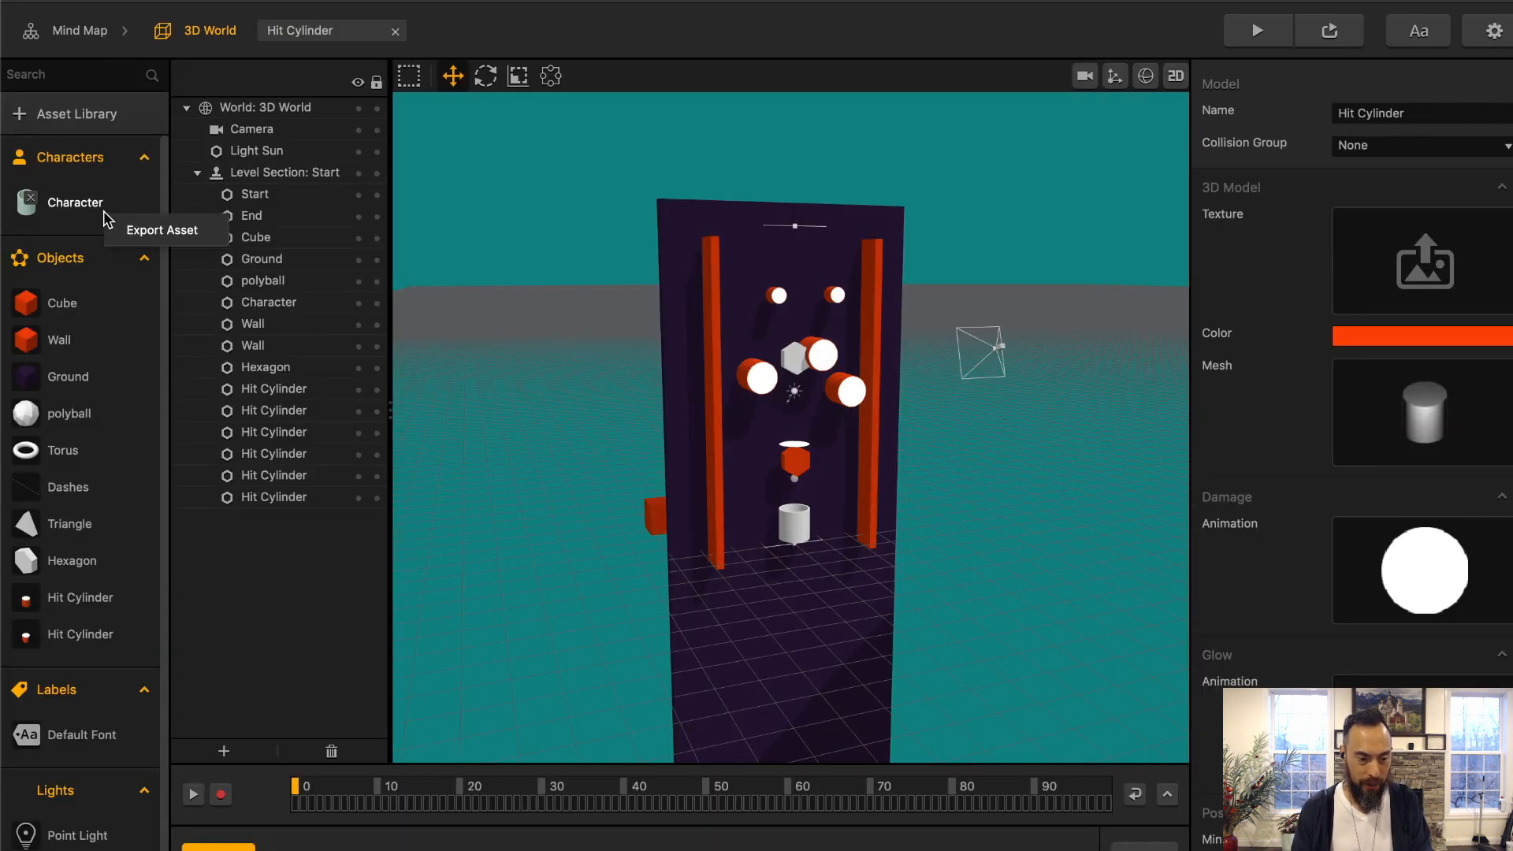
pyautogui.click(162, 230)
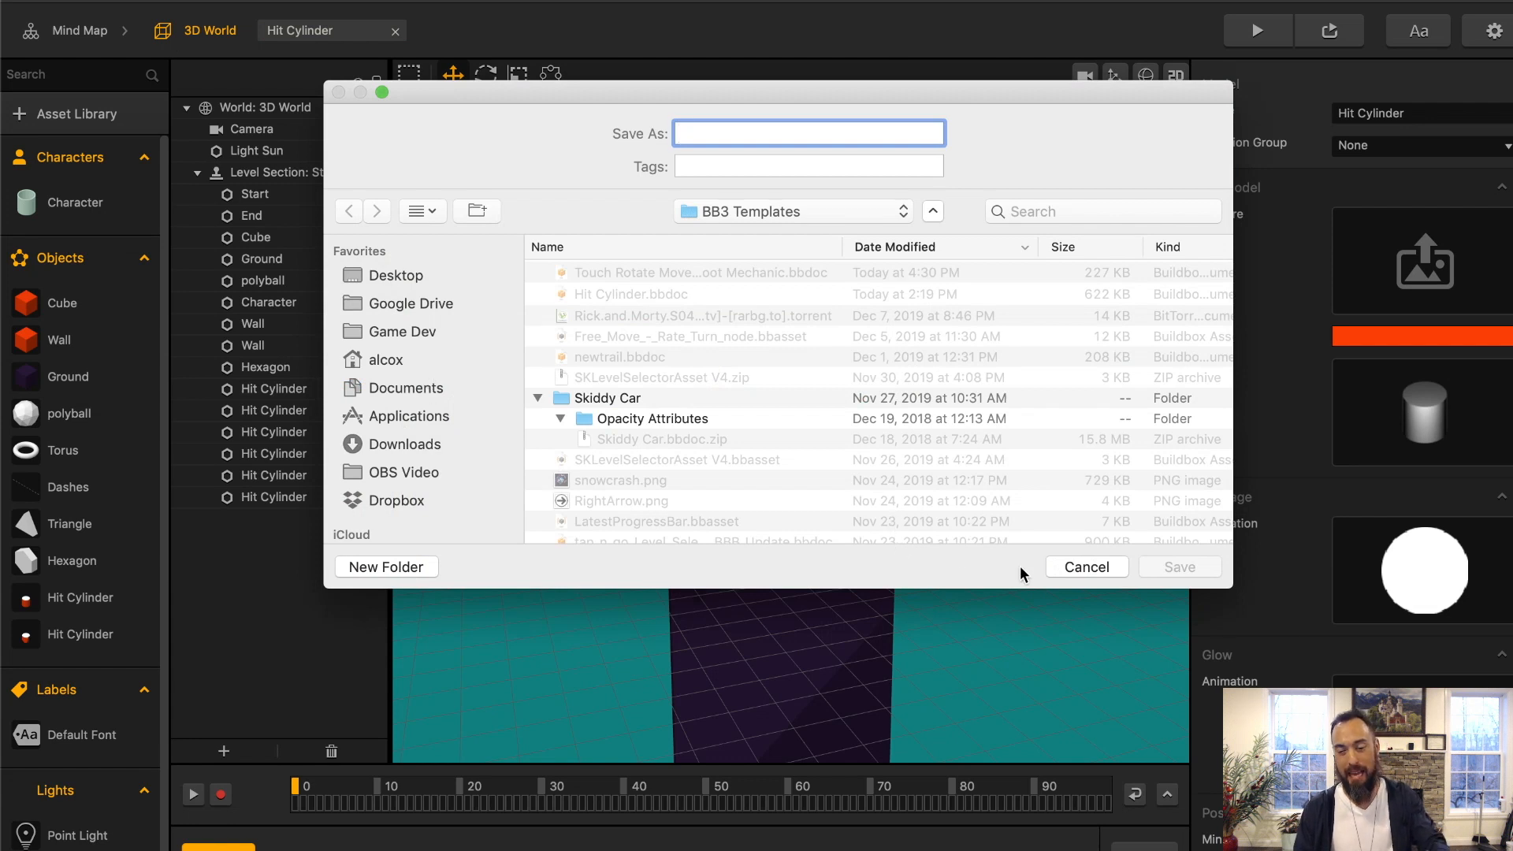
pyautogui.click(1086, 566)
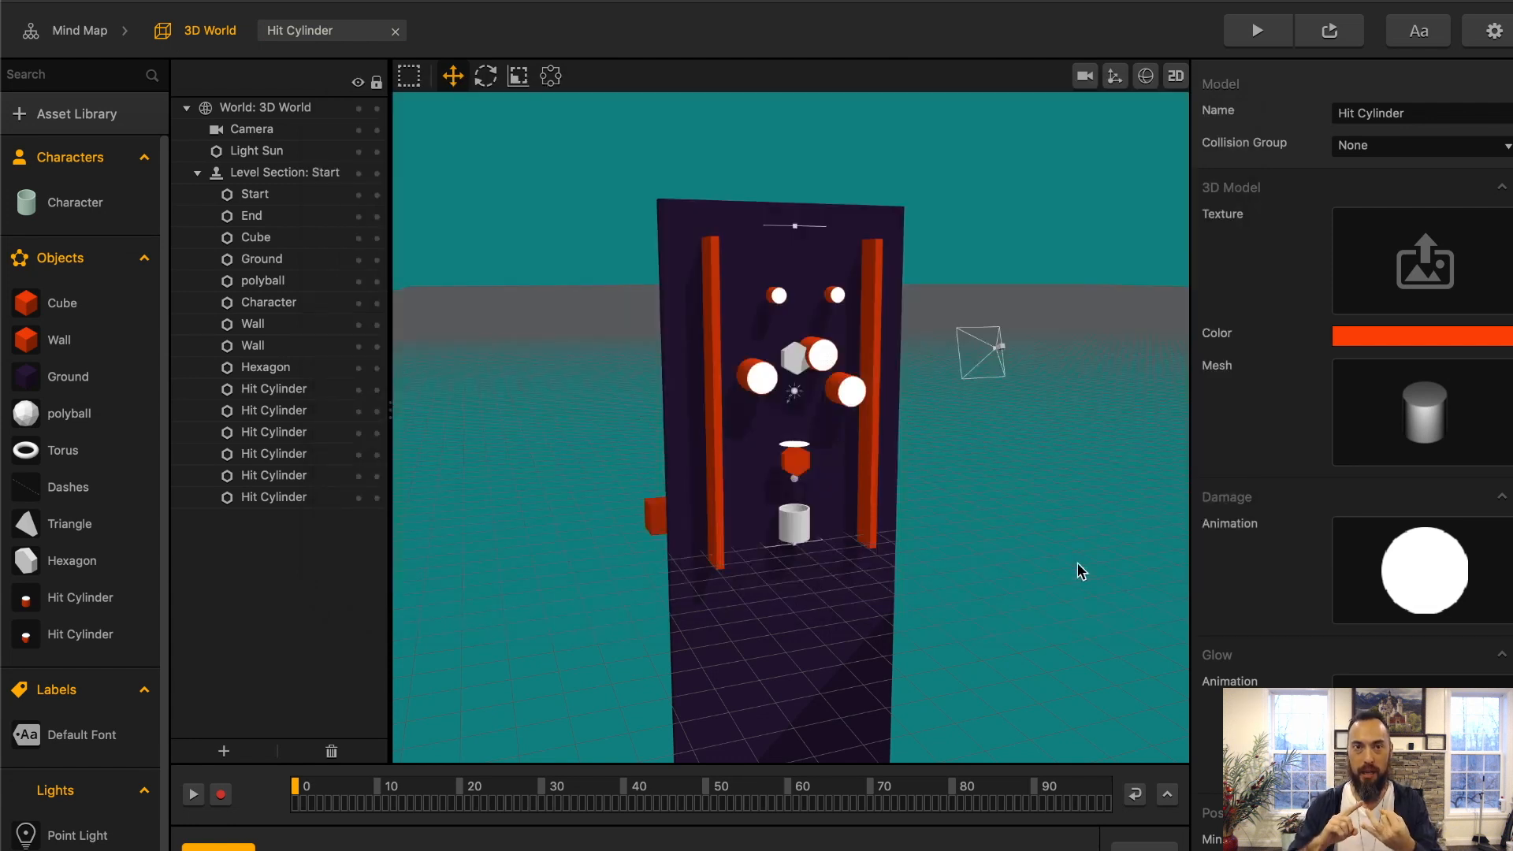